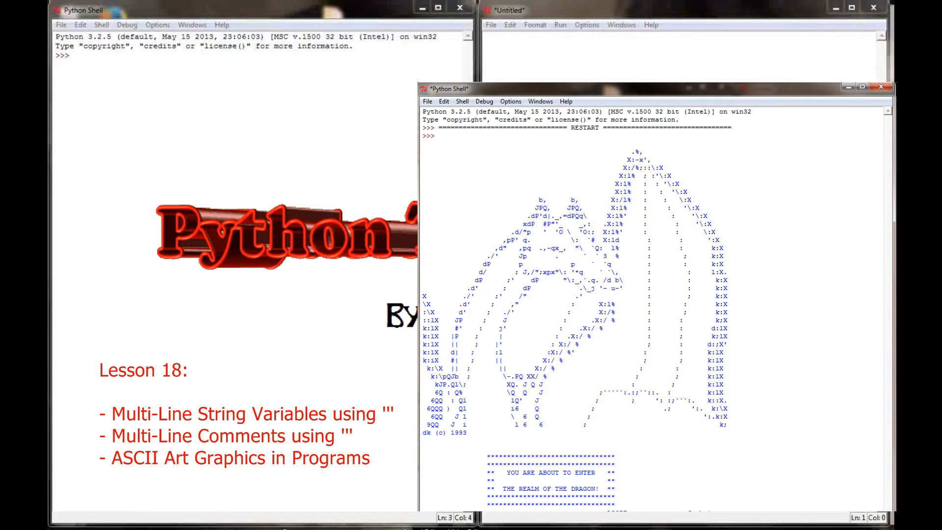
Step: Close the shell window showing the dragon ASCII art output
click(879, 86)
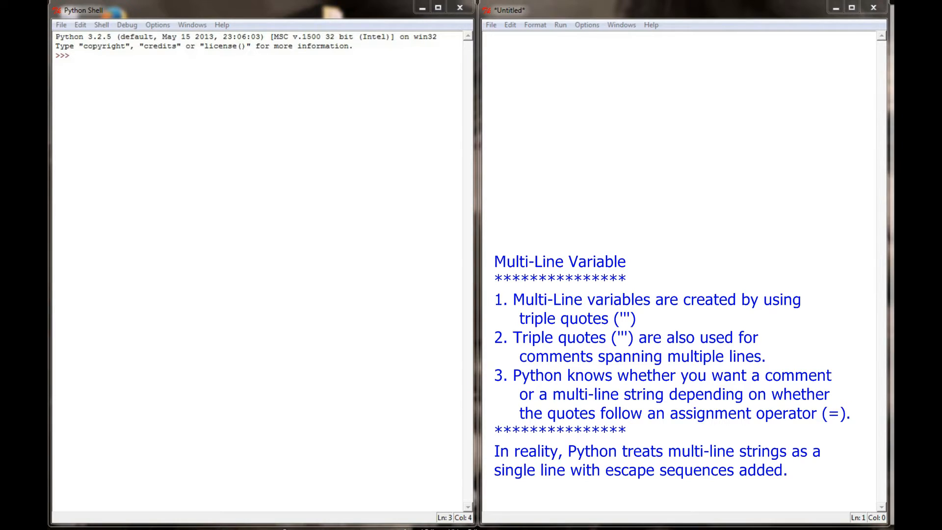
Step: Define example() holding two hash comments: 'List my comment.' and 'Put my 2nd comment.'
text(def)
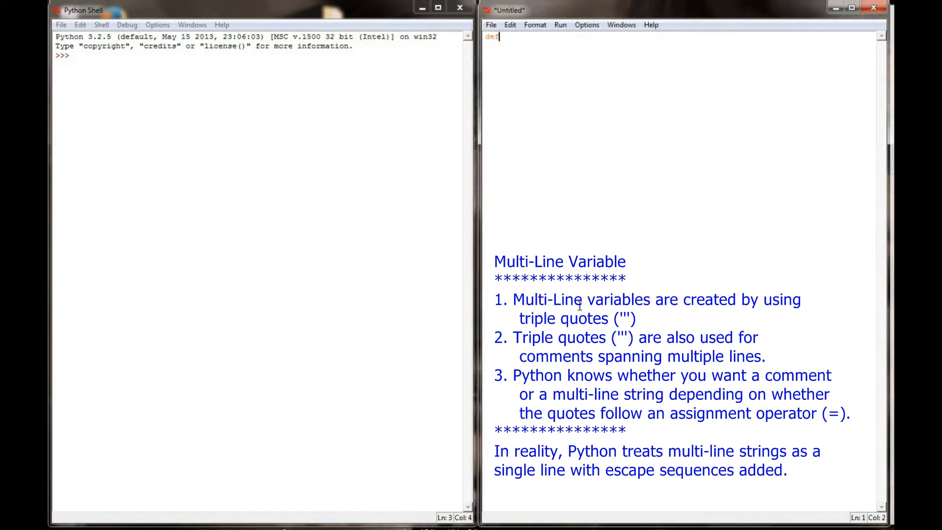
text(example():)
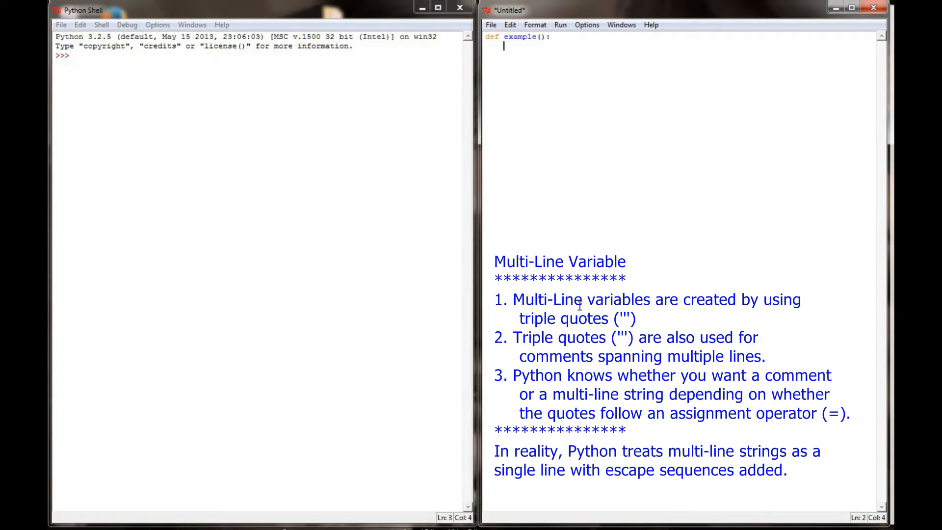
text(#)
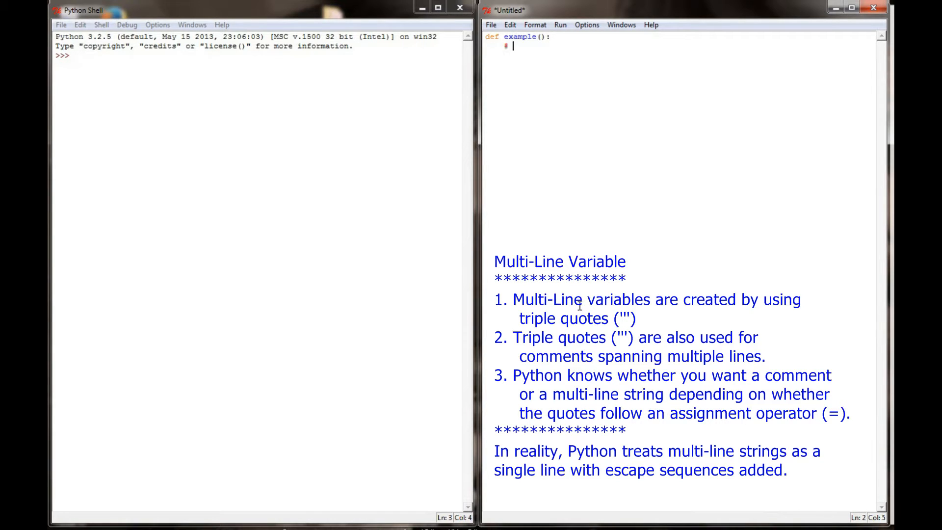
text(List)
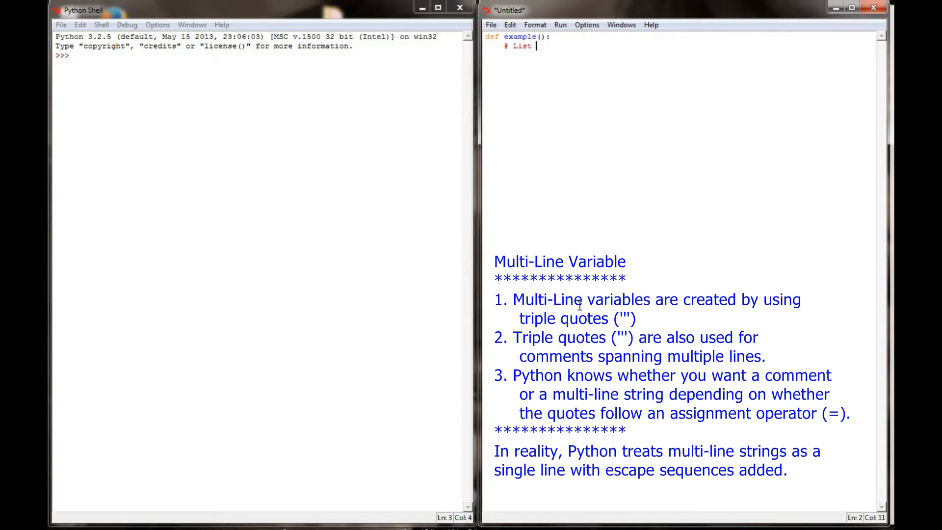
text(my comment.)
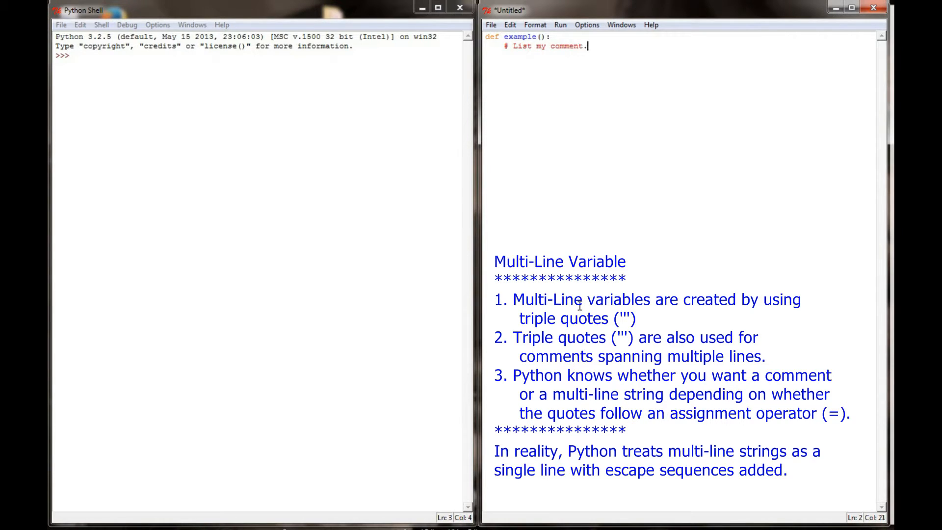
text(.)
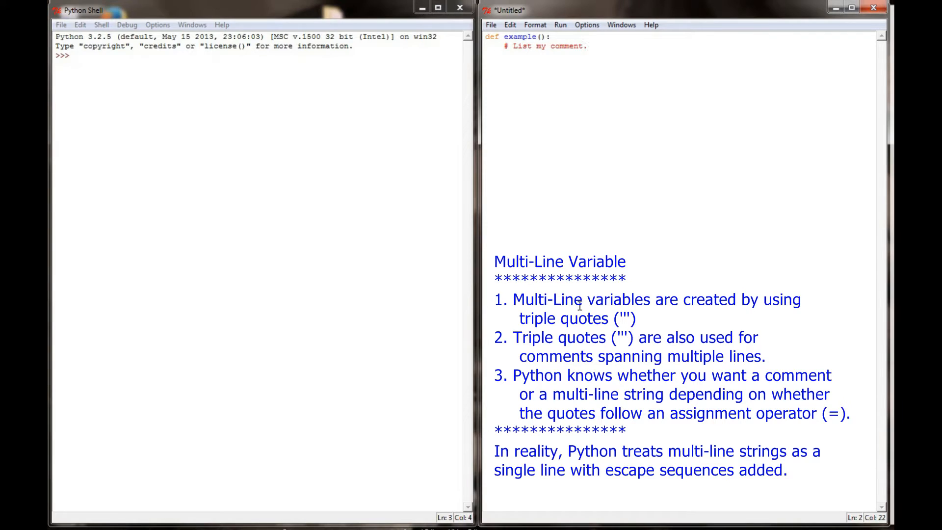
text(#)
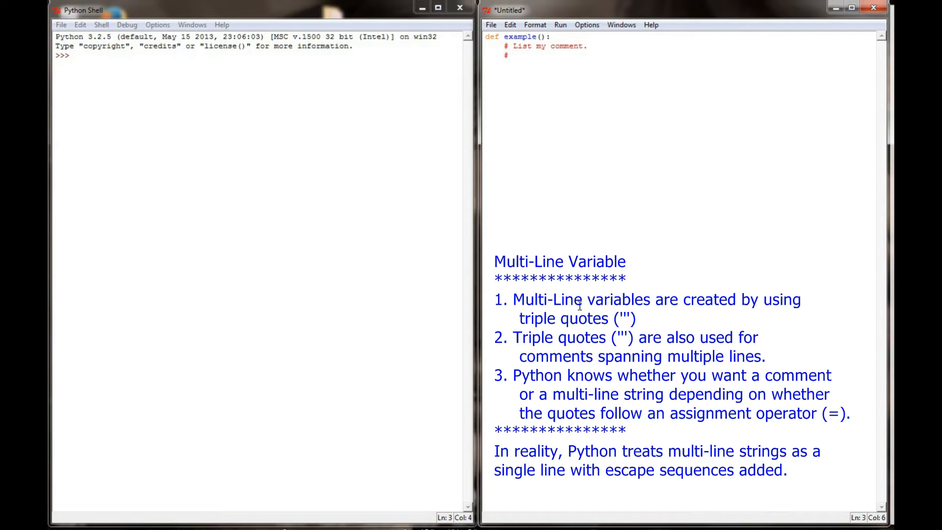
text(Put my 2nd c)
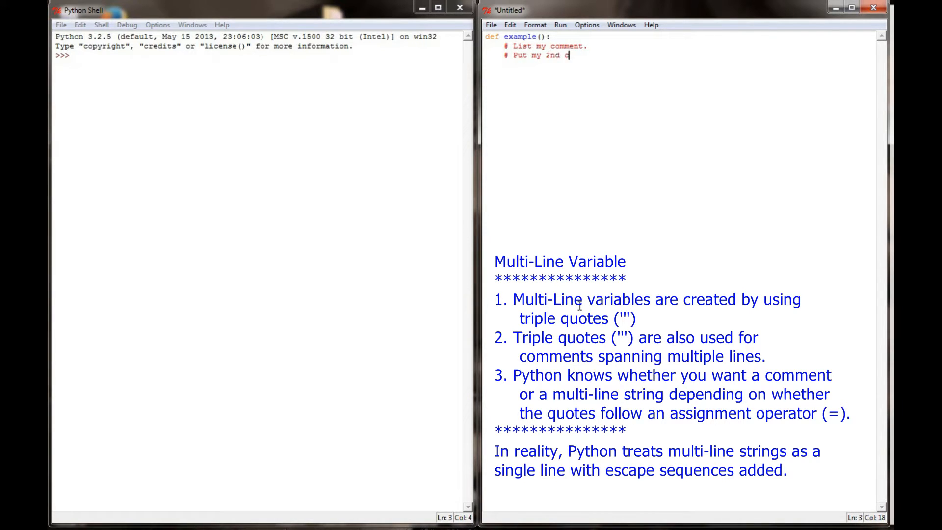
text(omment.)
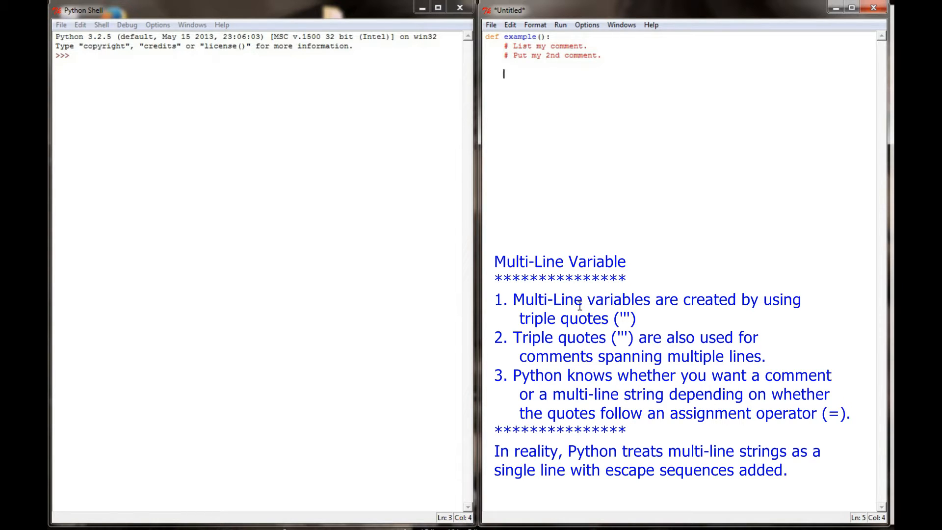
Step: Start a second example() whose body opens a triple-quoted note 'This is my comment.'
text(def ex)
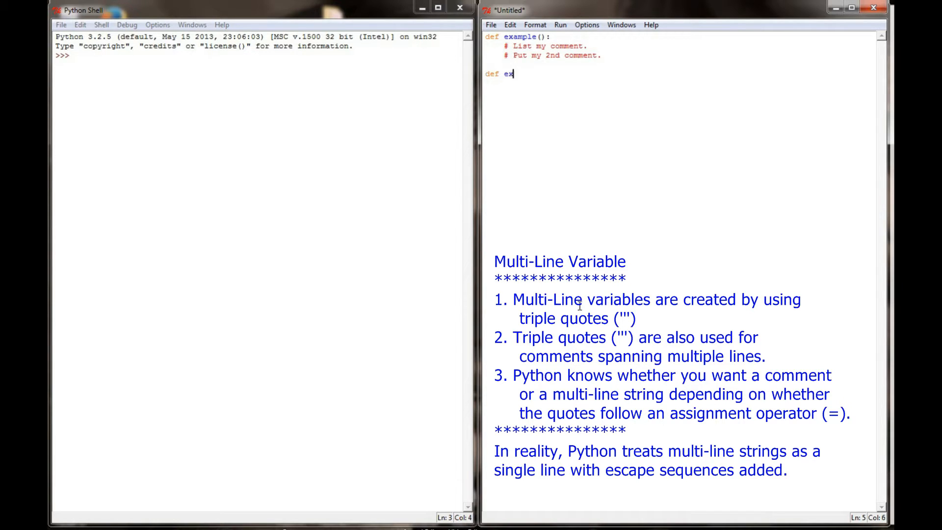
text(ample():)
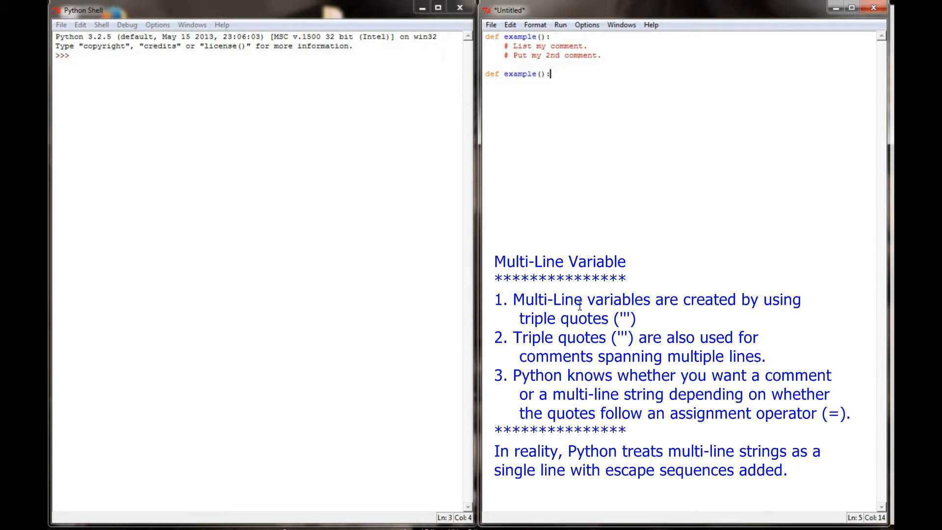
key(enter)
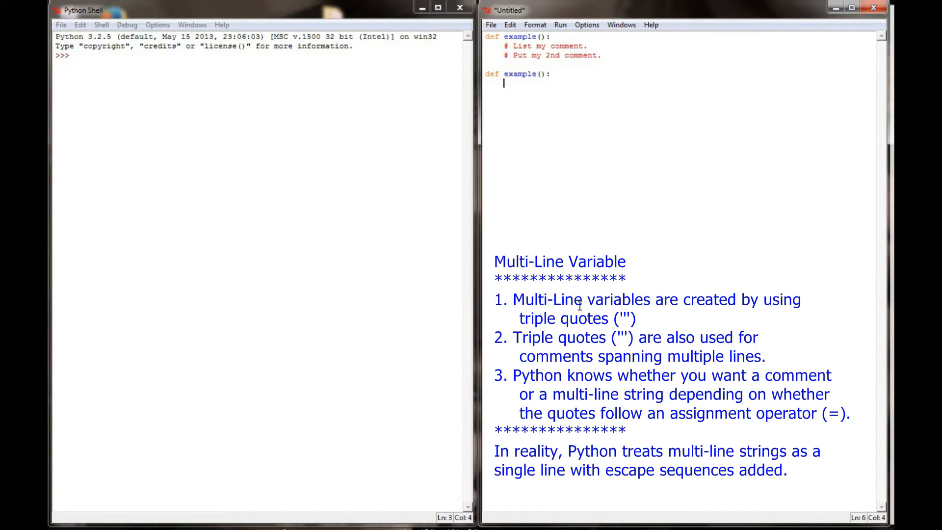
text(')
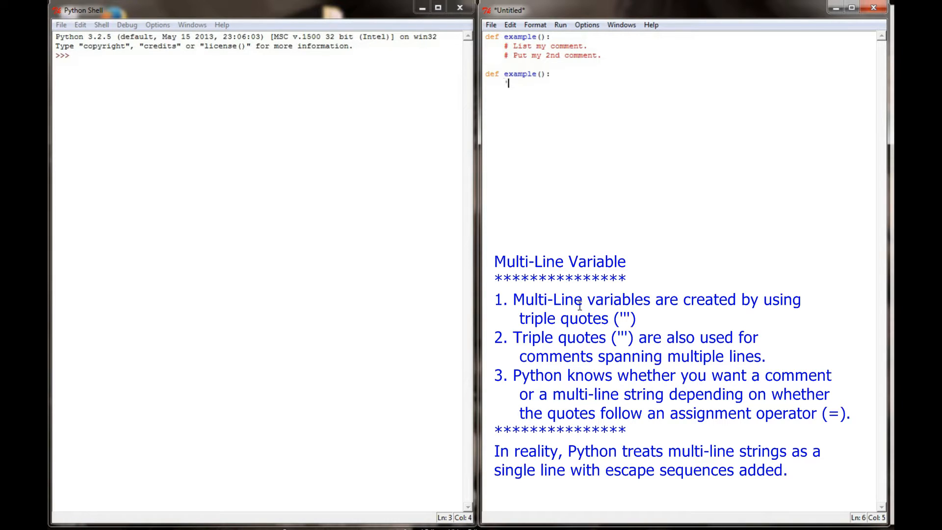
text('')
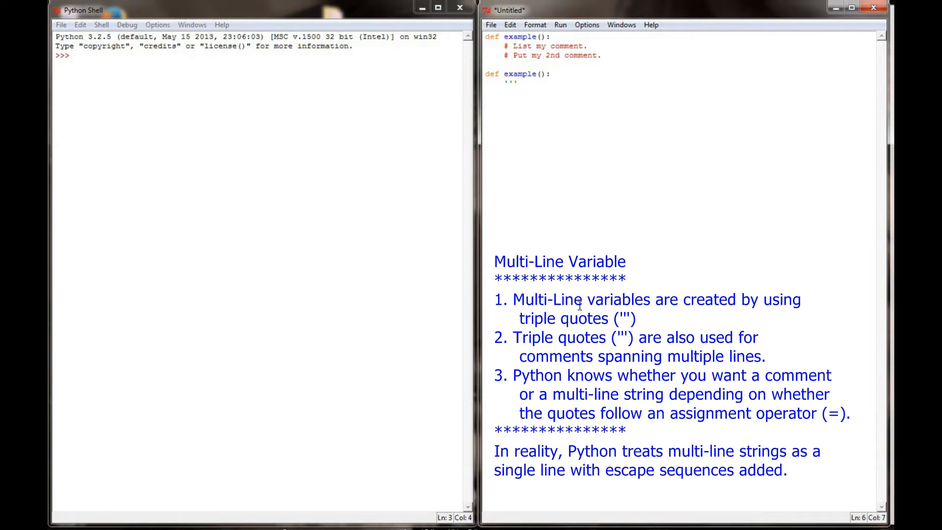
text(T)
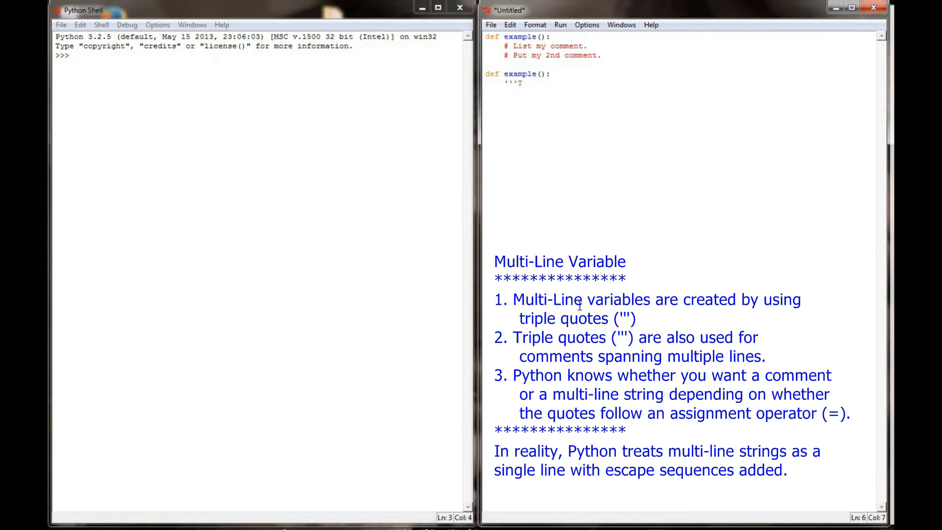
text(his is my comment.)
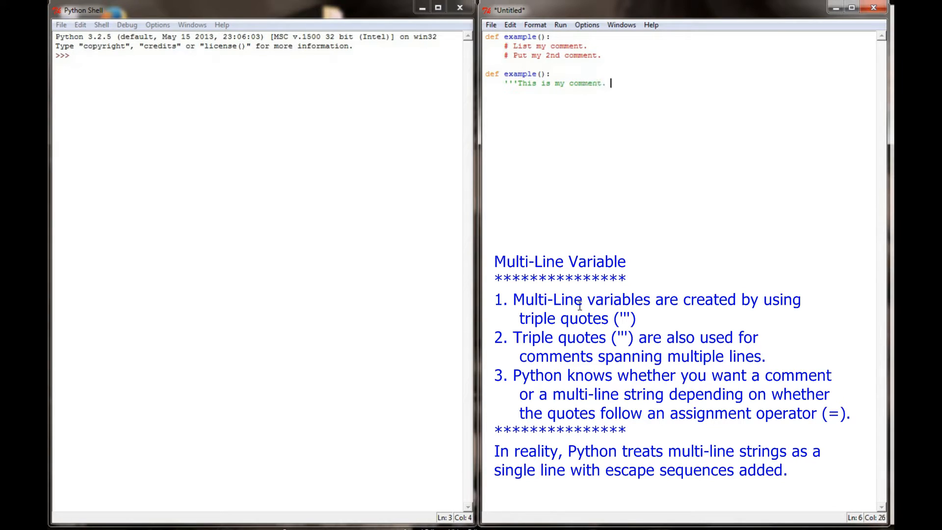
Step: Continue the note across lines ending 'triple quoted.' and add return 0 below it
text(It's going to s)
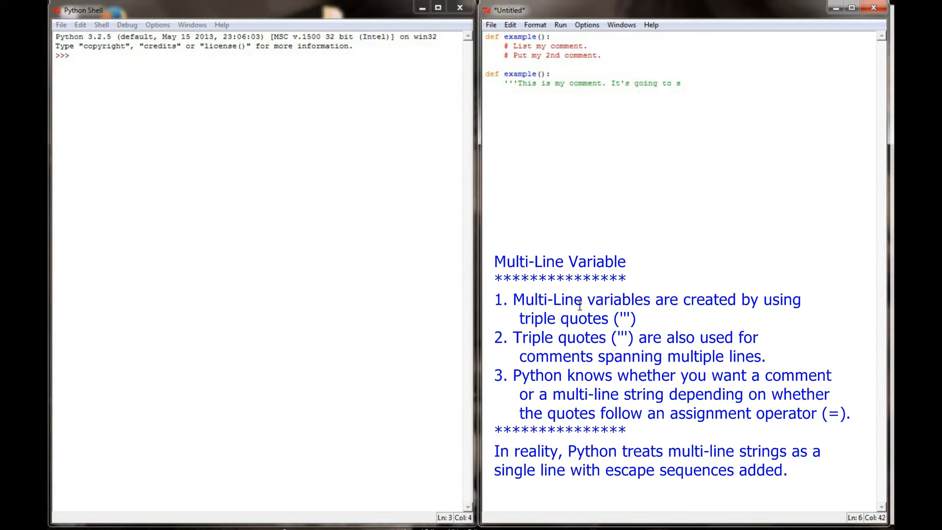
text(span)
text(multiple lines. I)
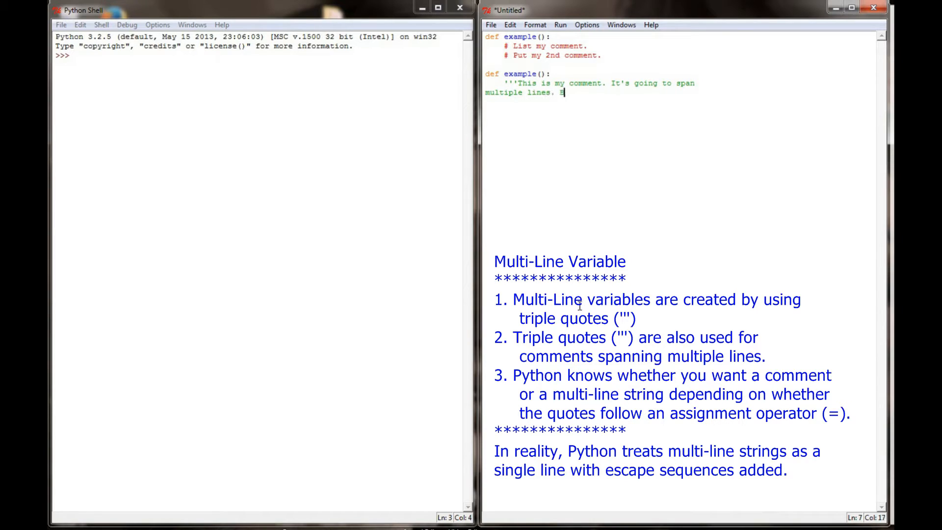
text(ut it doesn't matter, because)
text(I'm tr)
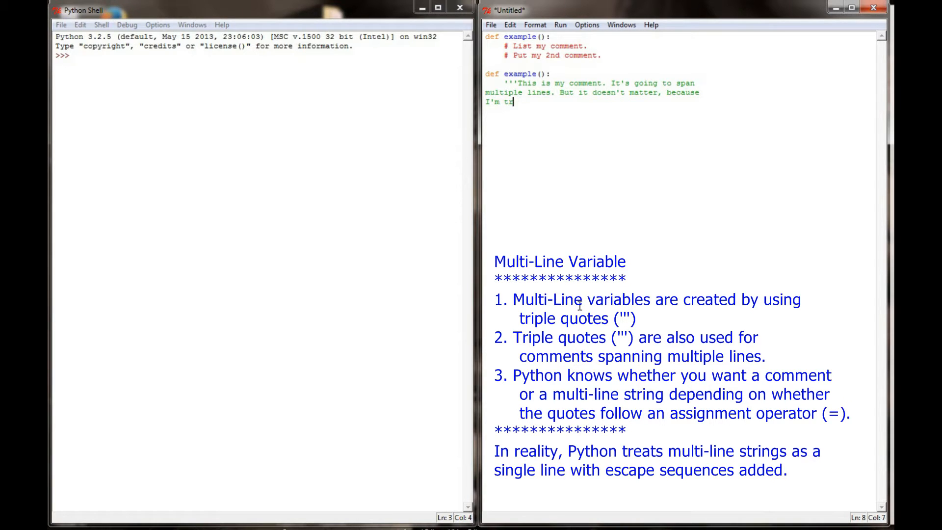
text(iple quoted)
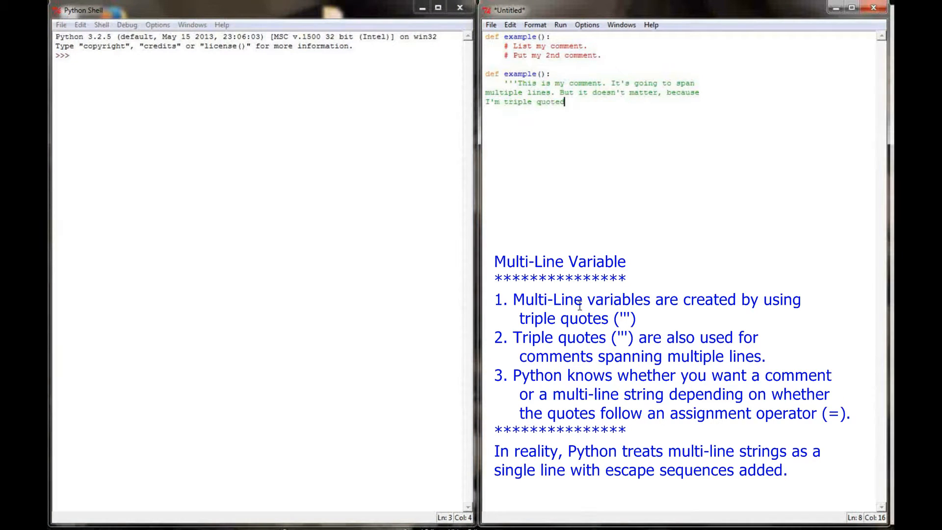
text(.)
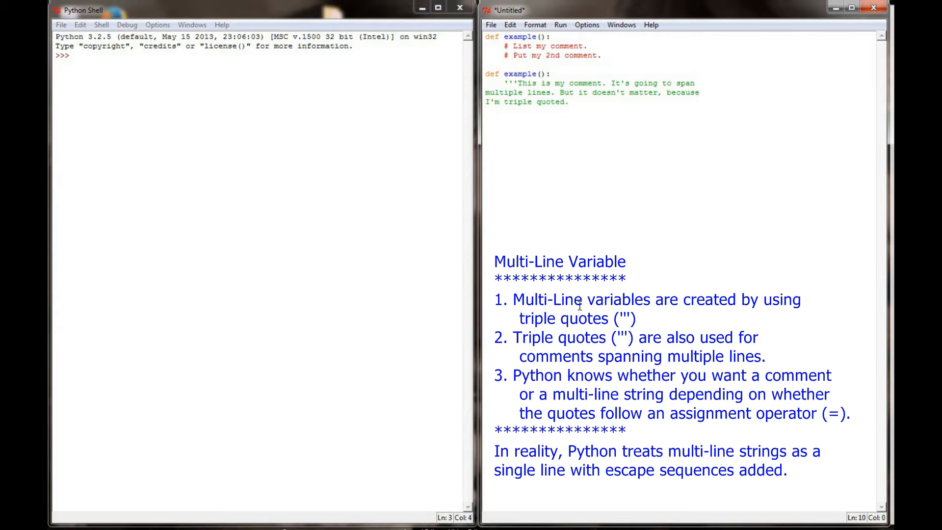
text(return 0)
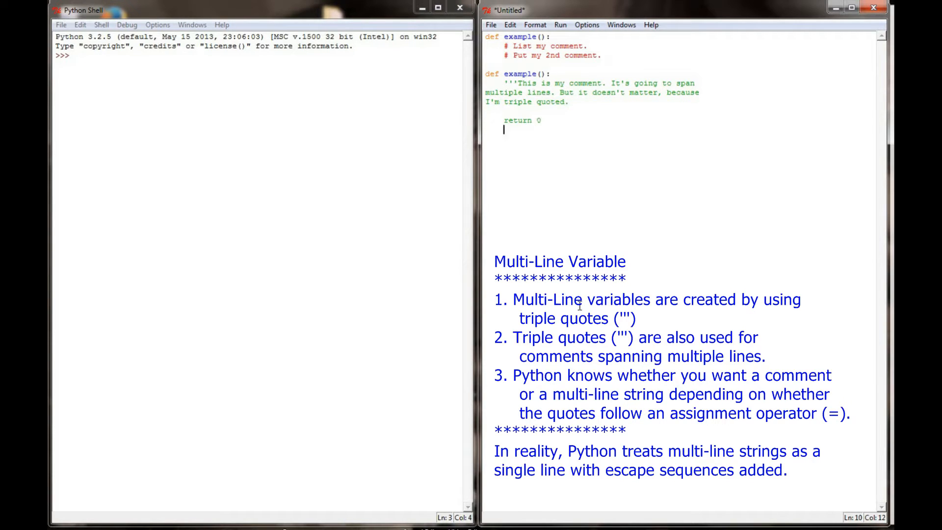
key(enter)
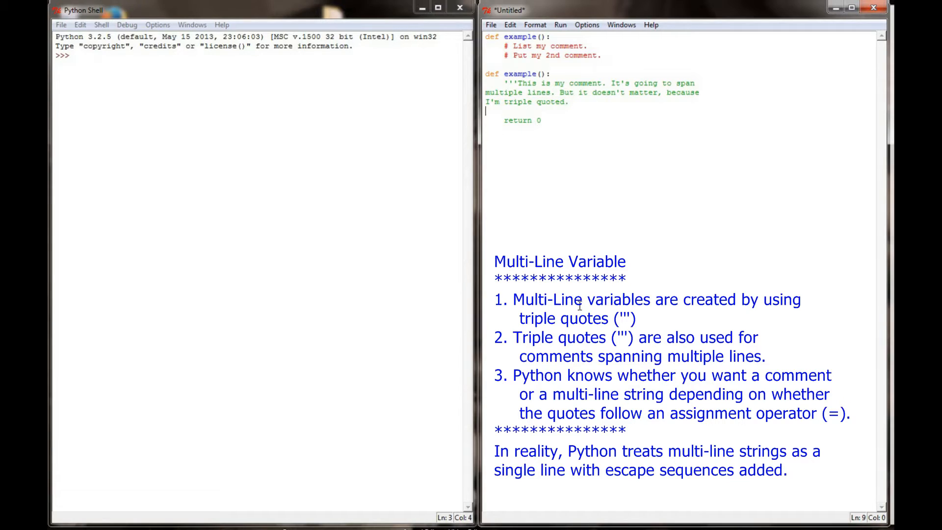
Step: Close the note with ''' then clear the whole editor of both example functions
click(566, 101)
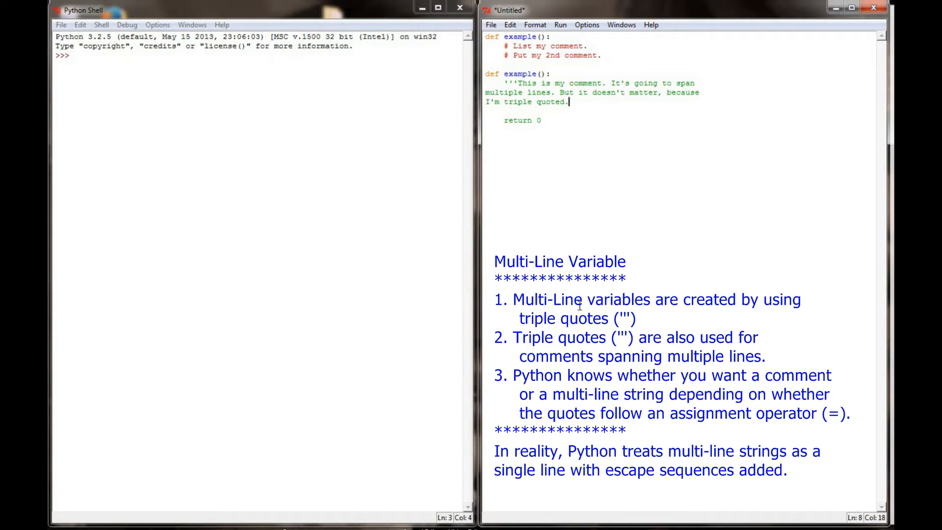
text(''')
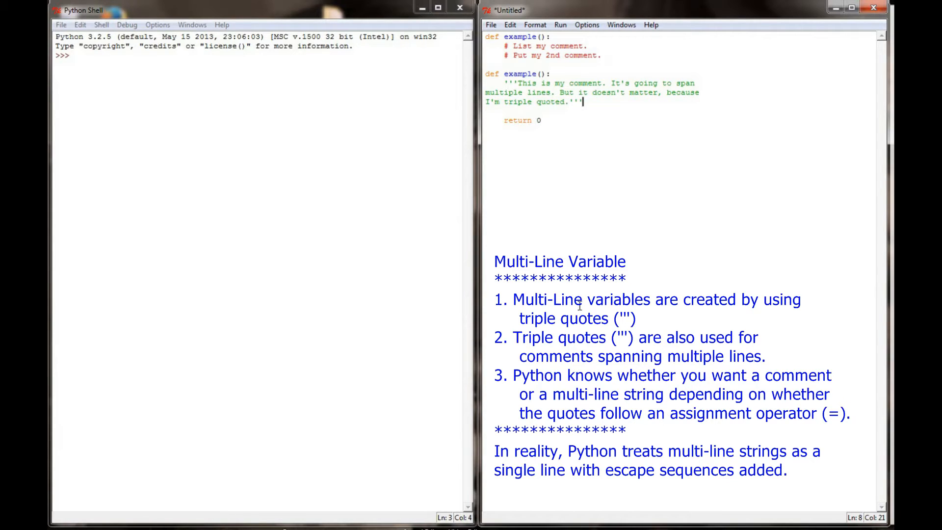
double_click(520, 120)
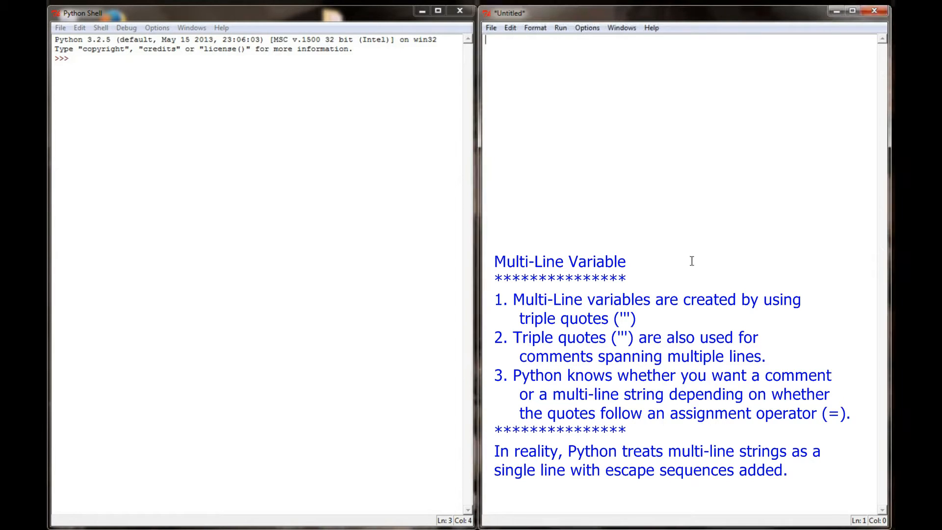
Step: Assign single_line_string = 'This is my string' on the first line
text(sir)
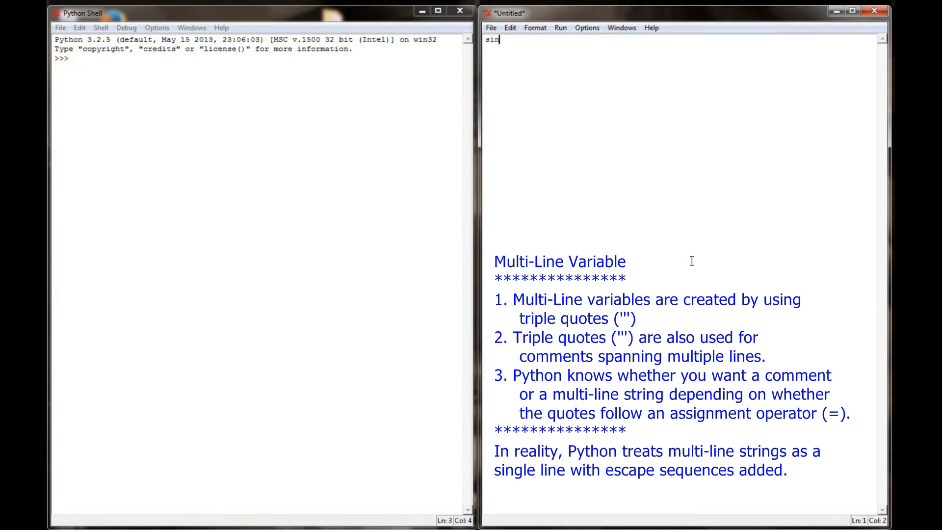
text(single_line_st)
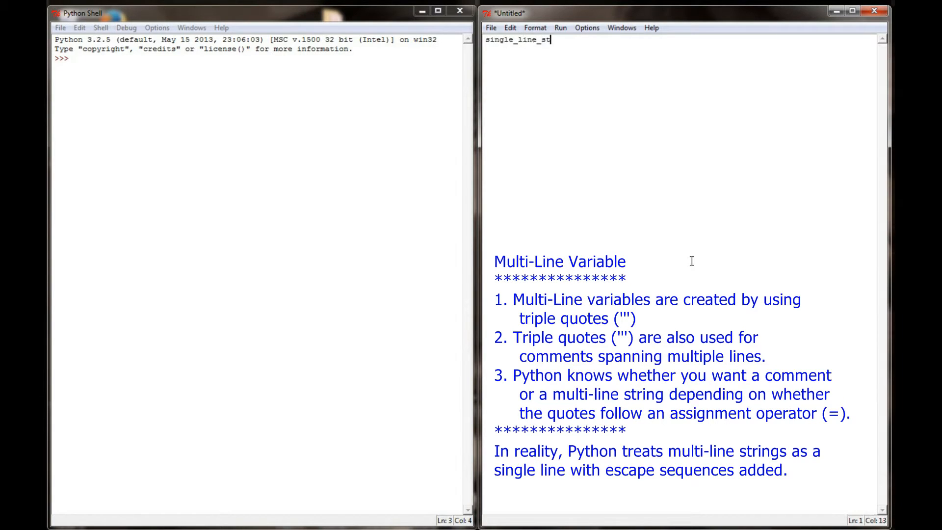
text(ring =)
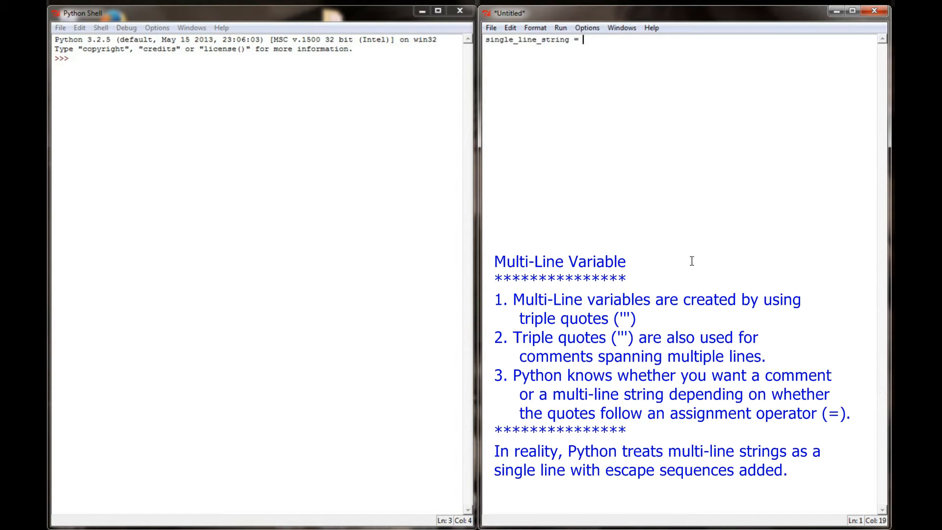
text(')
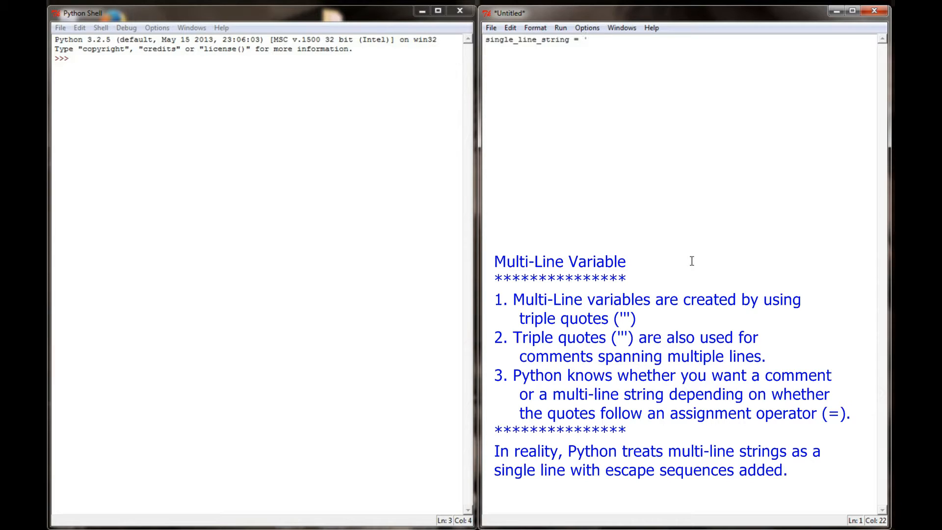
text(This is my s)
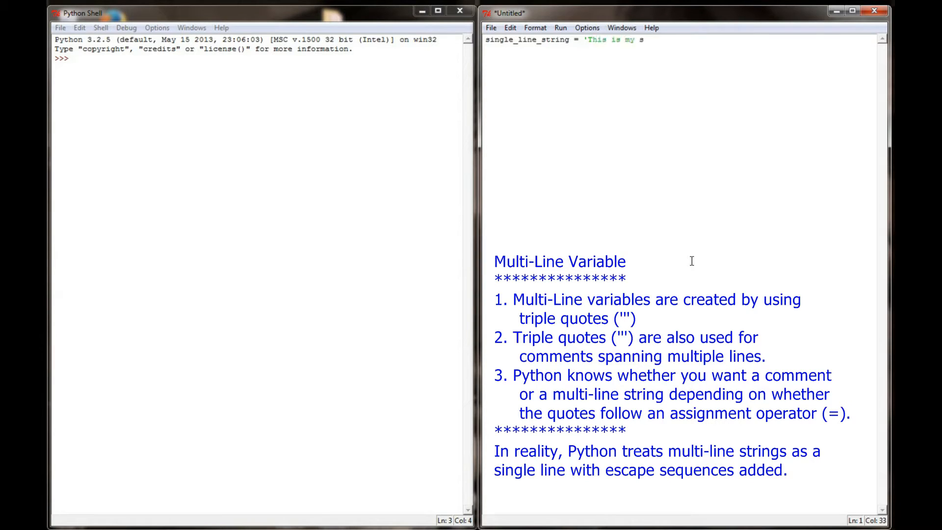
text(tring)
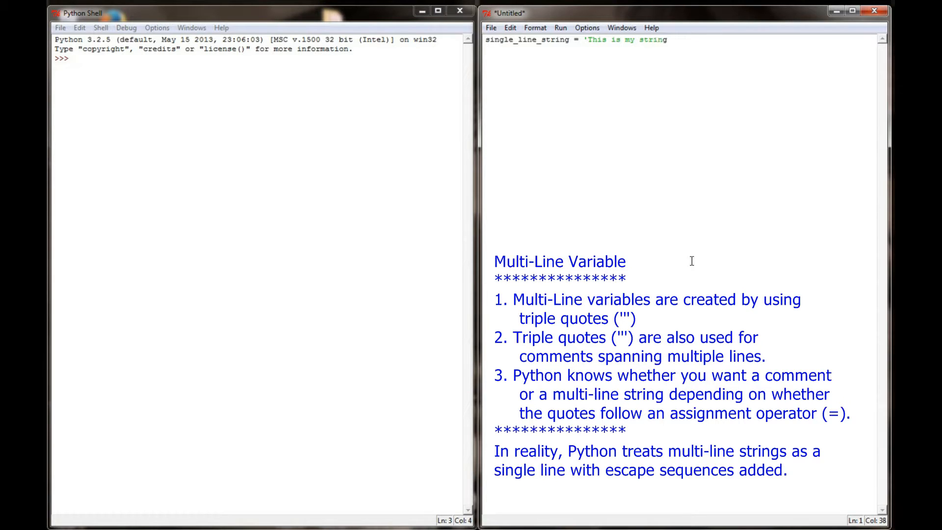
text(')
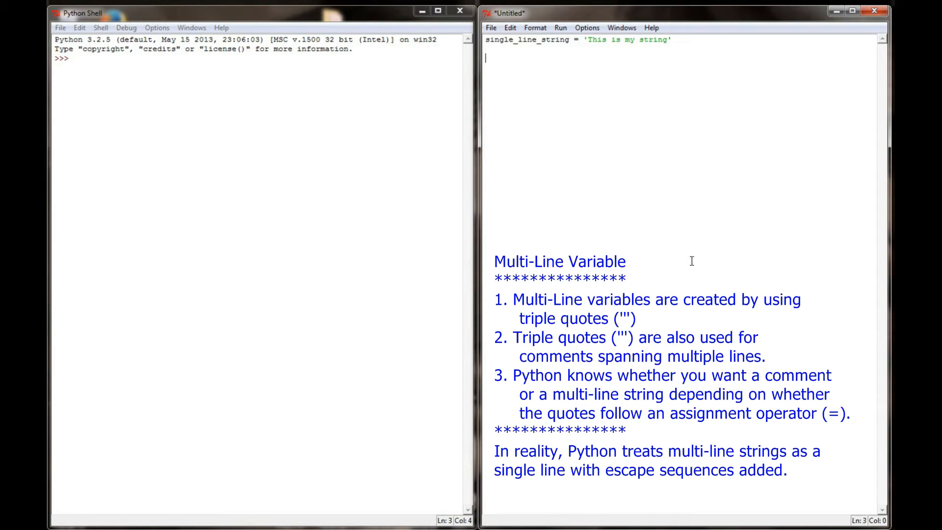
Step: Start multi_line = ''' and begin the letter with 'Dear Friend,'
text(multi_line)
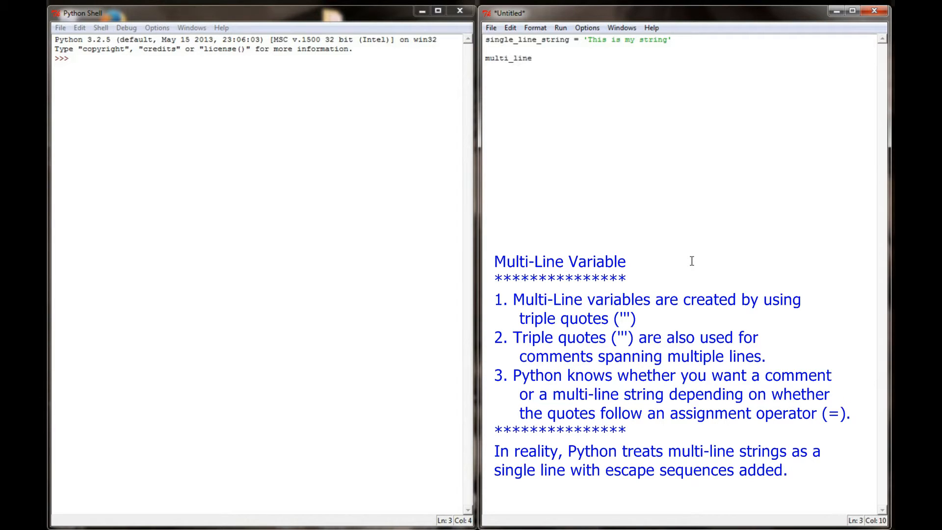
text(=)
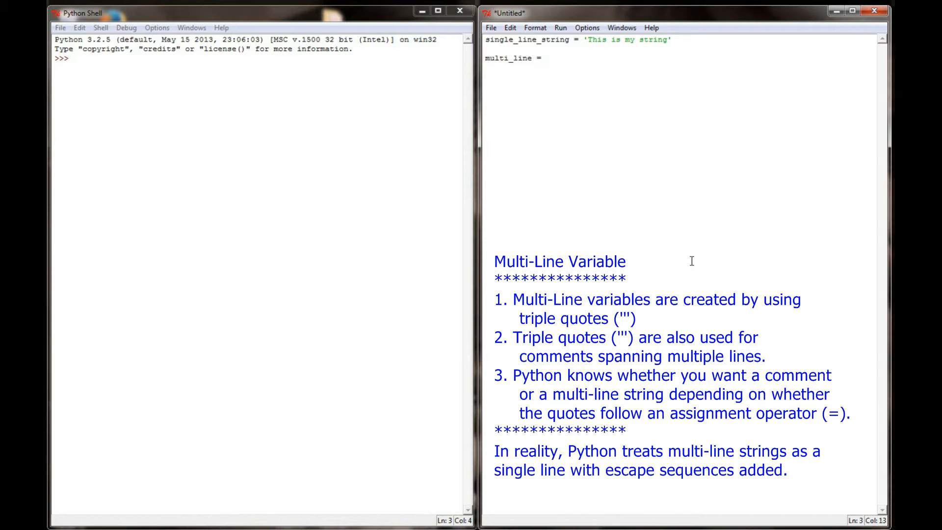
text(''')
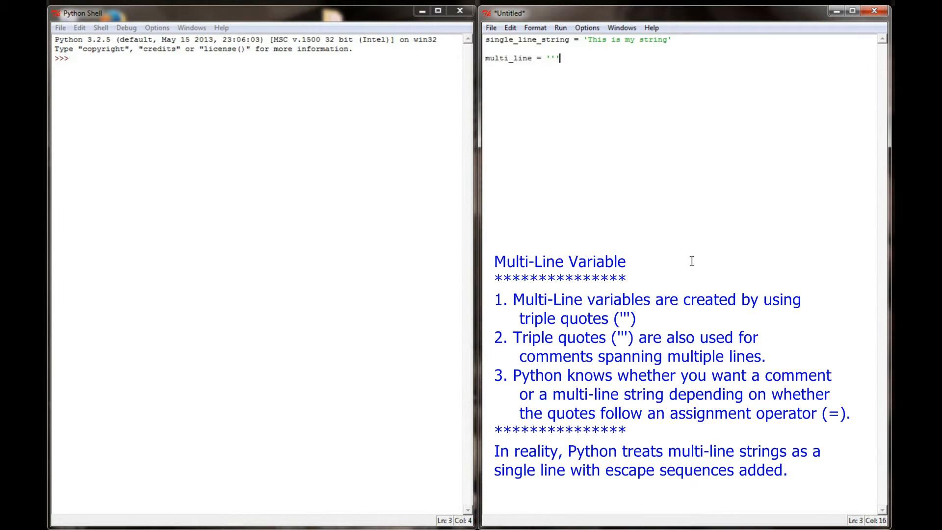
key(enter)
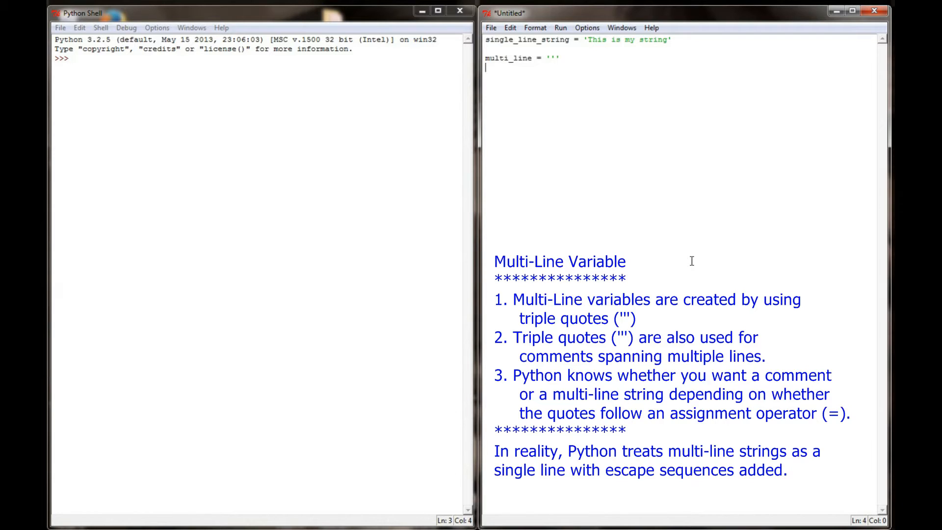
text(t)
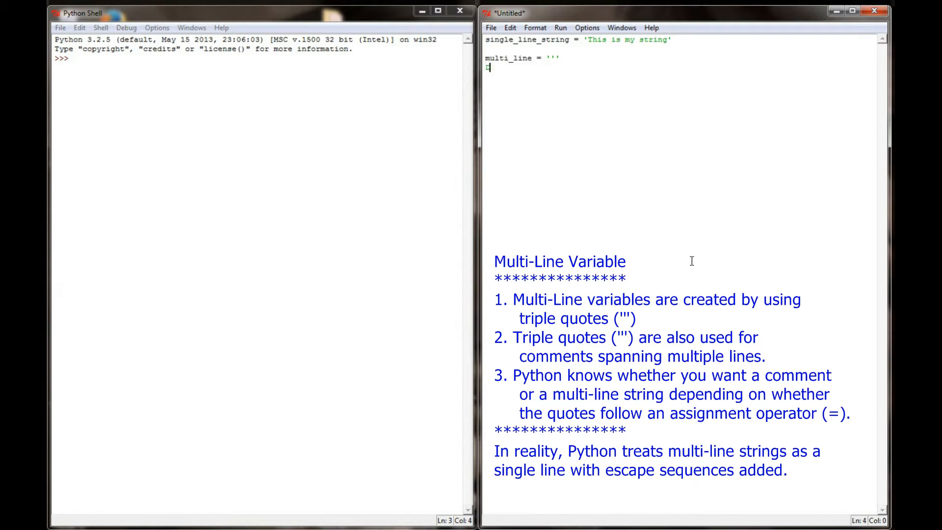
text(Dear Friend,)
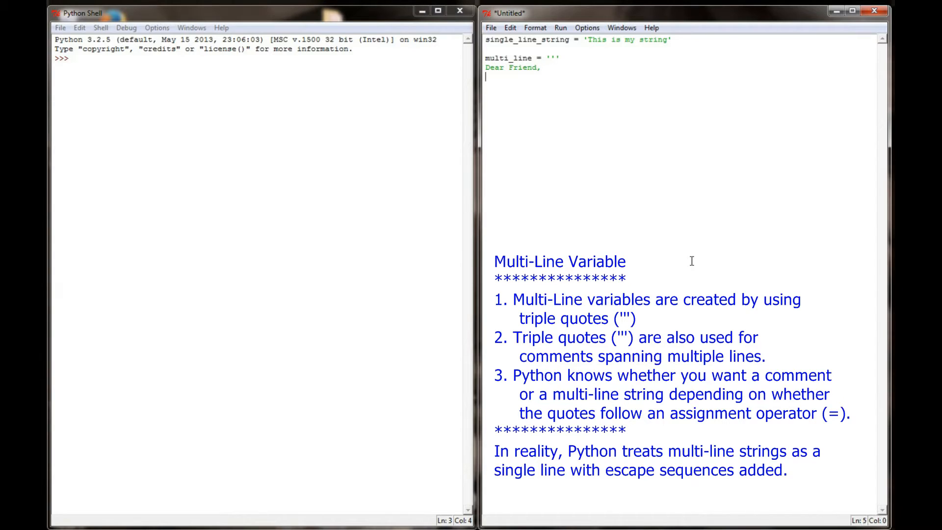
Step: Write the message lines, sign off 'Sincerly, Steve' and close the triple quotes
text(I w)
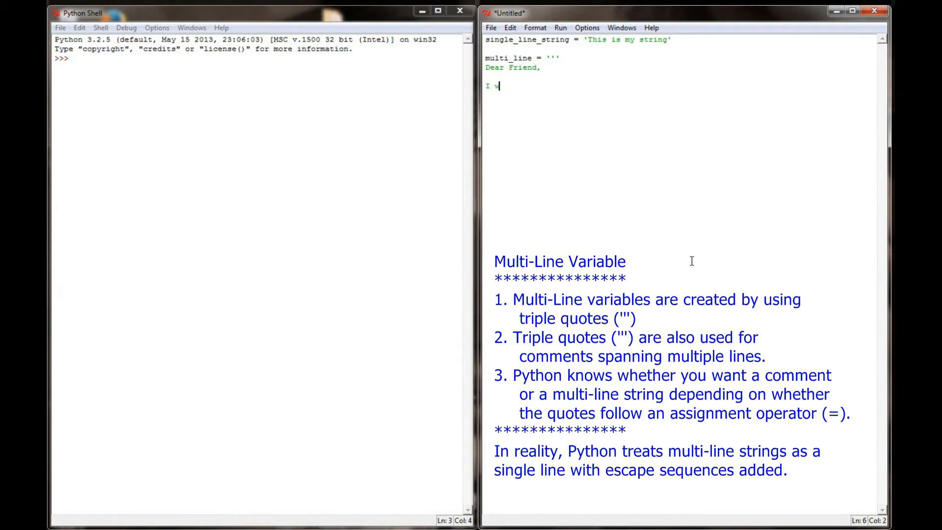
text(was just writing to let you know that I was thinking)
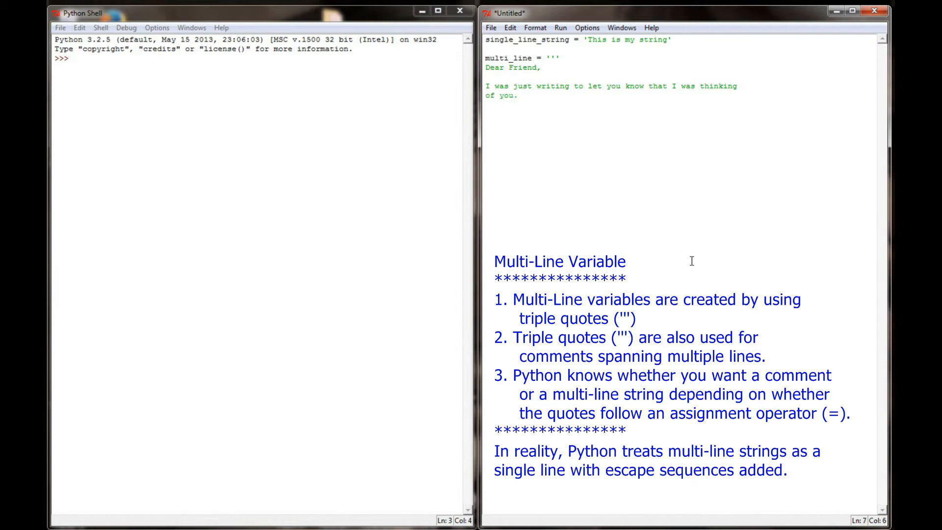
text(Have a great day.)
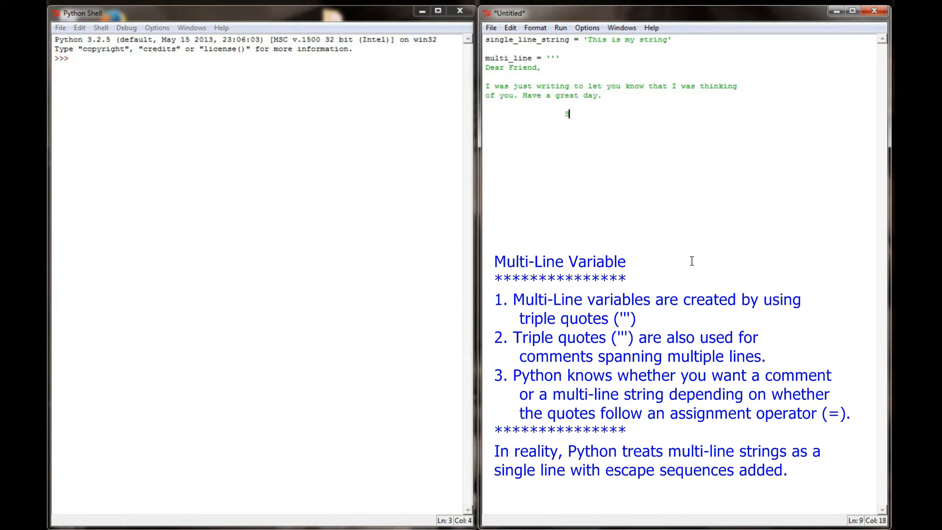
text(Sincerly,)
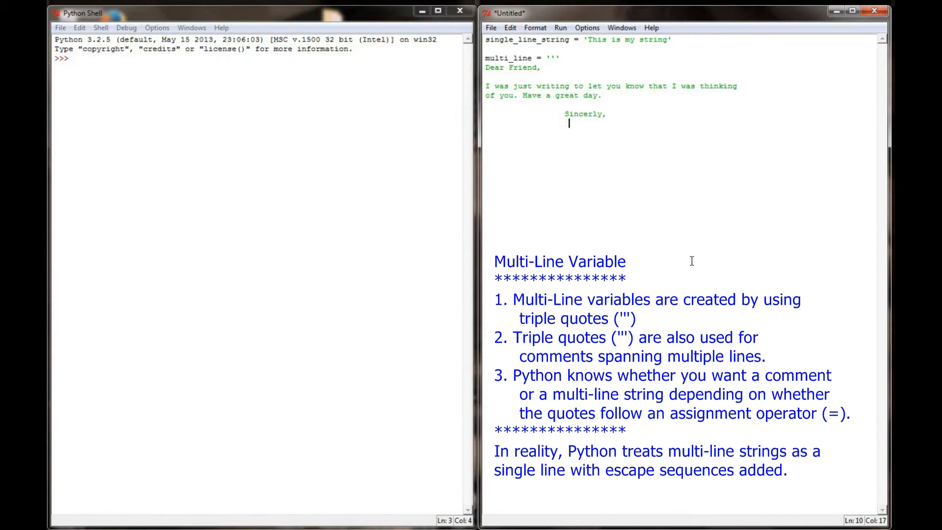
text(Steve)
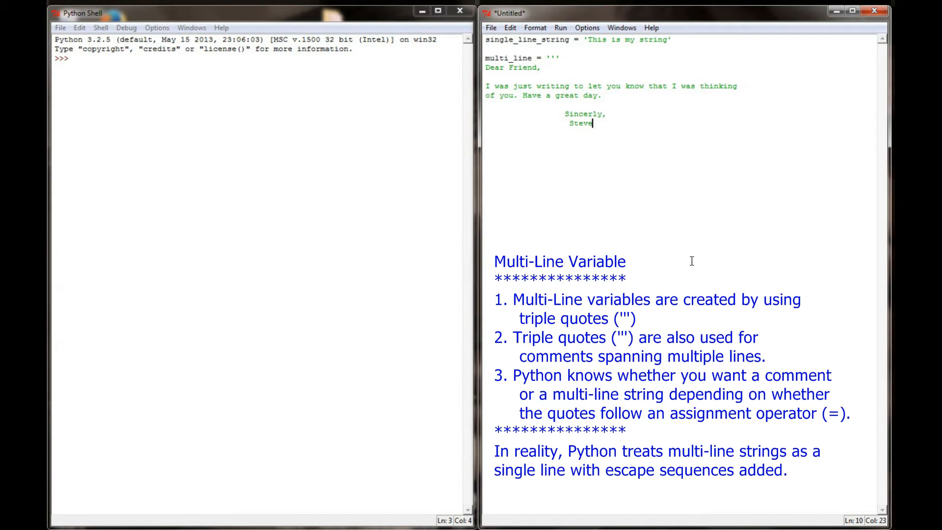
text(''')
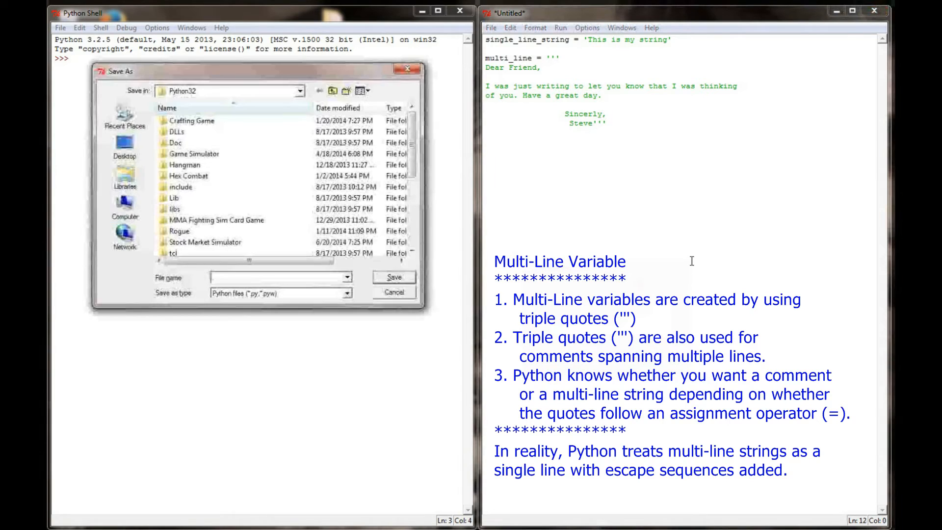
Step: Save the script as test.py, replacing the existing file, and run it
text(test.oy)
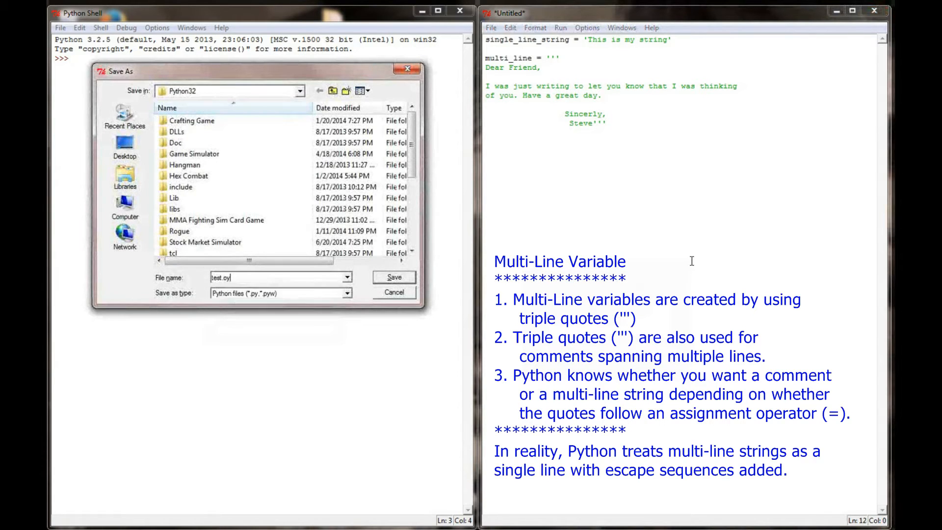
click(392, 277)
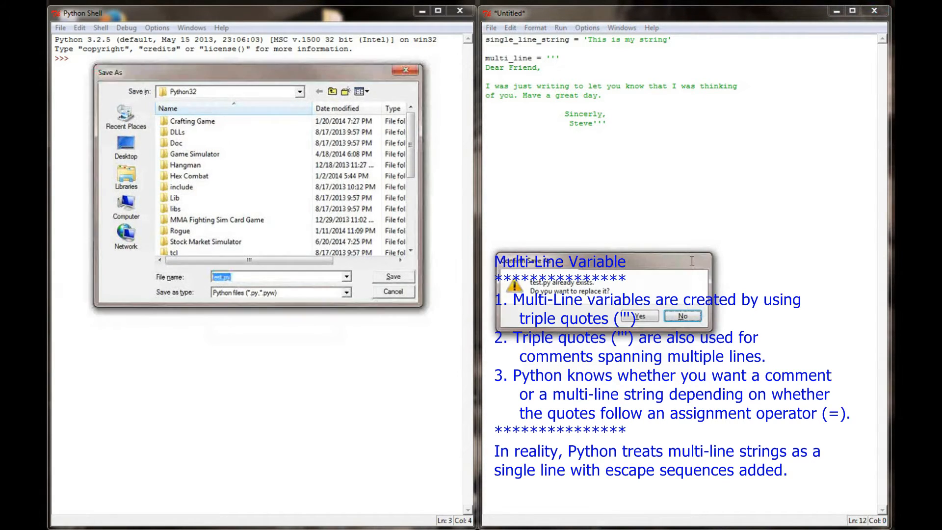
click(637, 314)
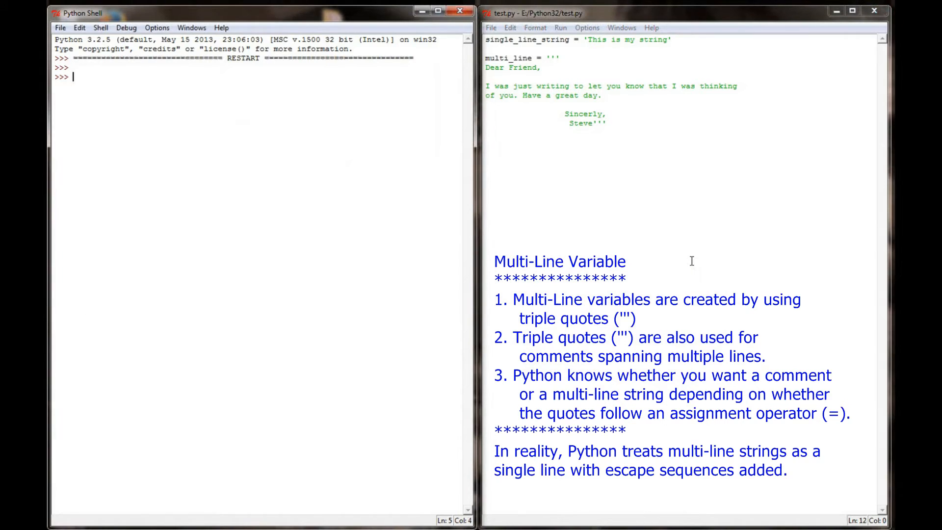
Step: Run print(multi_line), then multi_line raw, then print(multi_line) again in the shell
text(print(multi_line)
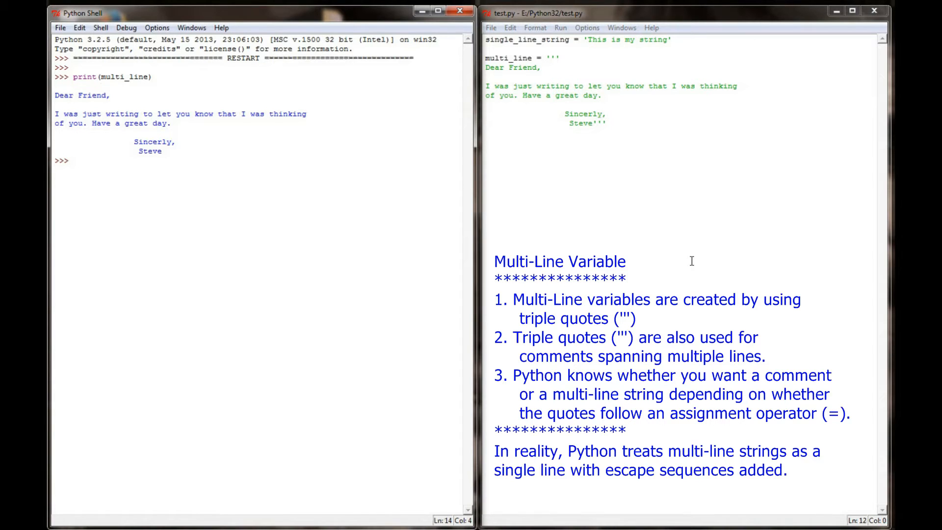
text(multi_line)
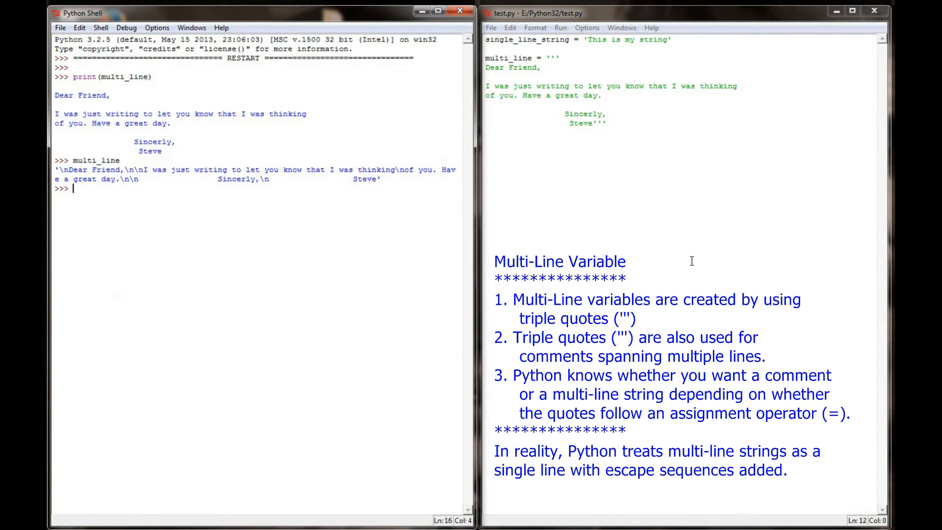
mouse_move(345, 100)
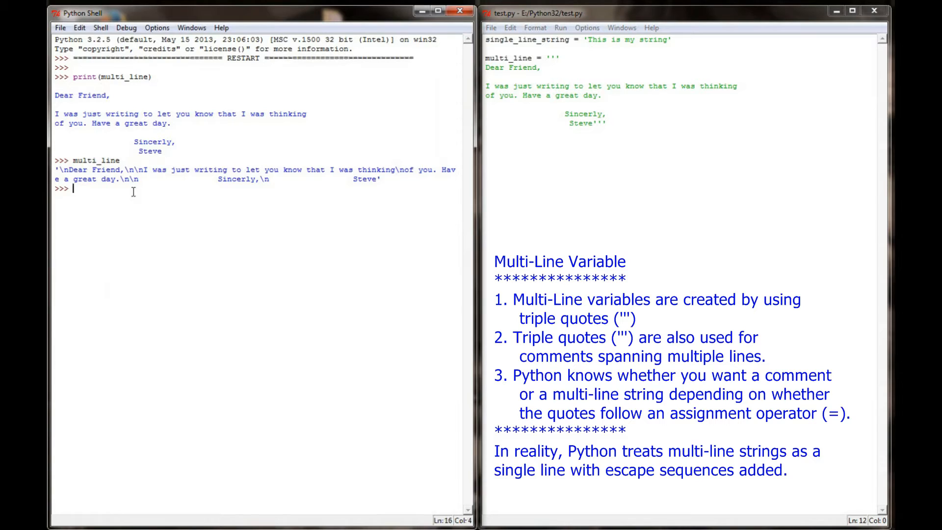
text(print()
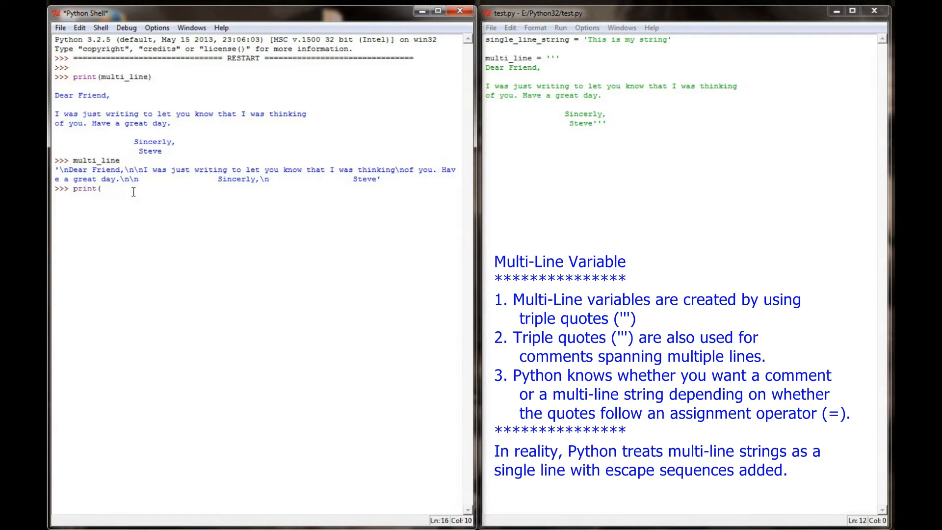
text(multi_line)
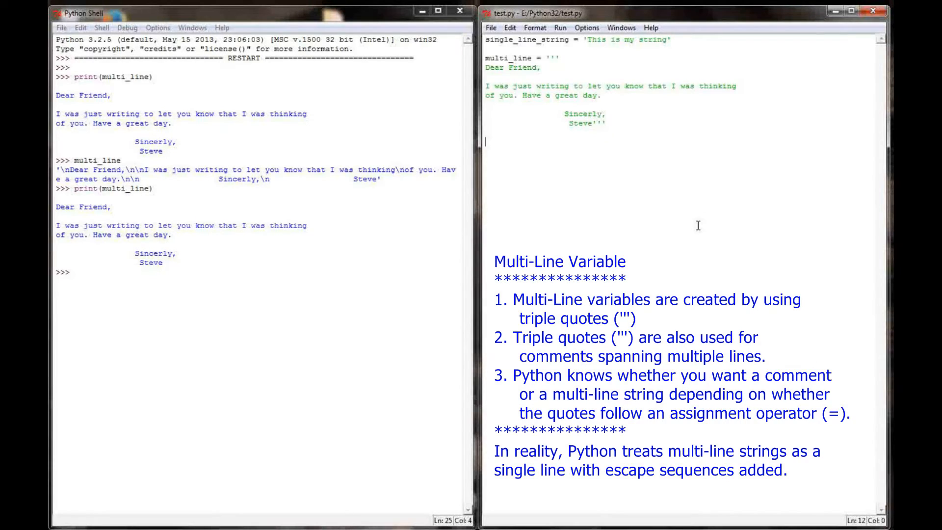
Step: Start casino_games = ''' with the opening sentence about games played at a casino
text(casino_game)
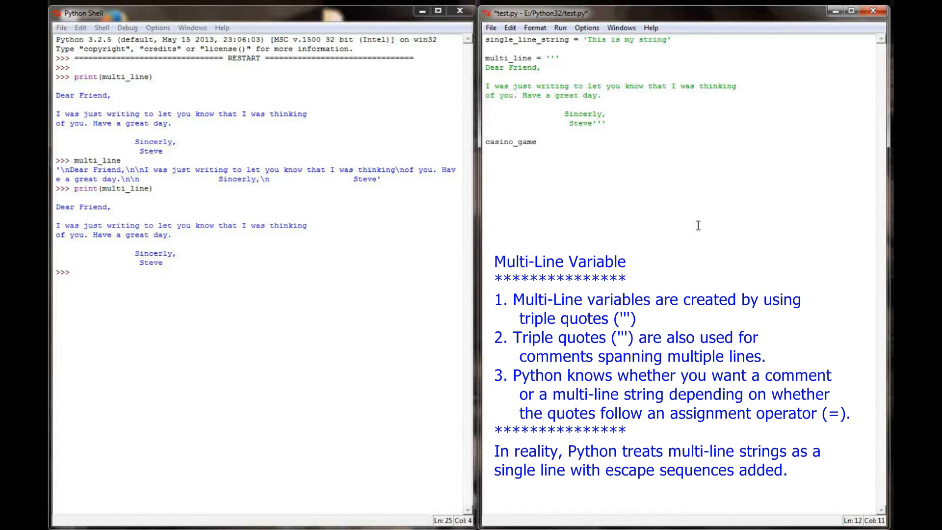
text(s = ''')
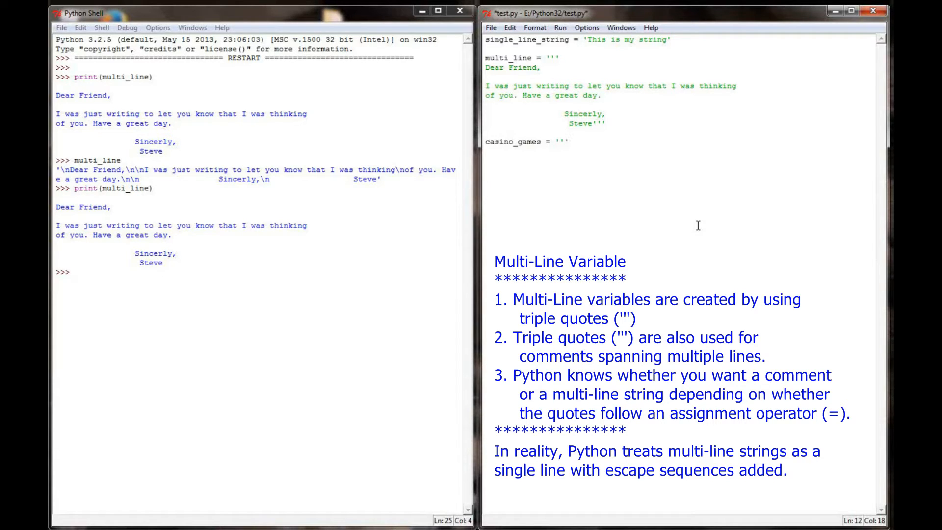
key(enter)
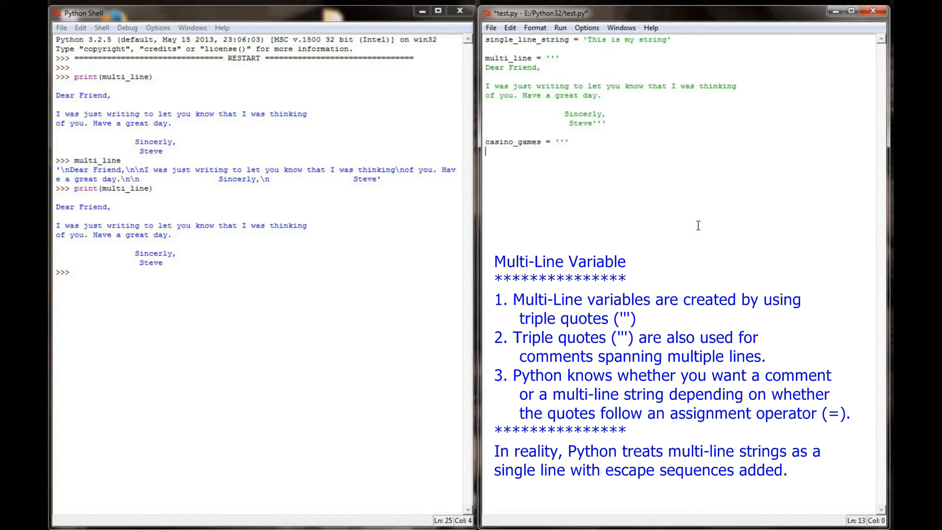
text(While I'm)
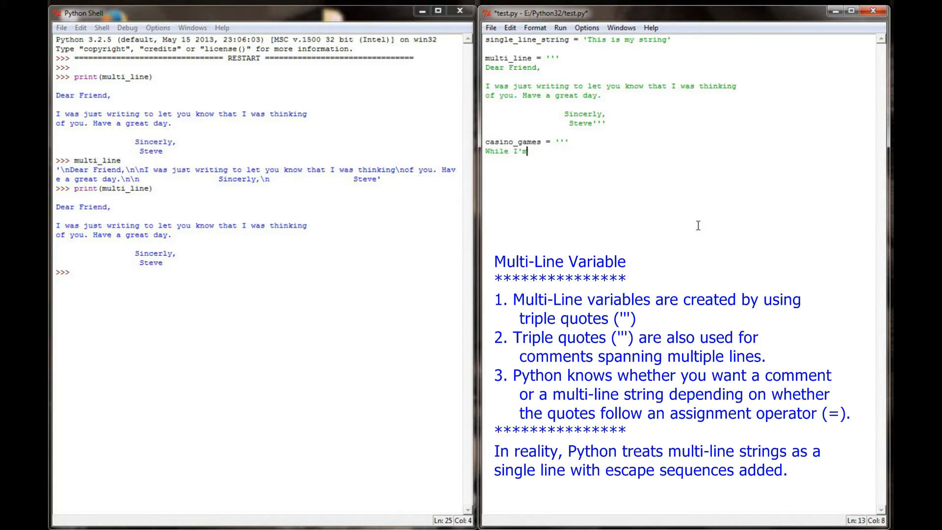
text(at a casino, I)
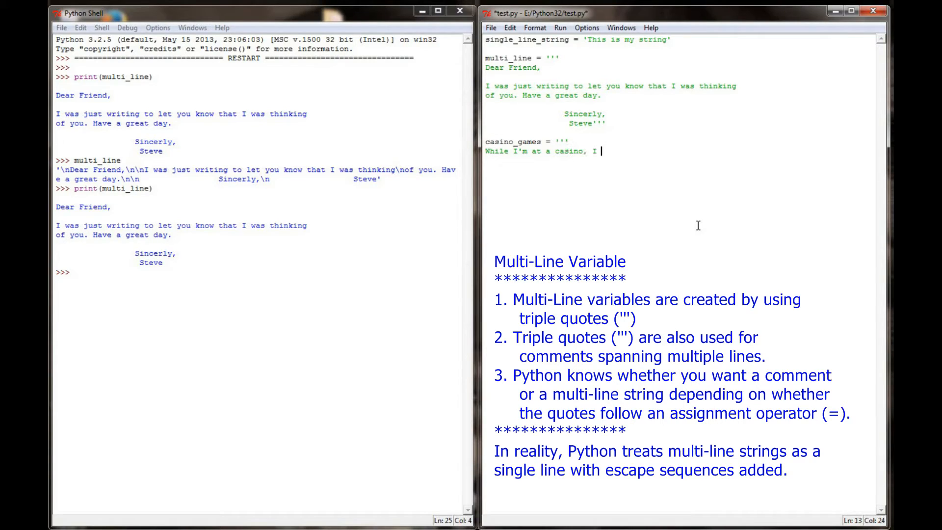
text(like to play the fc)
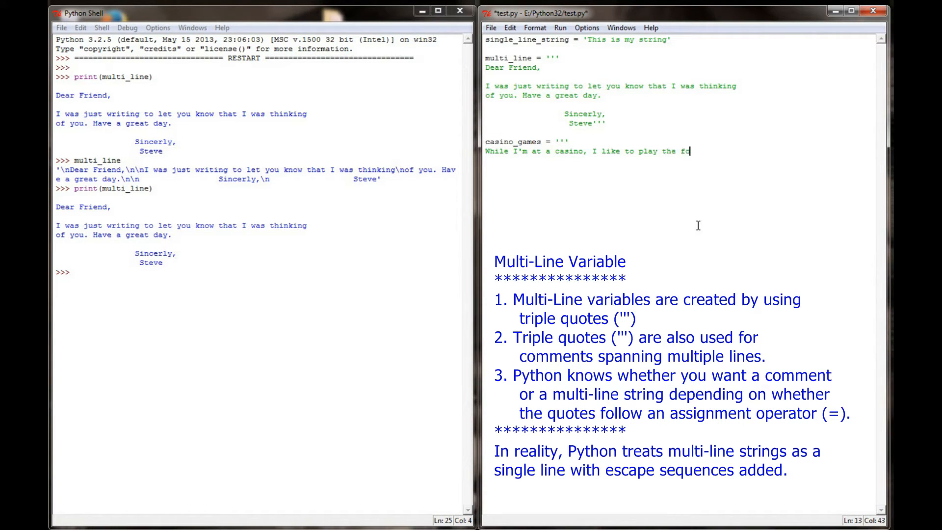
text(llowing games:)
text(1.)
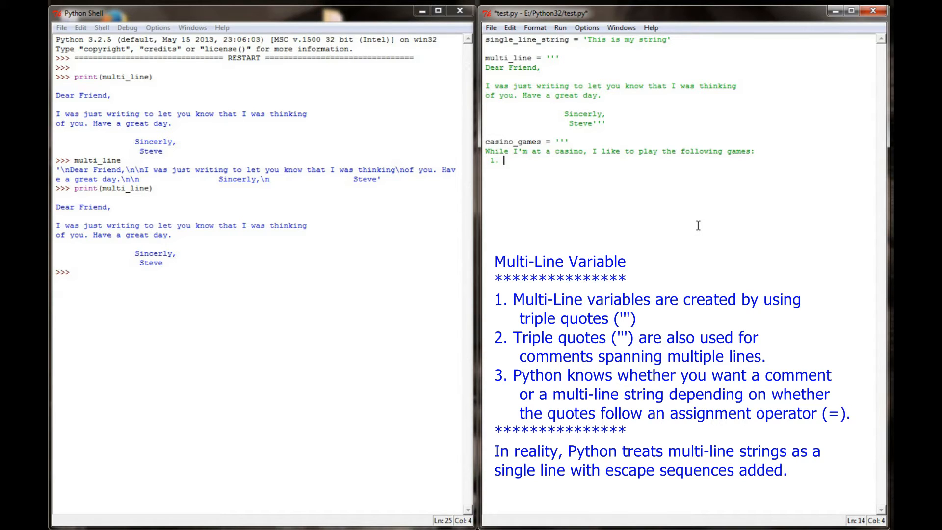
Step: List 1. Blackjack, 2. Roulette, 3. Craps and end with 'I'm not good at anything else.'
text(Blackjack)
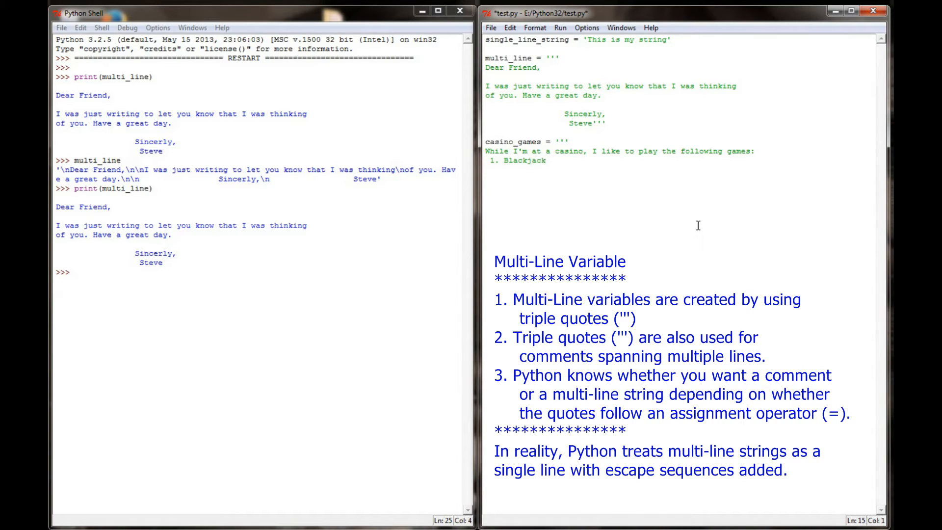
text(2. Rou)
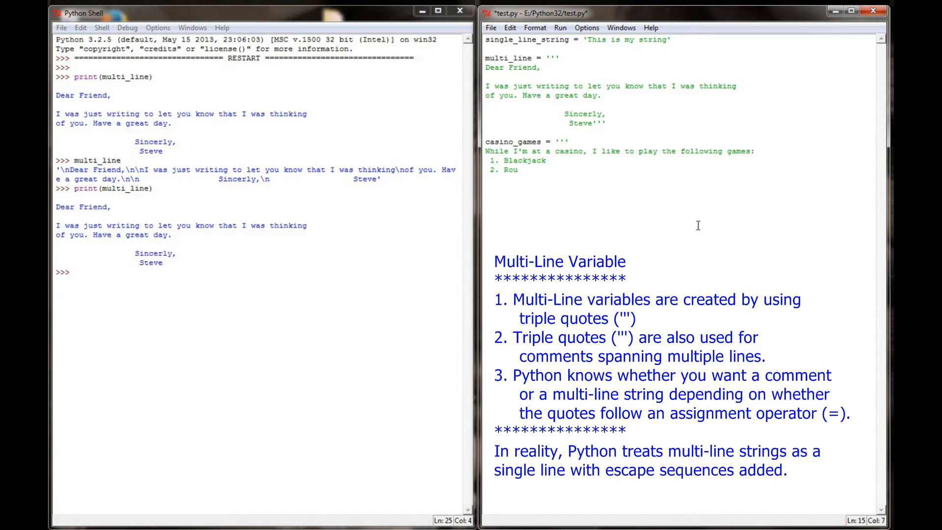
text(lette)
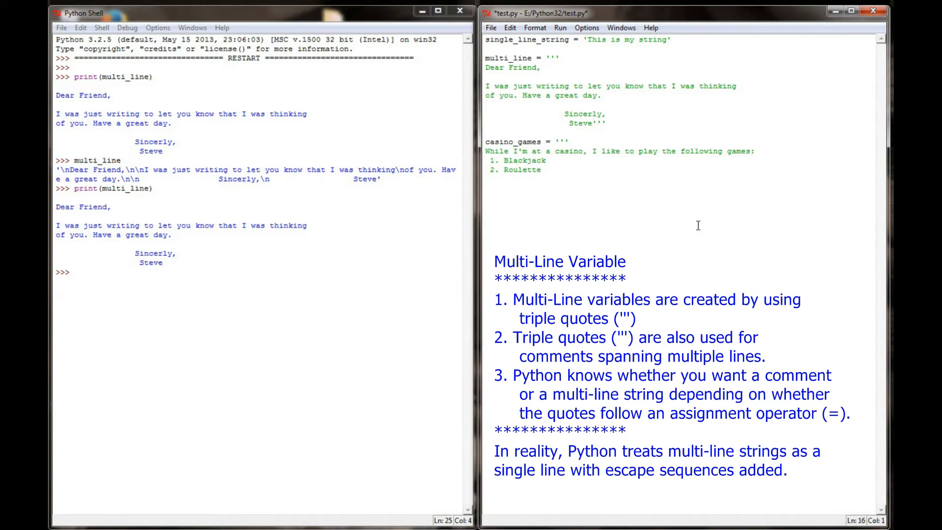
text(3. Craps)
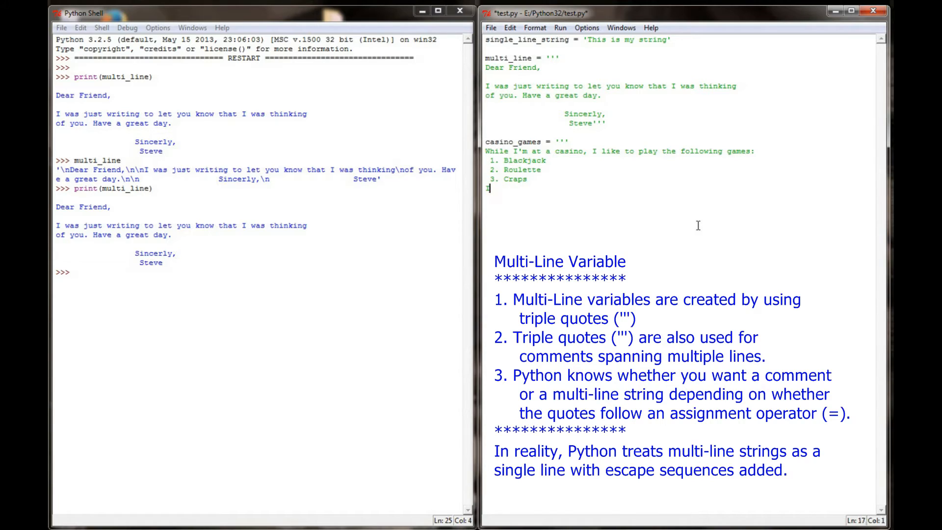
text(I'm not good at anyt)
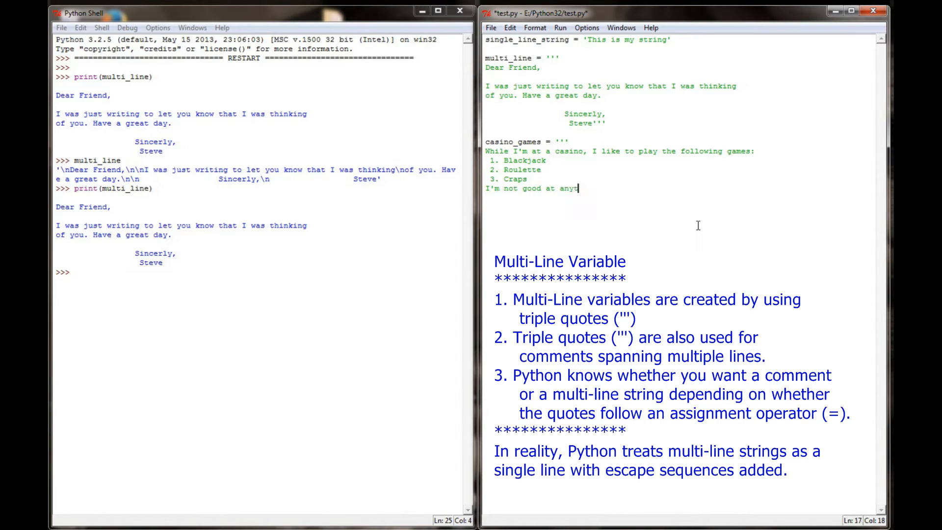
text(hing else.''')
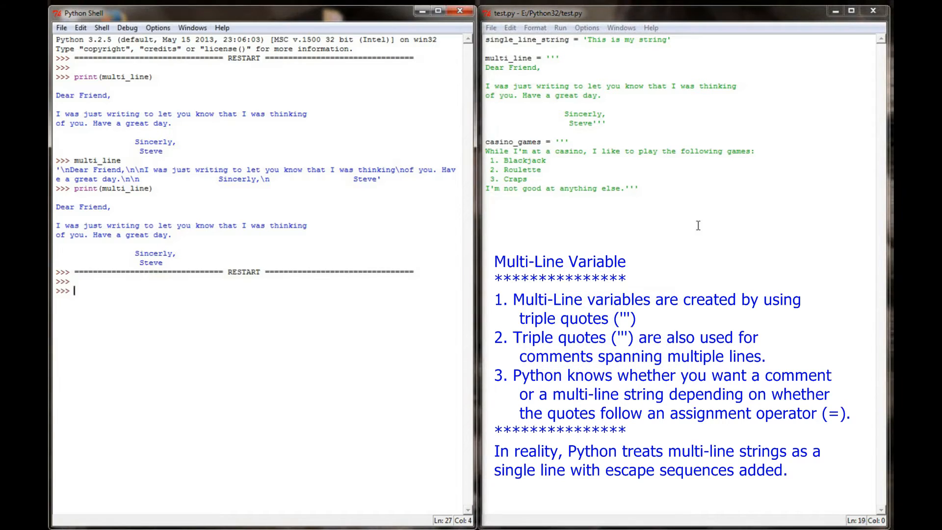
Step: Show casino_games raw in the shell, then print(casino_games) as formatted lines
text(casino_games)
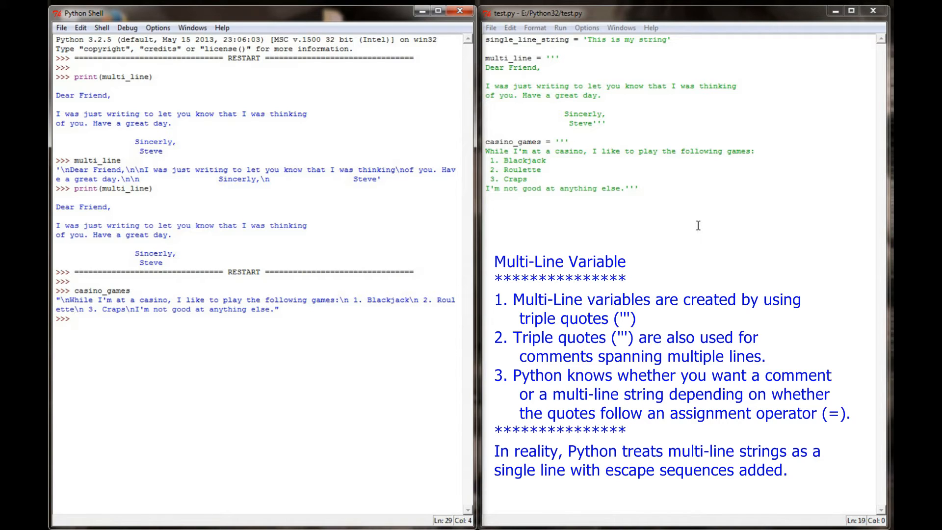
text(print(casino)
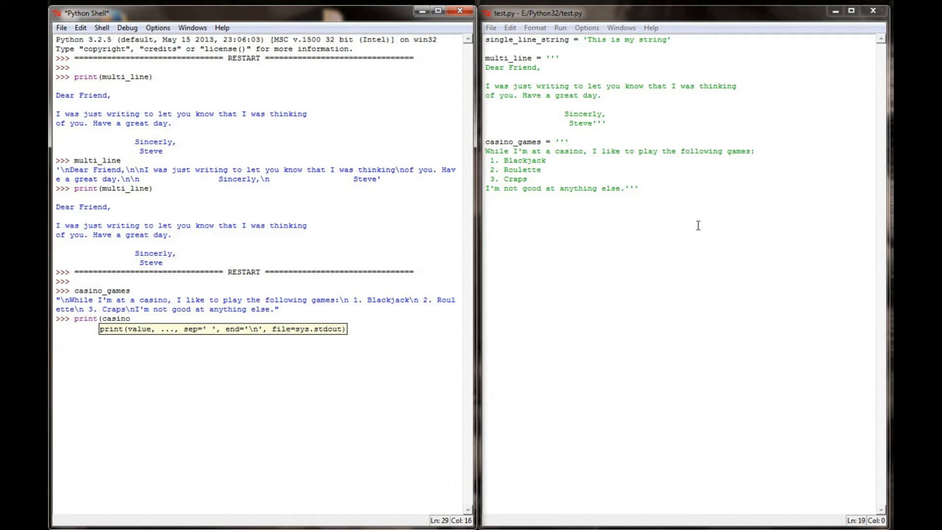
text())
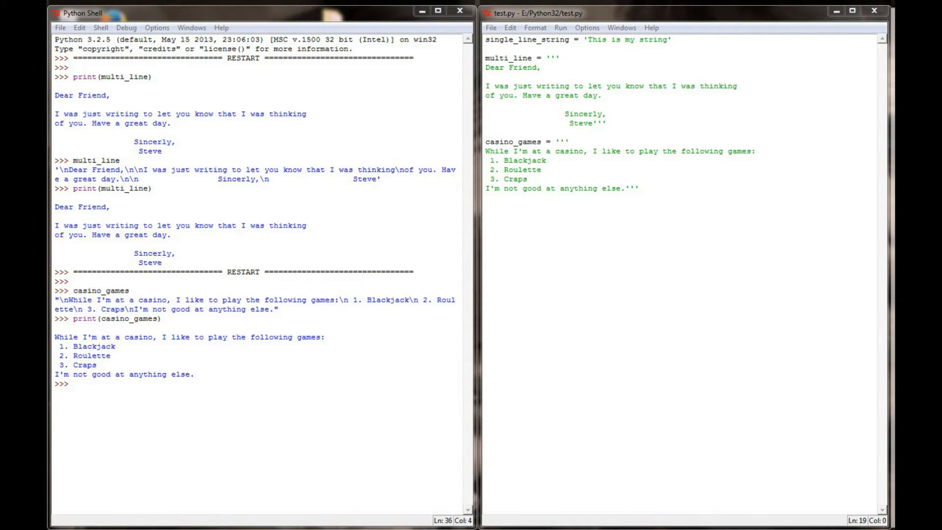
Step: Clear the script and define image_0 as a triple-quoted ASCII zero drawn with 0 characters
drag(485, 58, 639, 192)
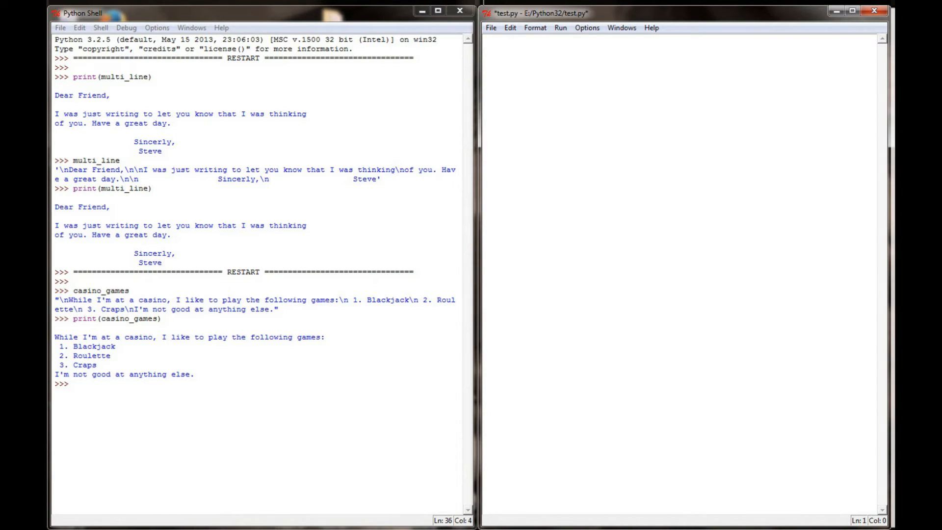
text(image_0)
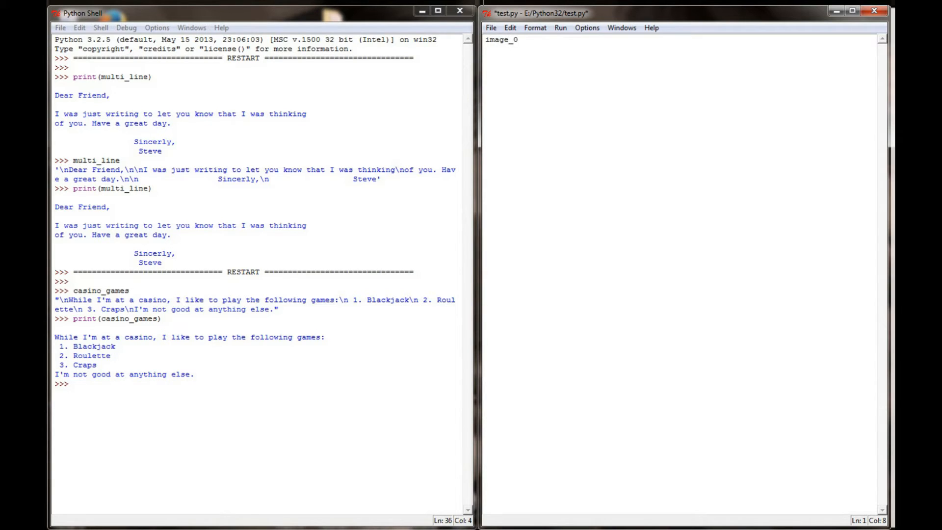
text(= ''')
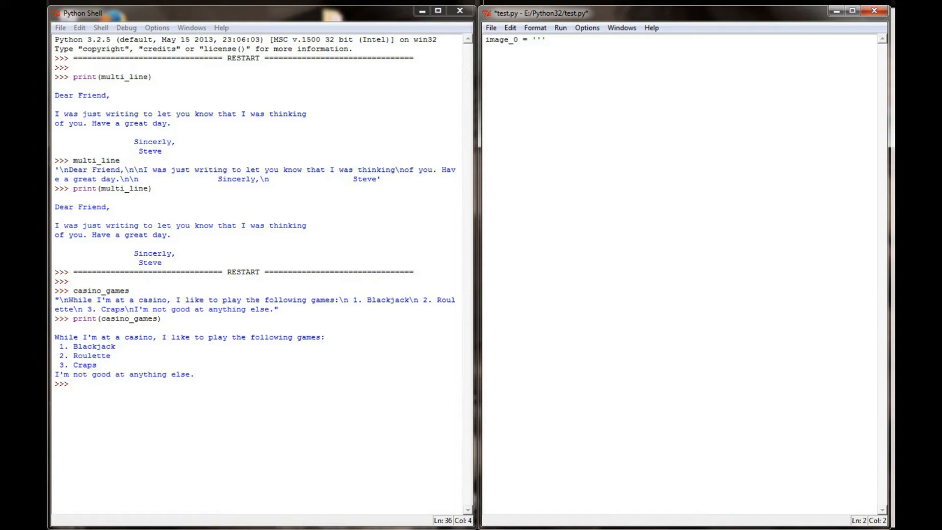
text(0000)
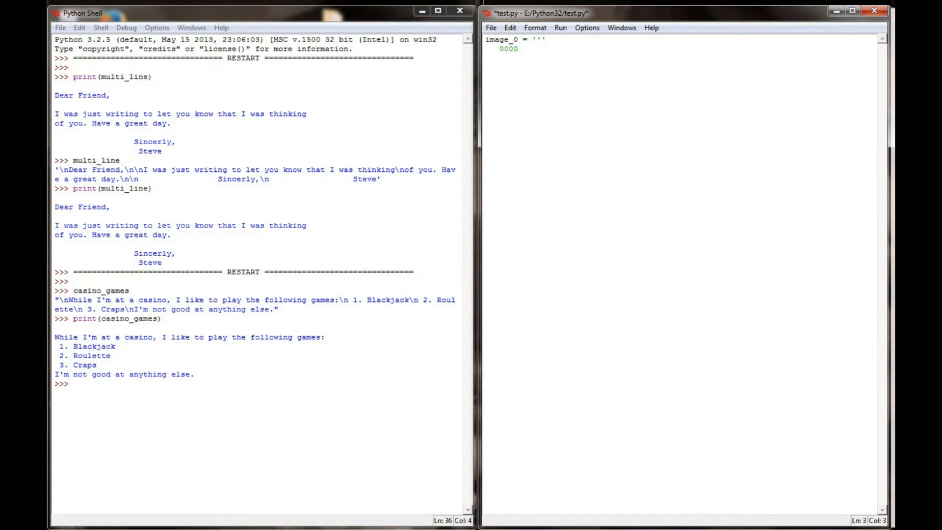
text(00  0)
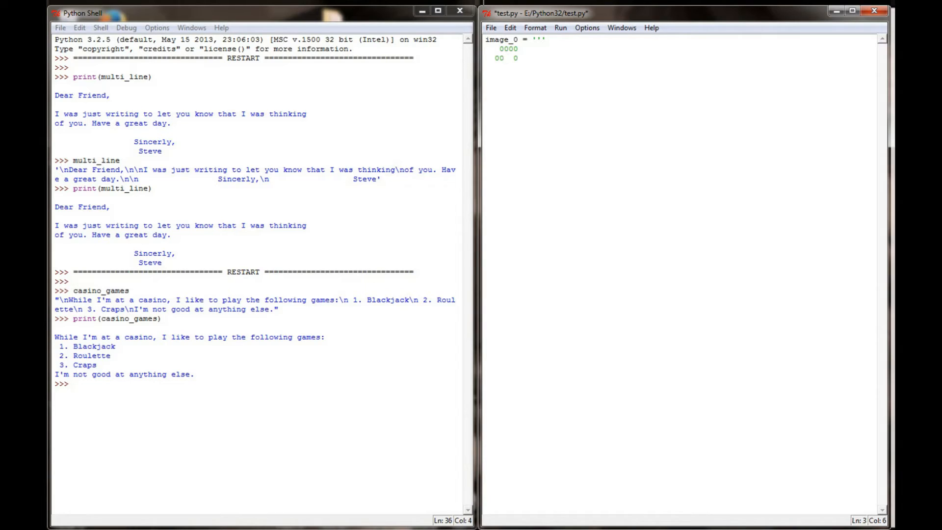
text(00)
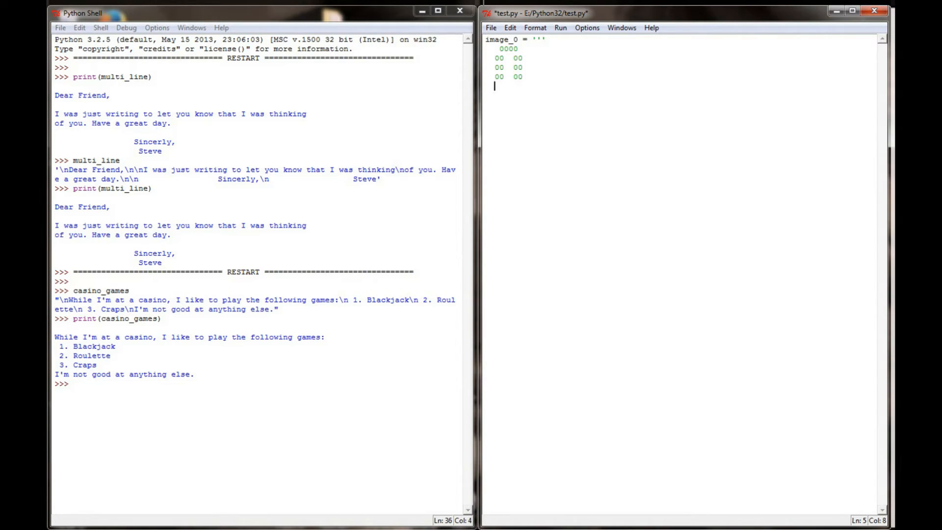
text(0000)
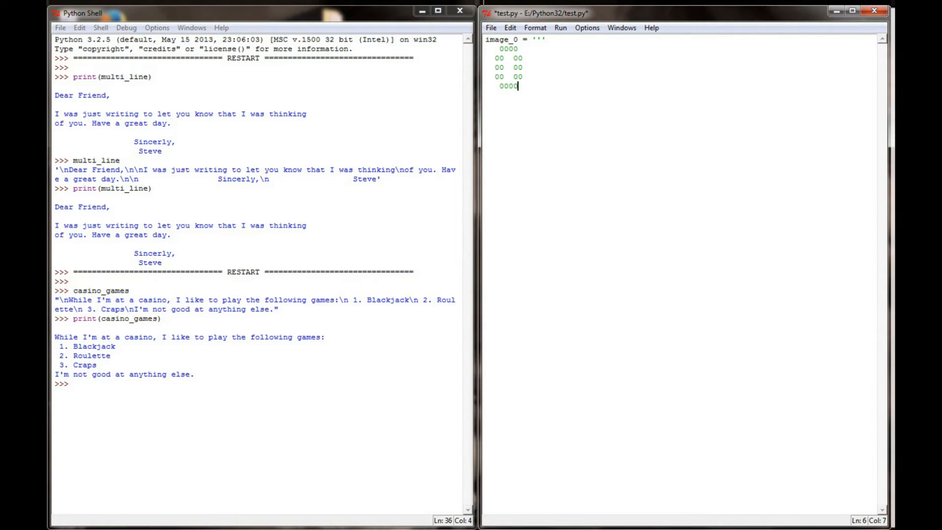
text(''')
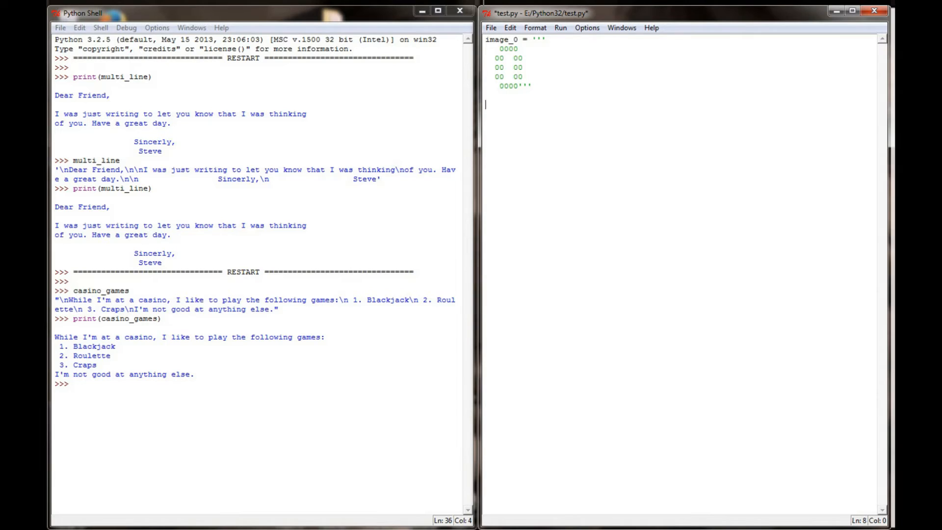
text(image)
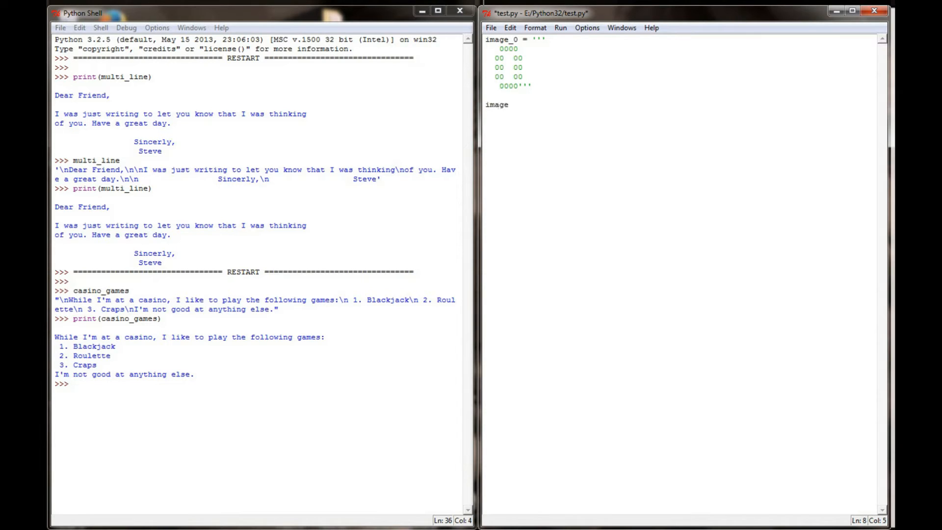
Step: Define image_1 as a triple-quoted ASCII one drawn with 1 characters and begin image_2
text(image_1 = ''')
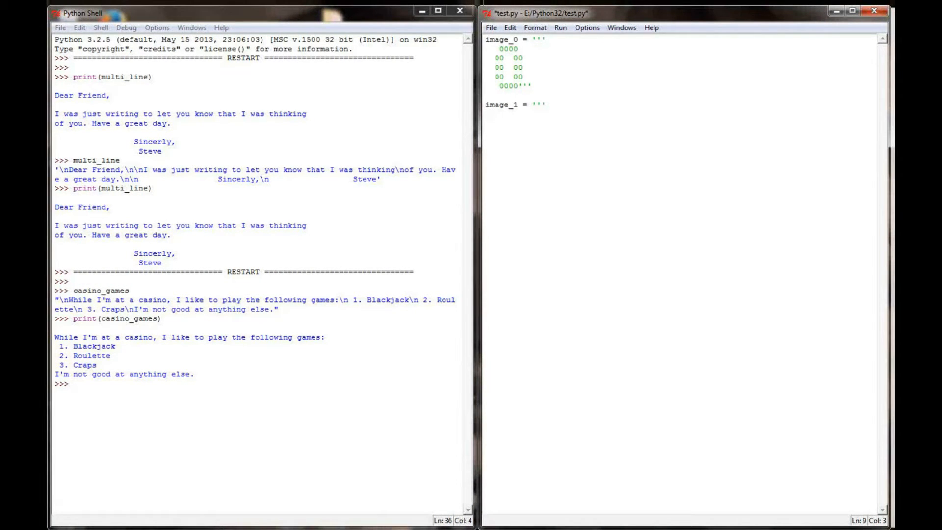
text(111)
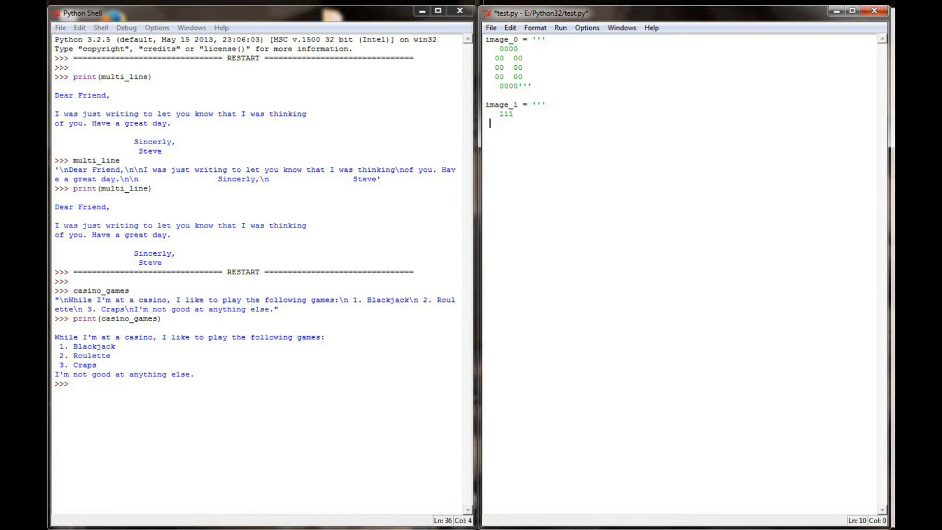
text(11 11)
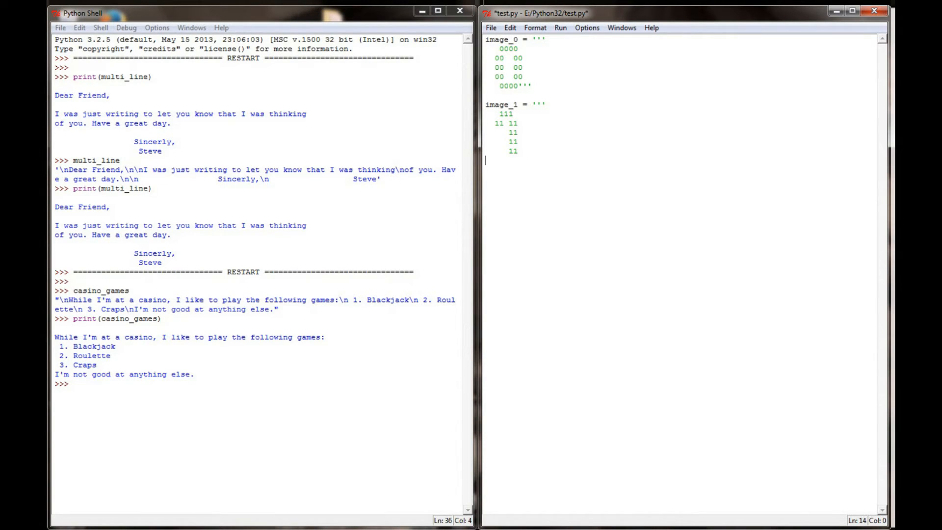
text(11111)
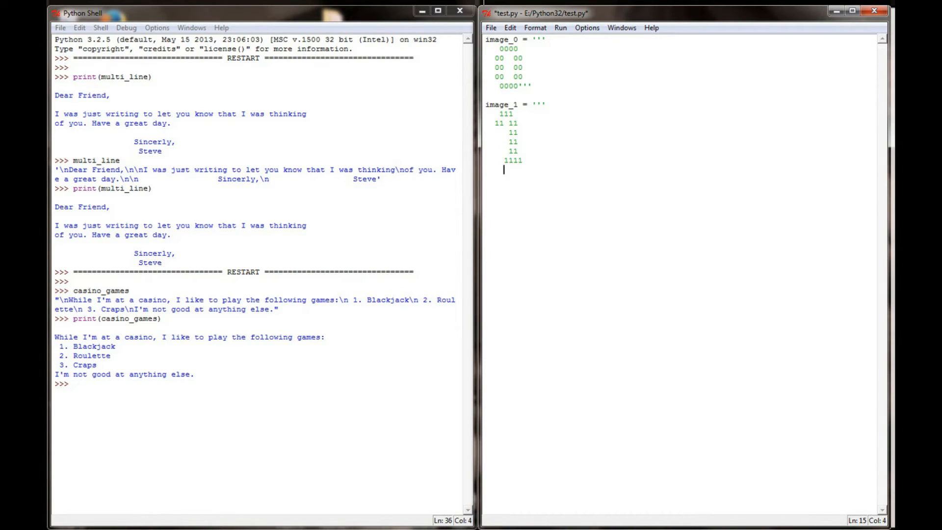
text(''')
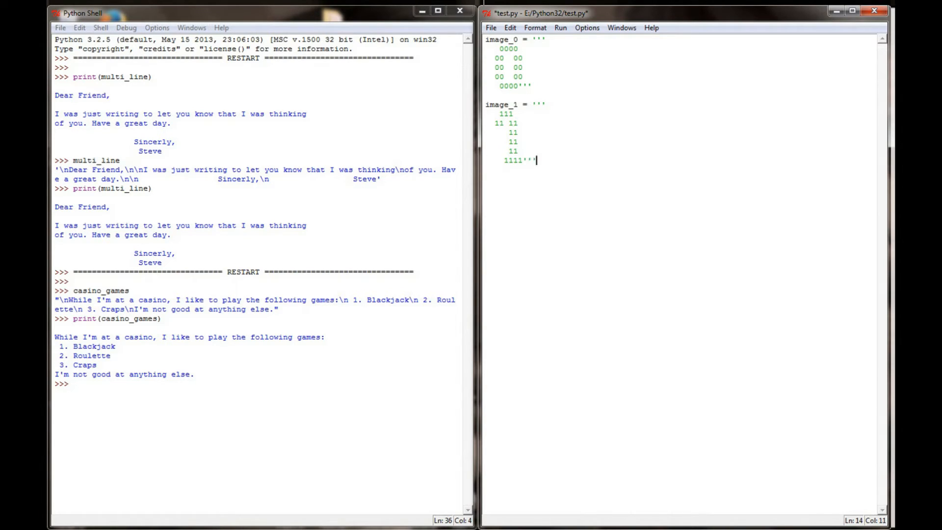
text(image_2 = ''')
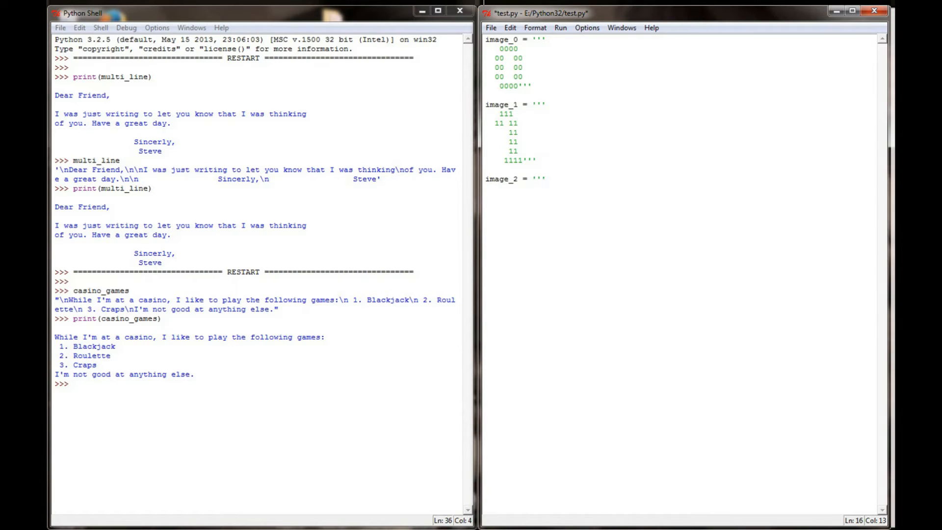
Step: Fill image_2 with rows of 2 characters forming a big digit two and begin the x line
text(2222)
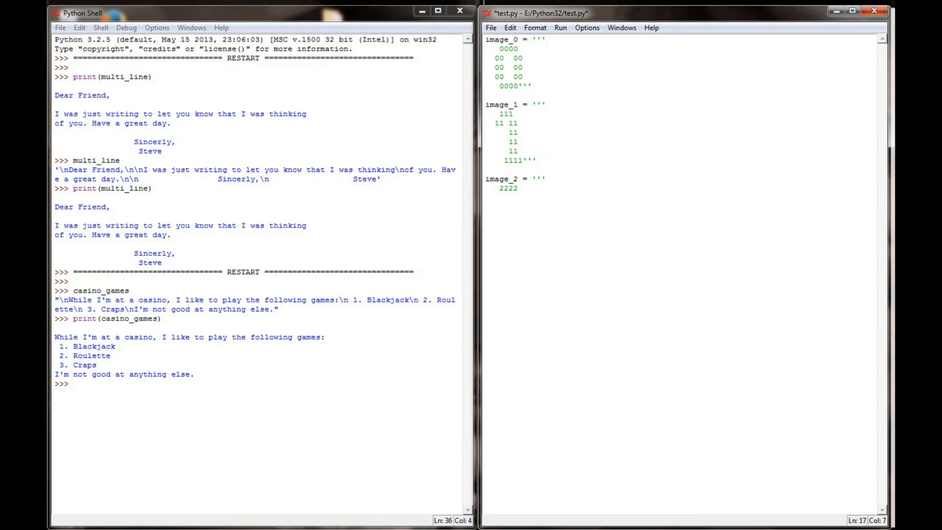
text(22)
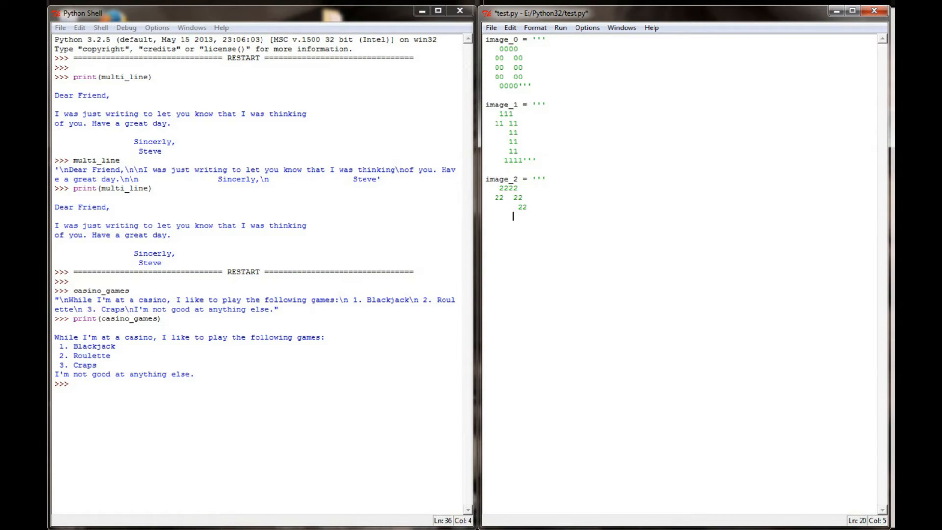
text(22)
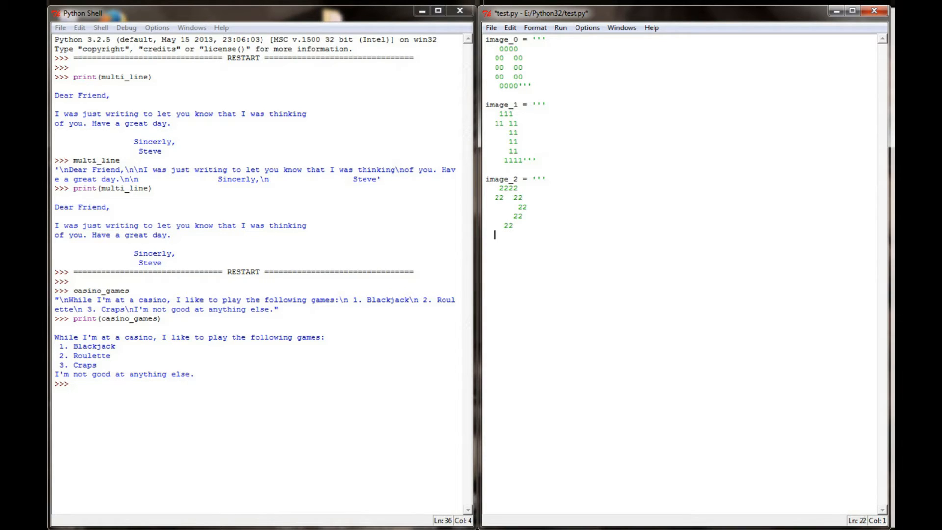
text(22222222''')
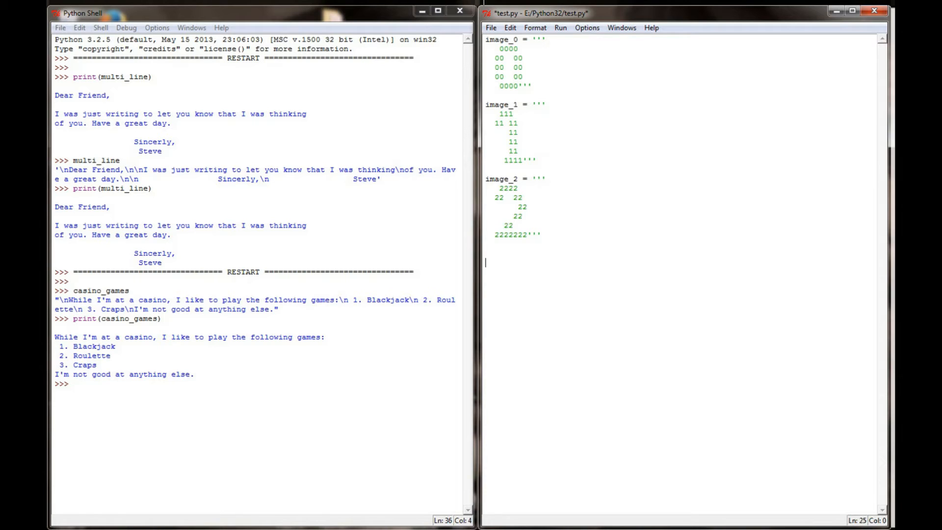
text(x)
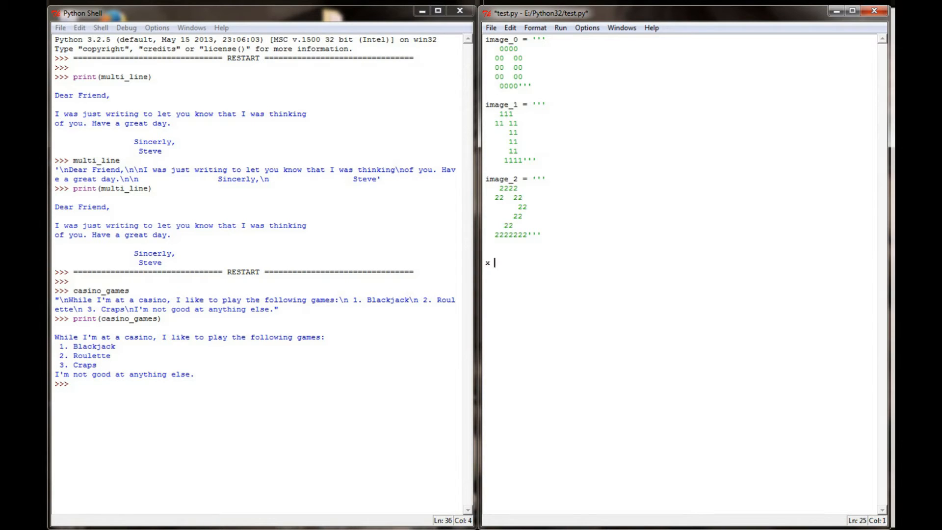
Step: Read x with input("Enter a number 0-2\n: ") and start a new line
text(= input ()
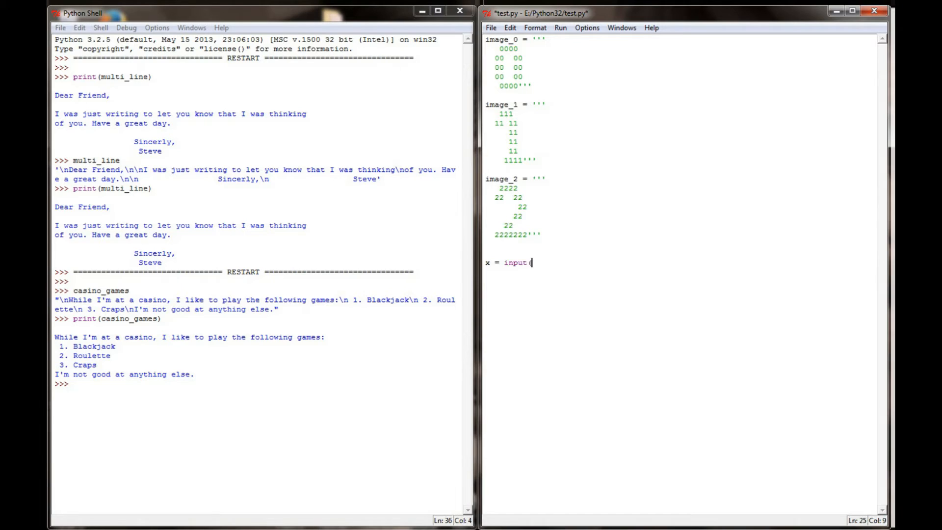
text(("Enter a nu)
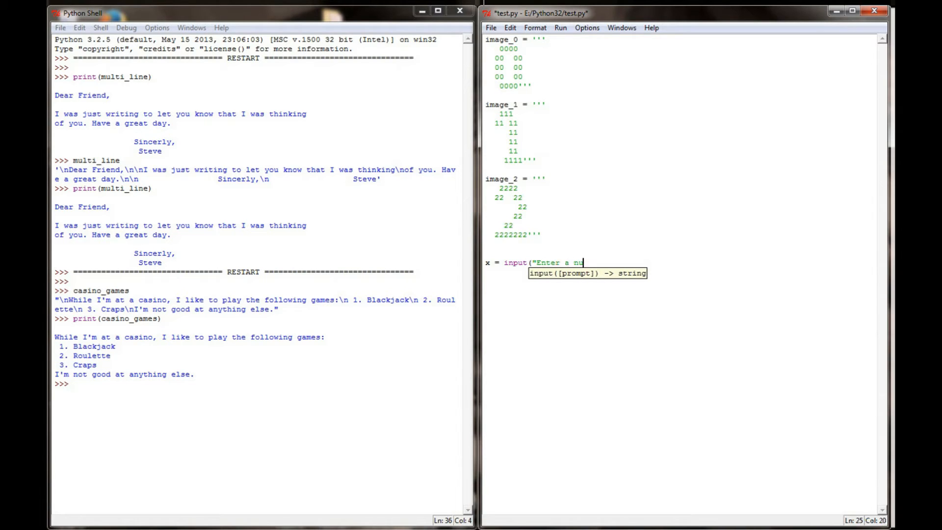
text(mber 0-)
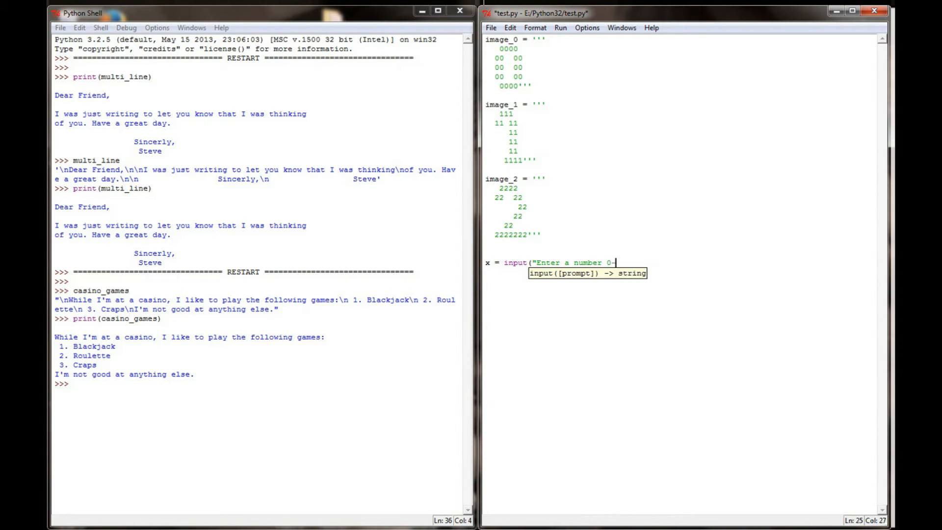
text(2)
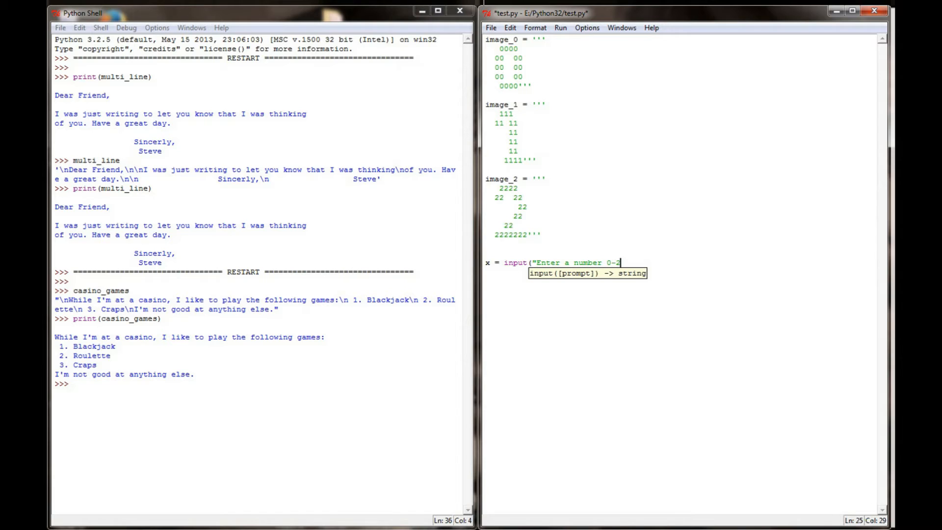
text(\n:)
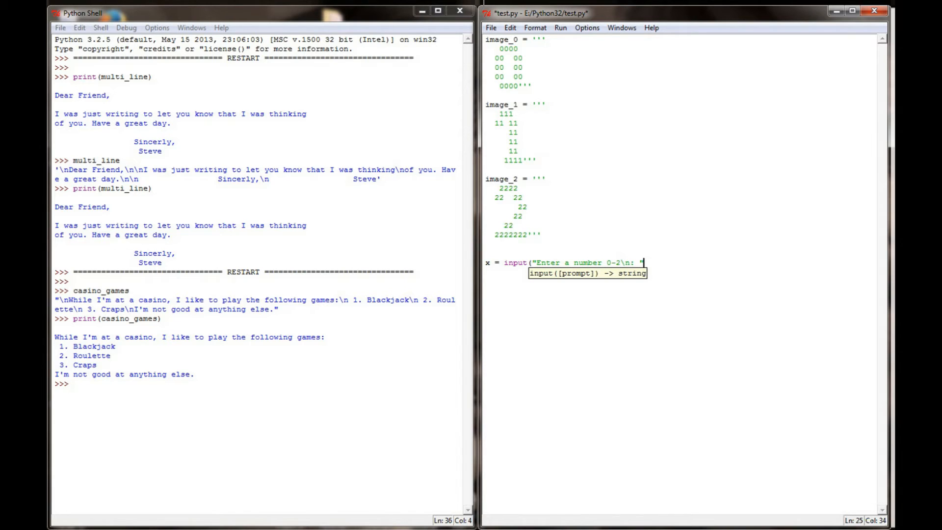
text("))
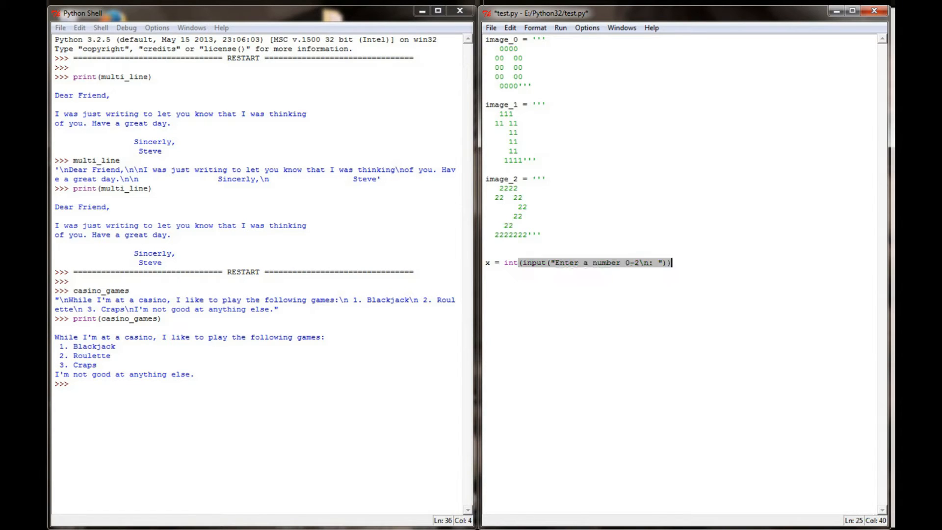
key(enter)
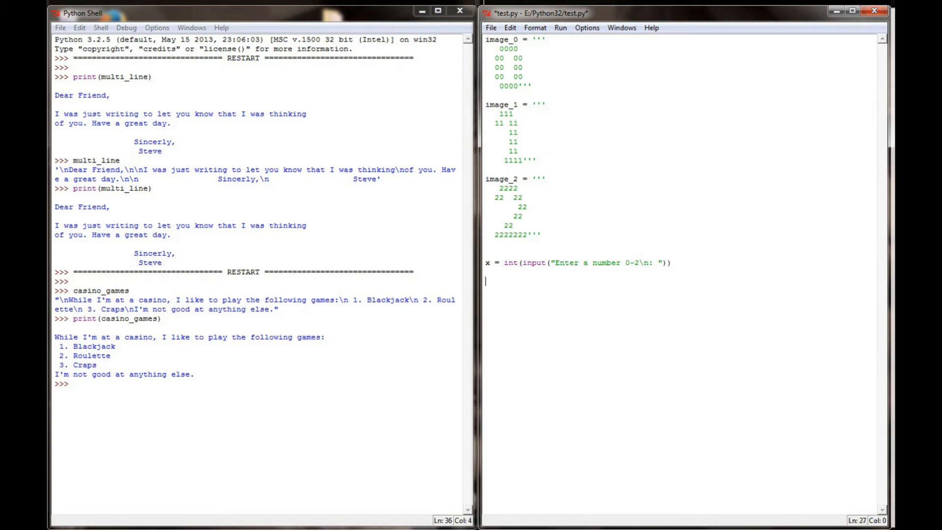
Step: Write if/elif branches printing image_0, image_1 and image_2 for x values 0, 1, 2
text(if x = 0:)
text(elif)
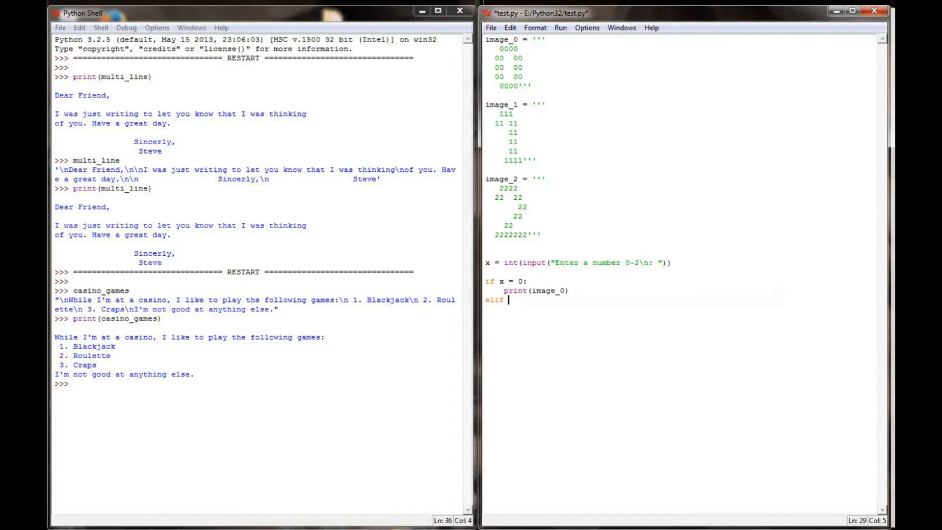
text(x = 1:)
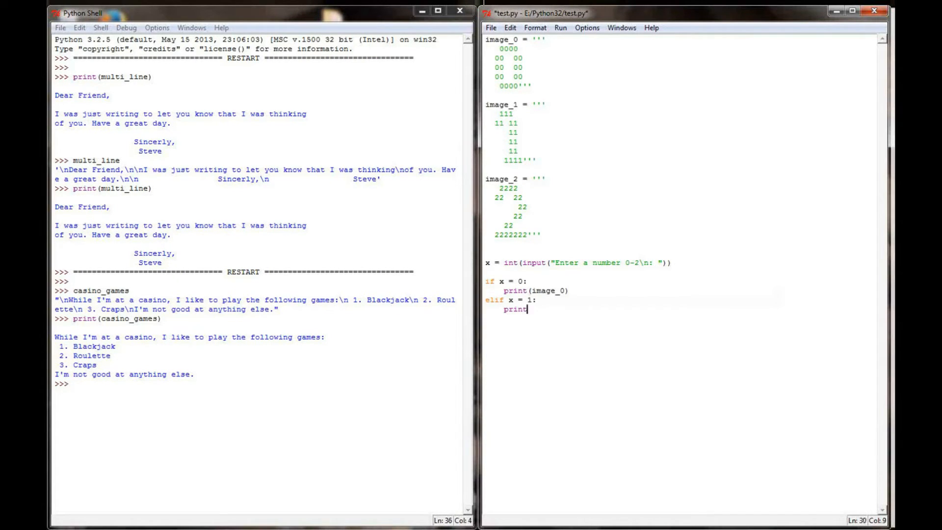
text((i)
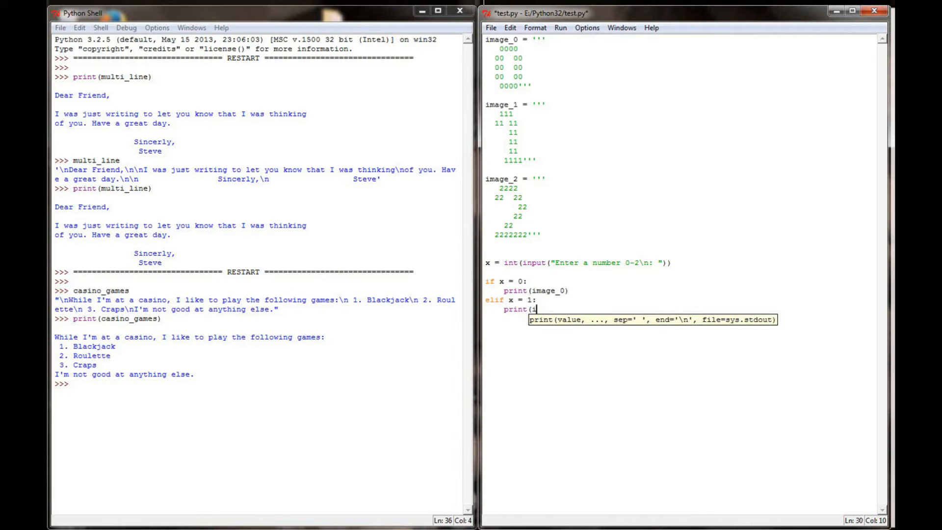
text(mage_1))
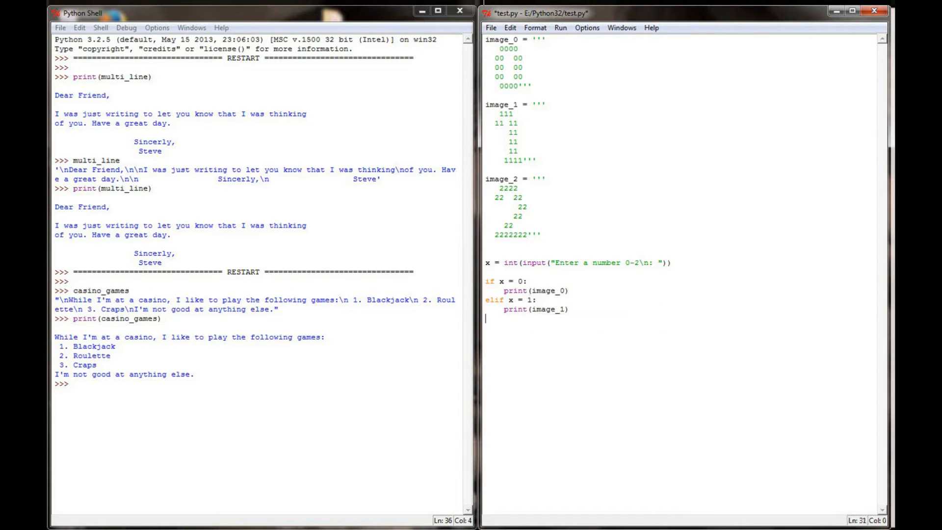
text(elif x = 2:)
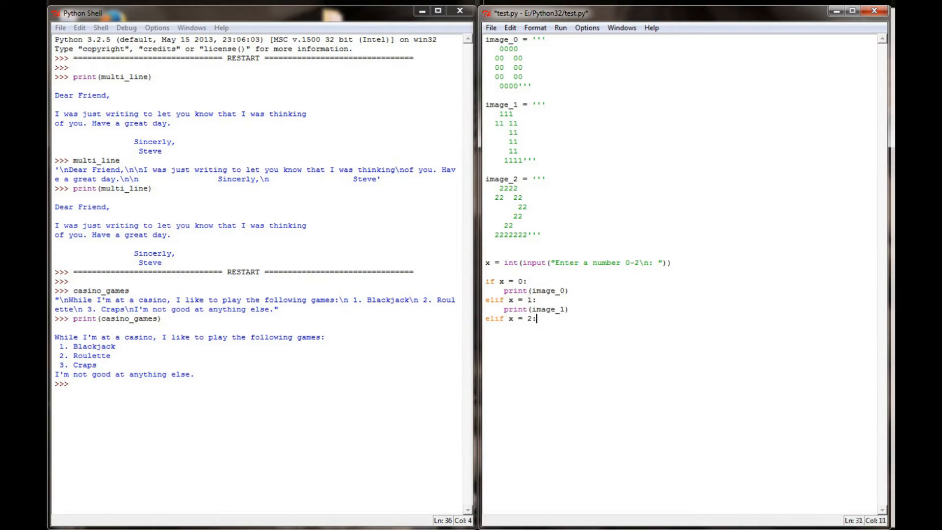
text(print(image_2)
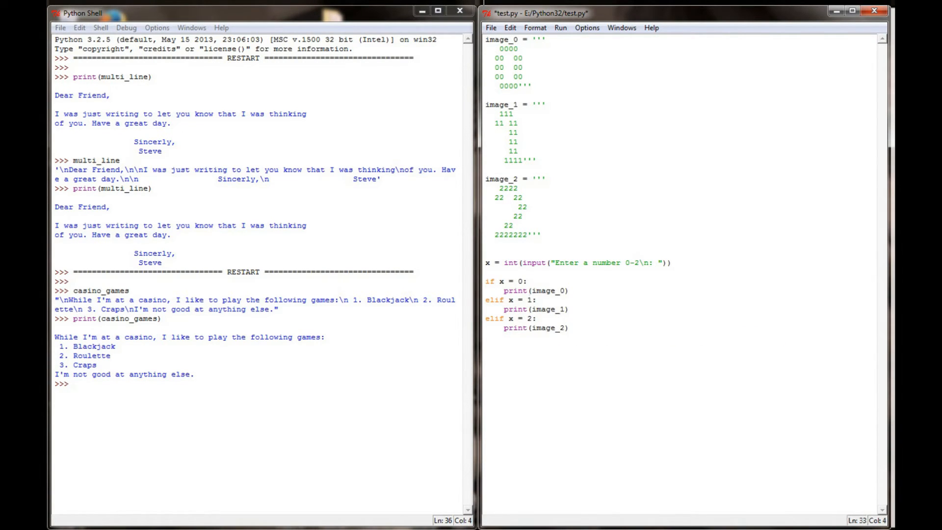
Step: Add an else printing "Invalid selection.", run it and dismiss the invalid syntax error
text(else:)
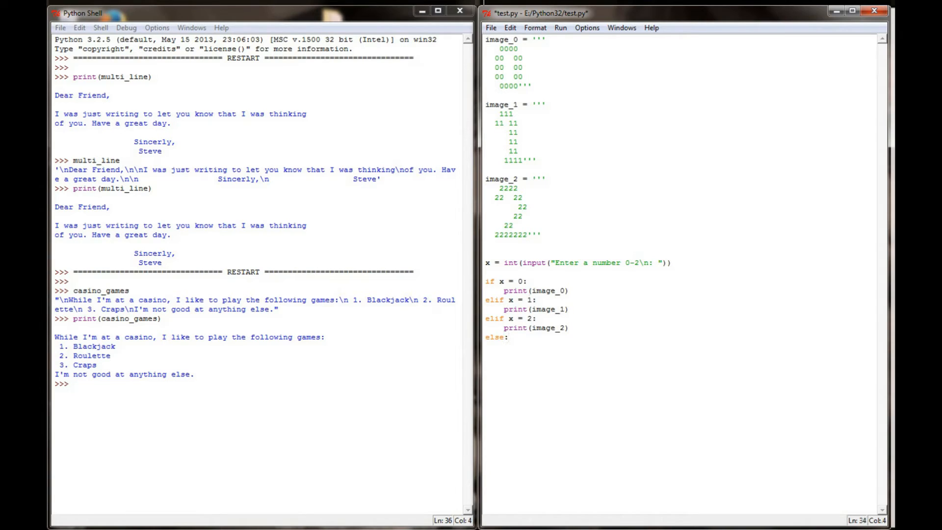
text(print ()
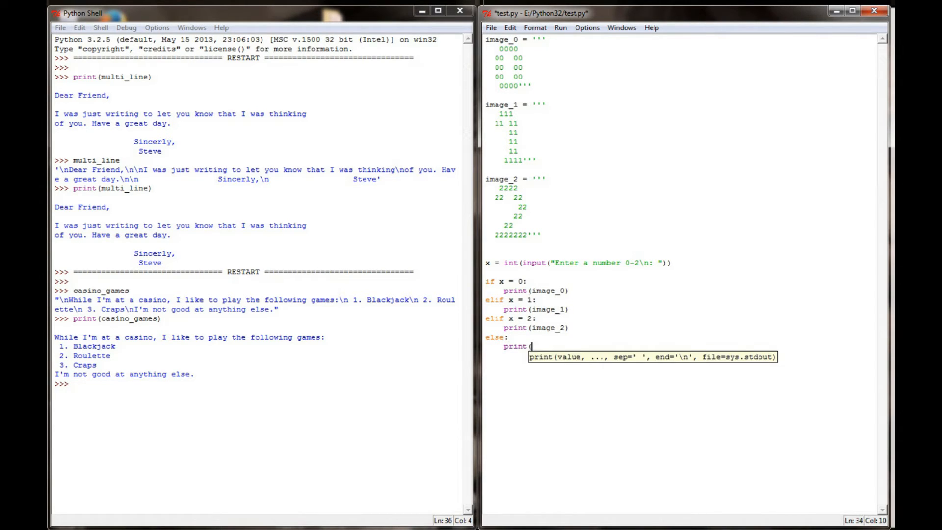
text("Invalid)
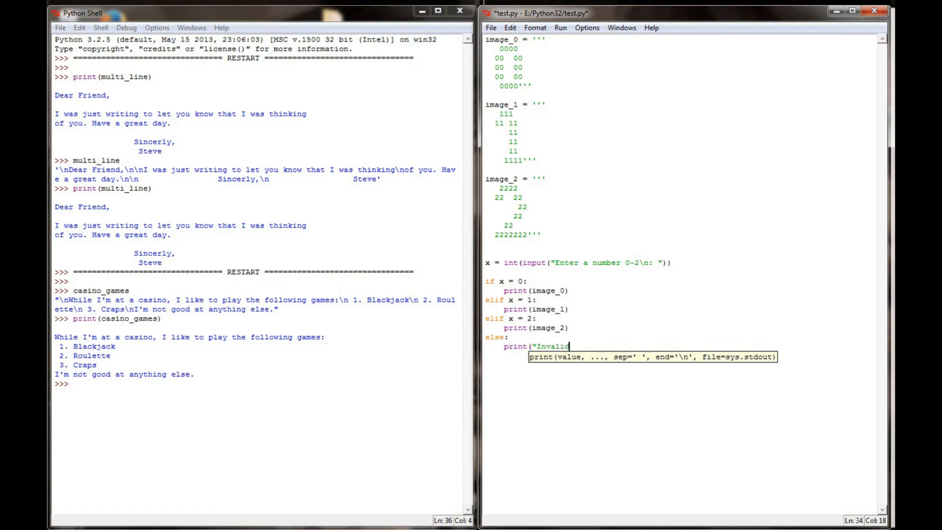
text(selection."))
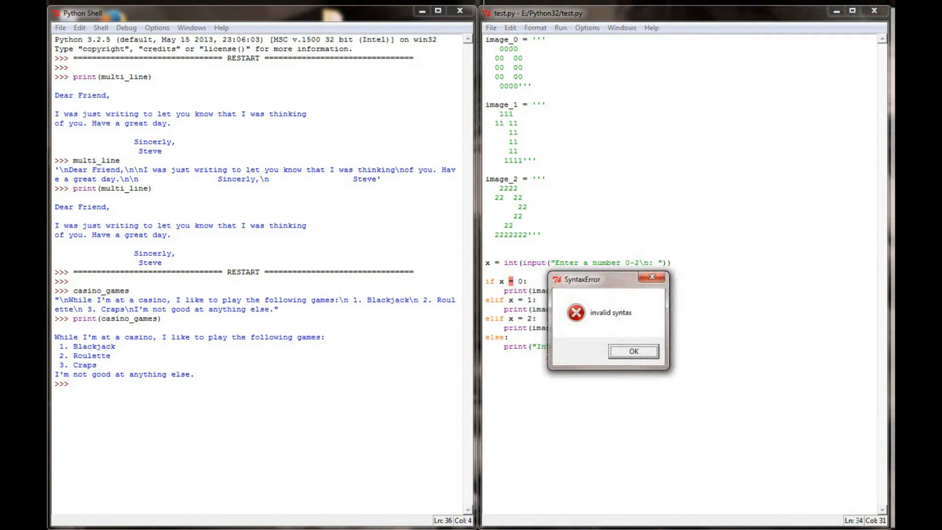
click(631, 351)
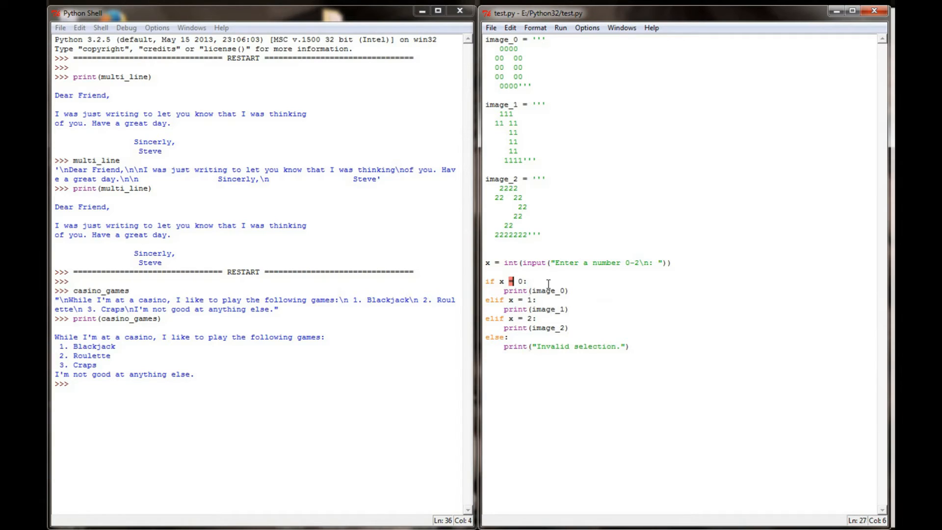
Step: Fix the comparisons to == and run the script entering 0 to print the big zero
text(=)
click(514, 299)
text(=)
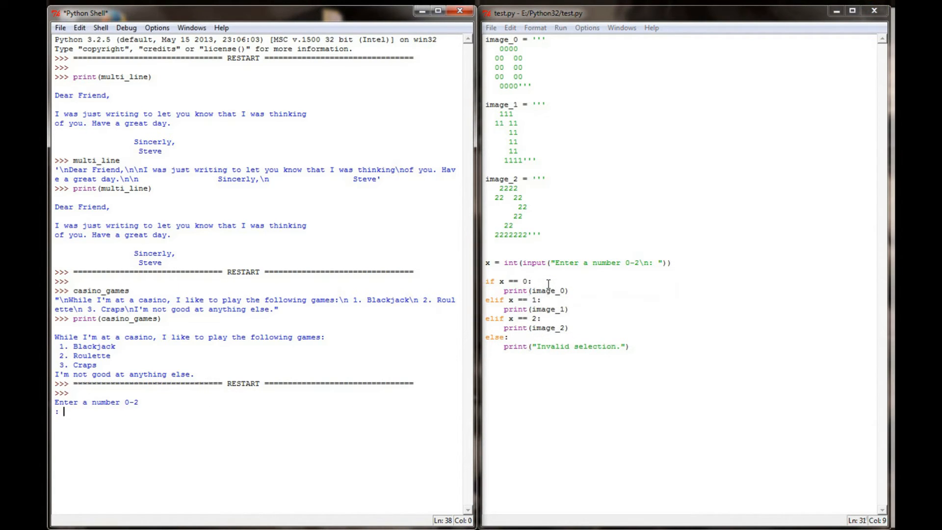
text(0)
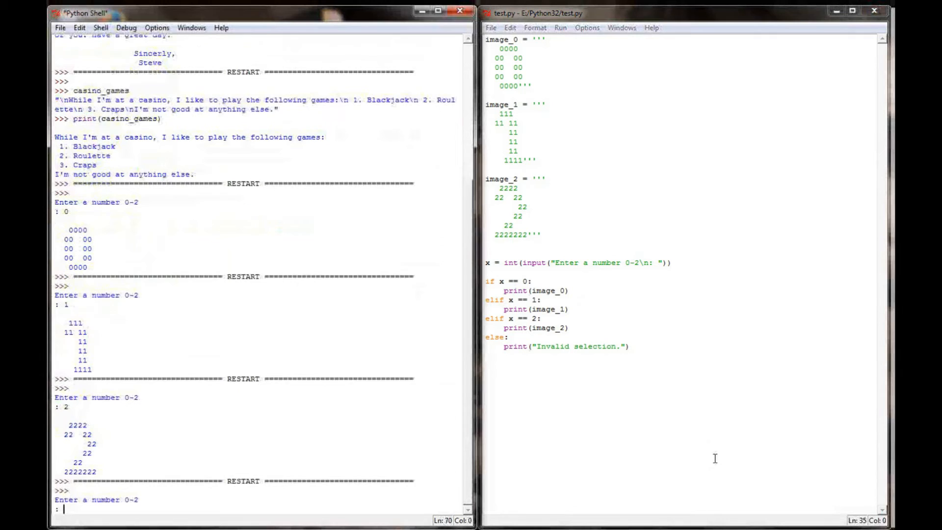
Step: Enter 4 at the prompt, then switch to a new Chrome tab on Google
text(4)
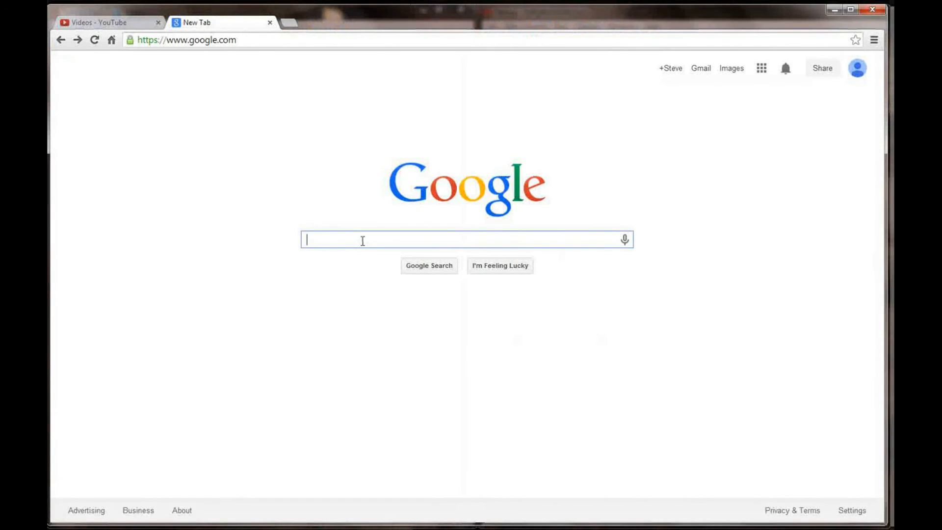
Step: Search for ascii art and open the Creatures > Unicorns page on Chris.com
text(ascii art)
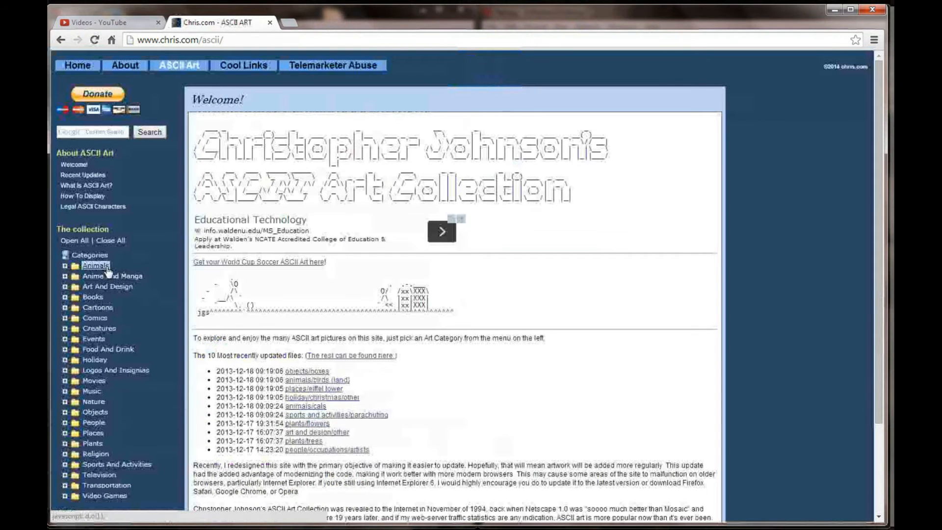
mouse_move(112, 346)
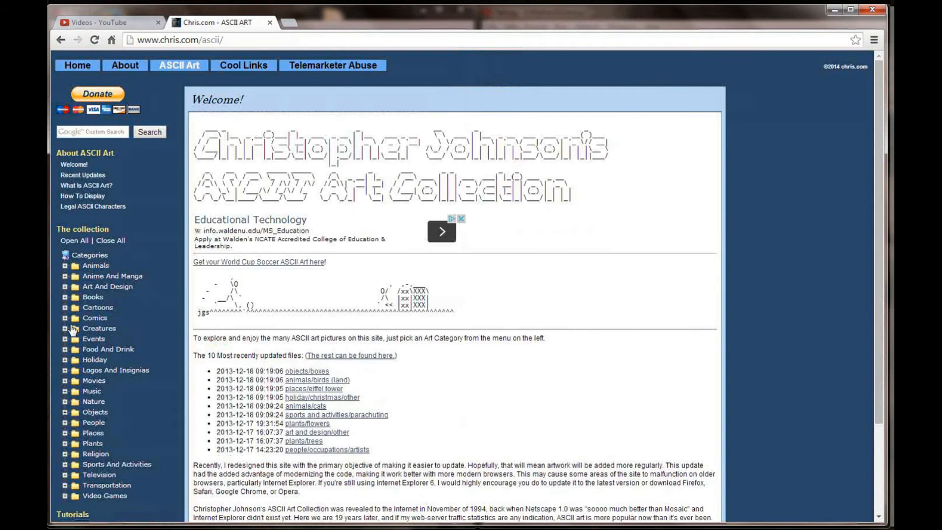
click(67, 328)
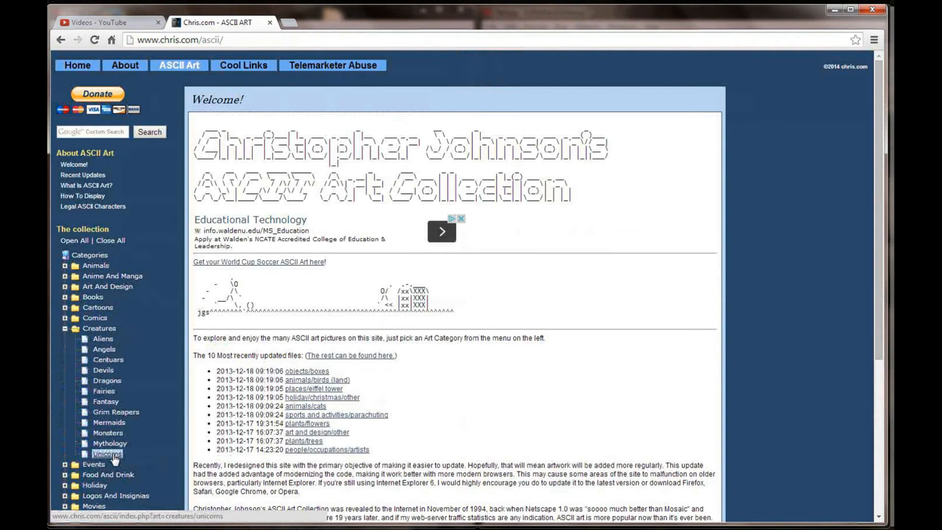
click(107, 453)
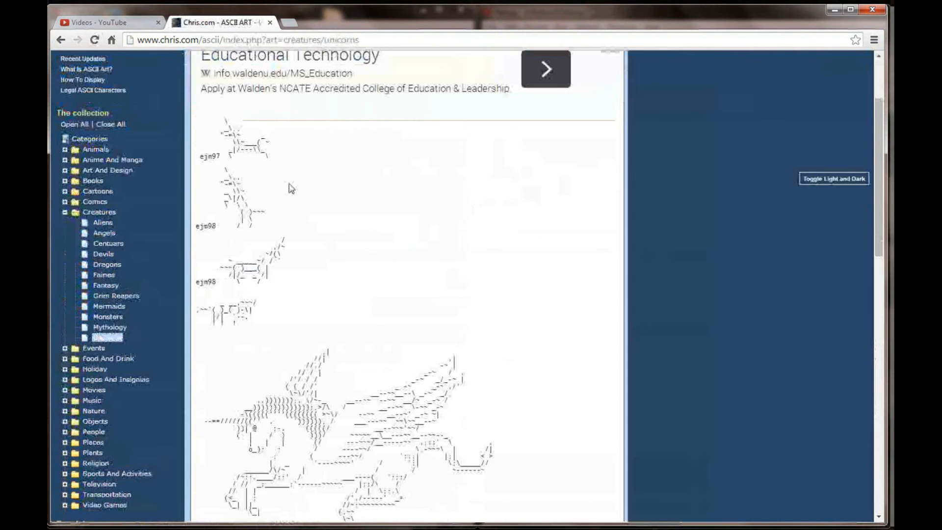
scroll(down, 3)
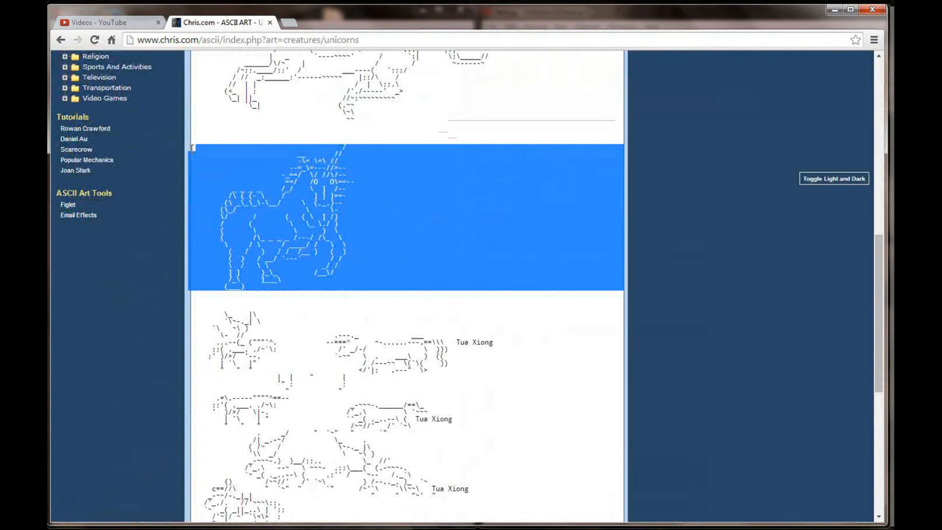
mouse_move(453, 209)
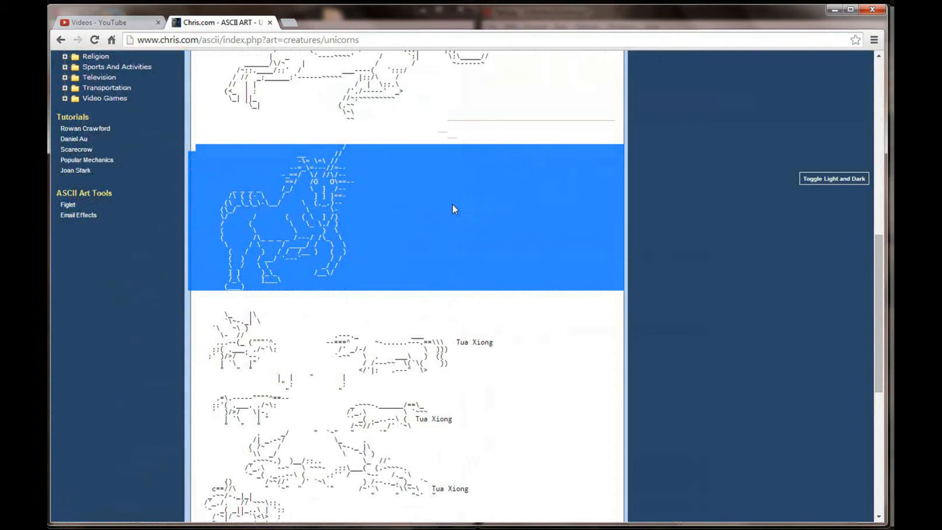
mouse_move(390, 320)
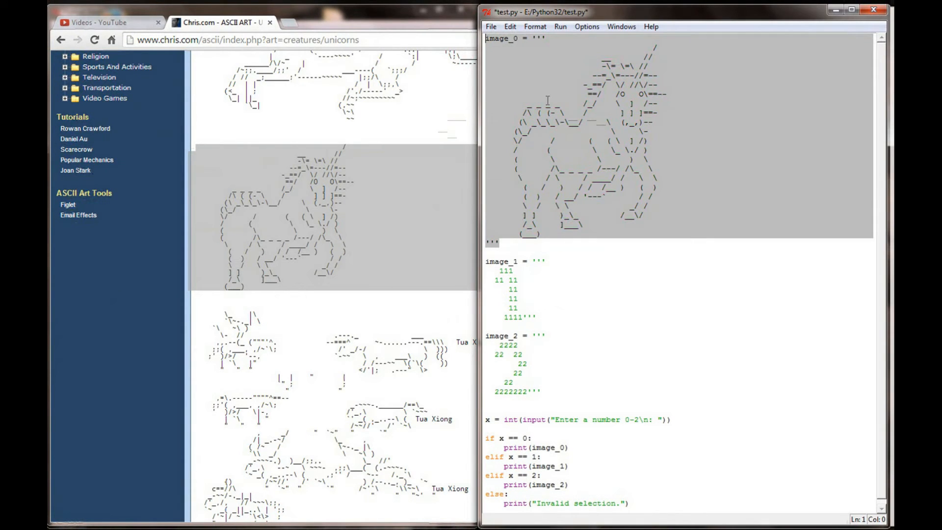
Step: Run the script with the unicorn pasted into image_0, saving it, and enter 0
click(559, 26)
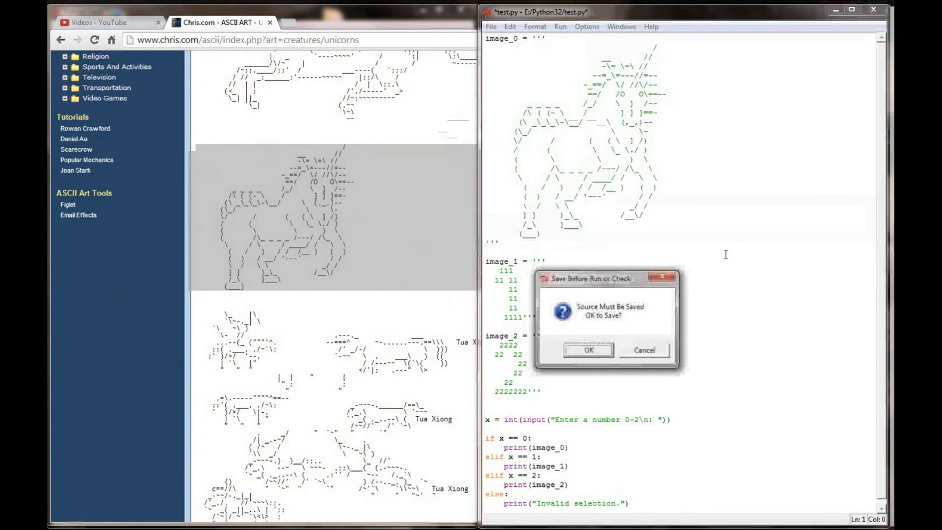
click(588, 349)
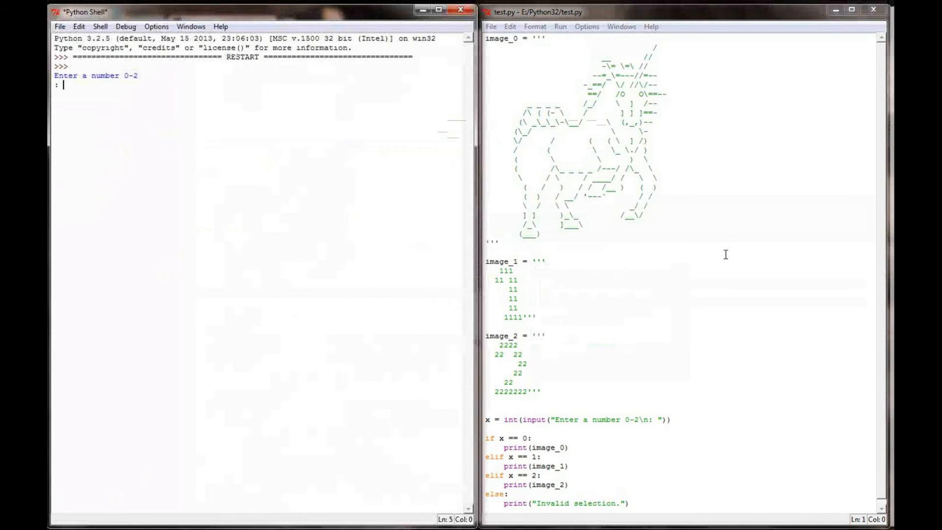
text(0)
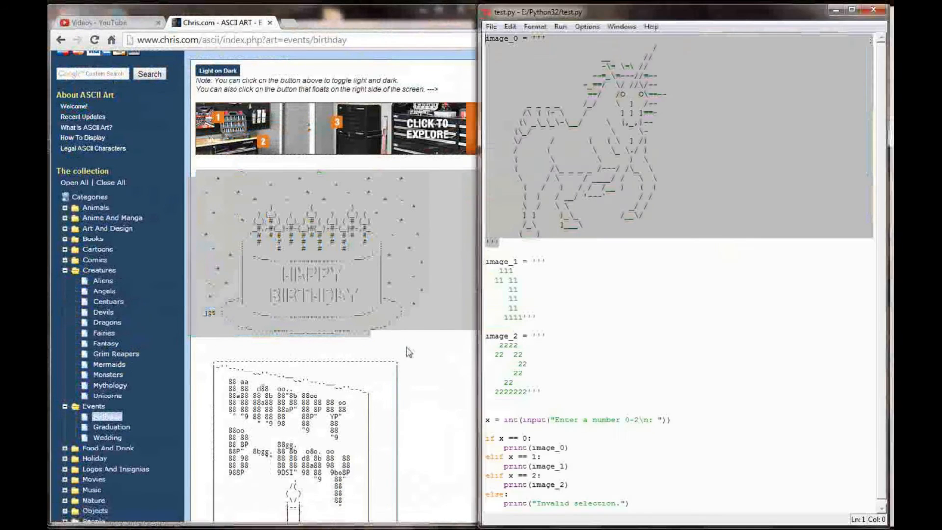
Step: Select the Happy Birthday cake art on the Events > Birthday page for copying
drag(499, 279, 529, 317)
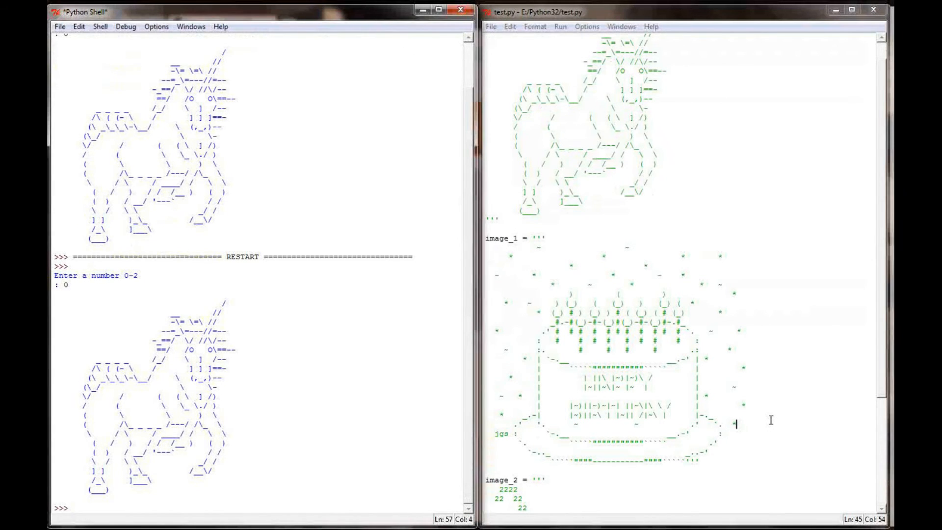
Step: Enter 1 at the running script's prompt to print the birthday cake art
text(1)
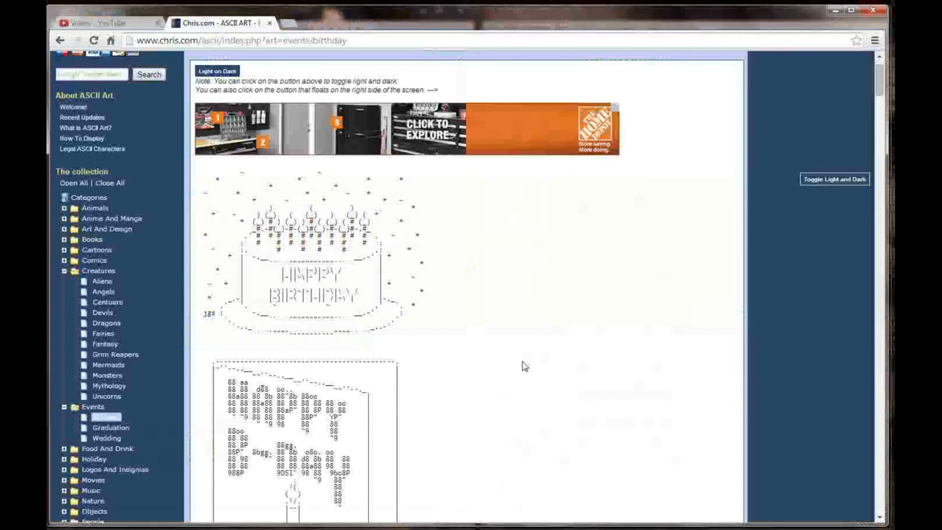
Step: Scroll down the ASCII art collection to find the pjb bottles drawing for image_2
scroll(down, 3)
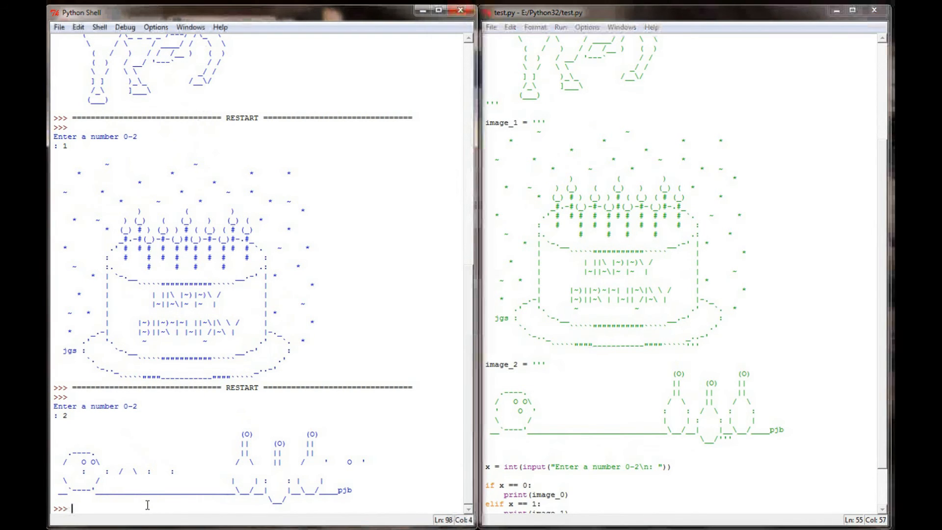
Step: Show print('\') failing with an EOL error in the shell, then print('\\') giving one backslash
text(print(')
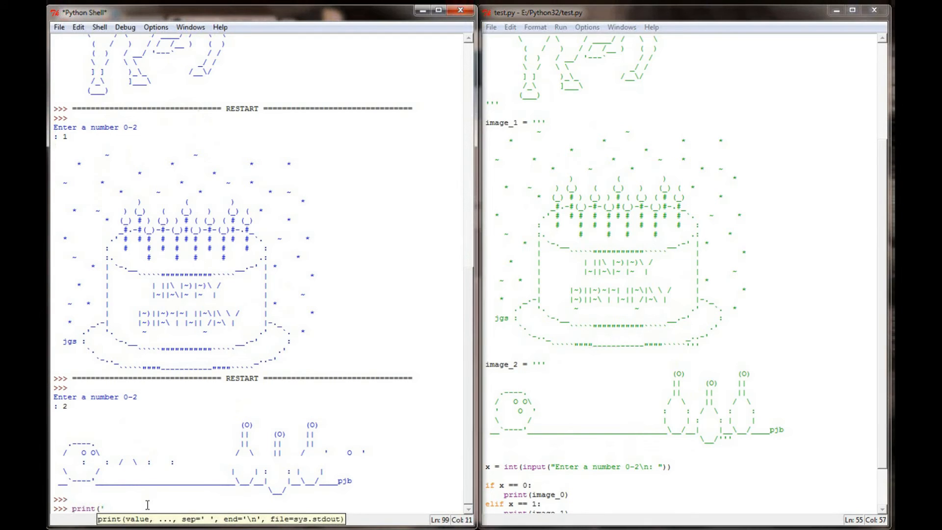
text(\')
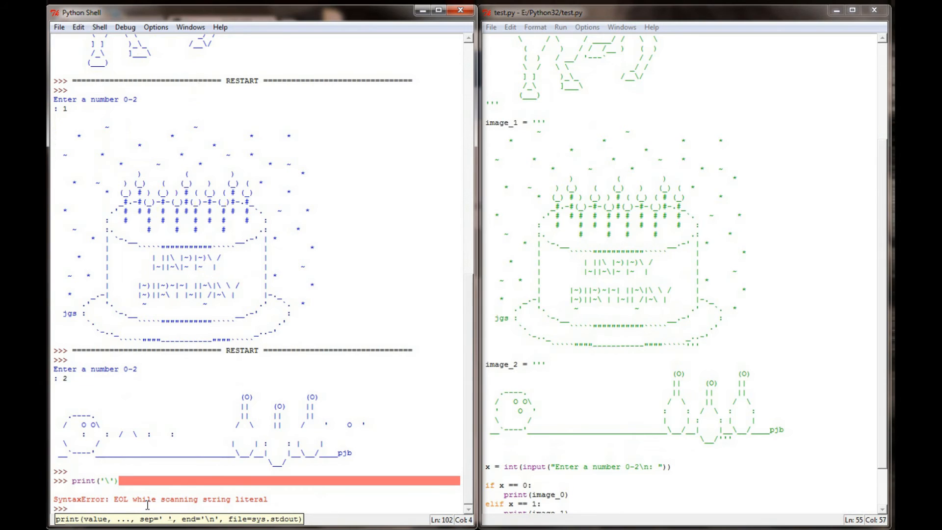
text(print('\\)
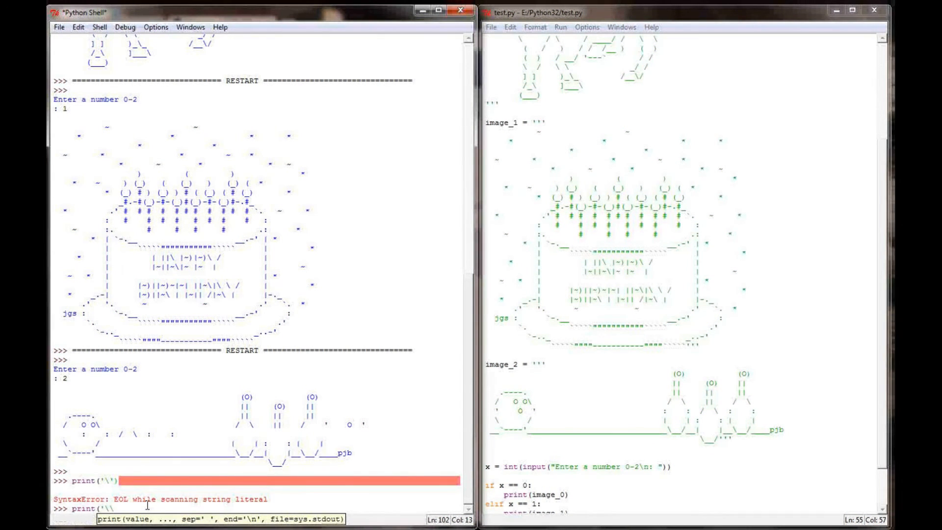
key(Return)
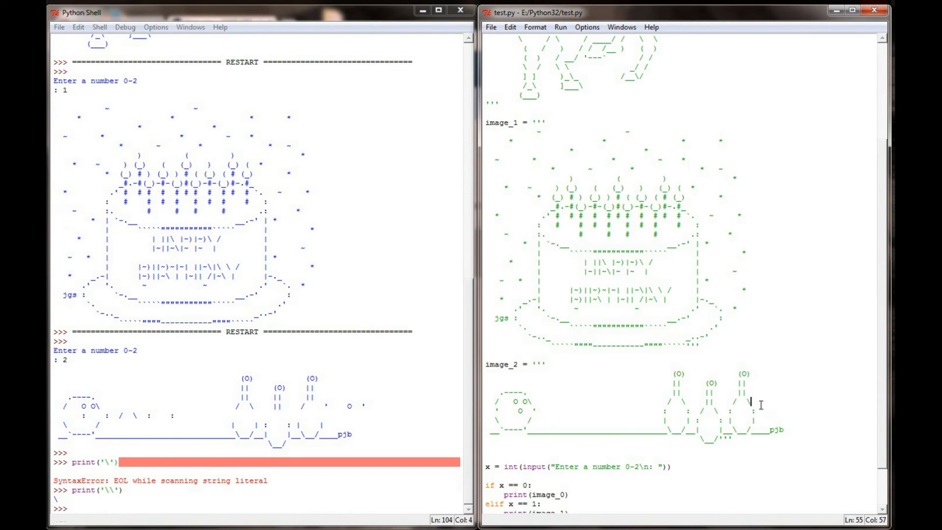
Step: Correct the image_2 triple-quoted bottle art in test.py so its backslashes print intact
text(N)
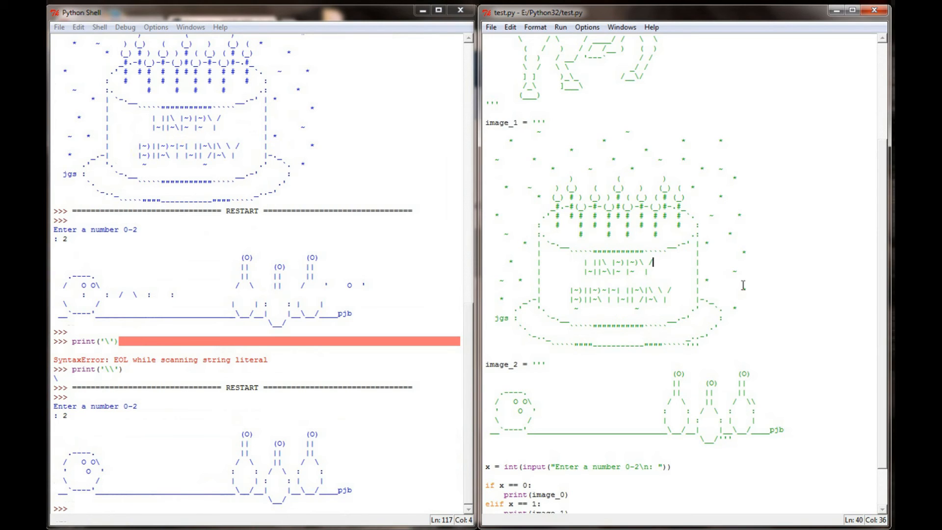
text(''')
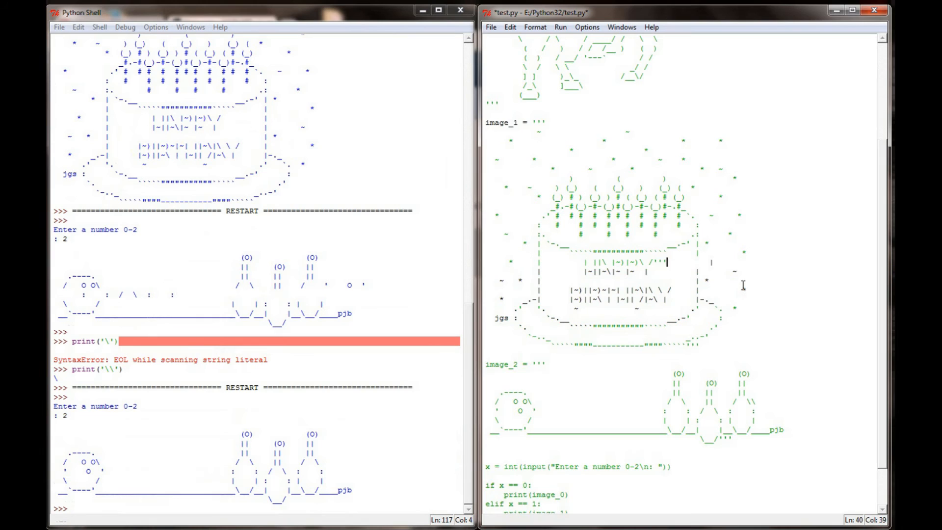
mouse_move(589, 281)
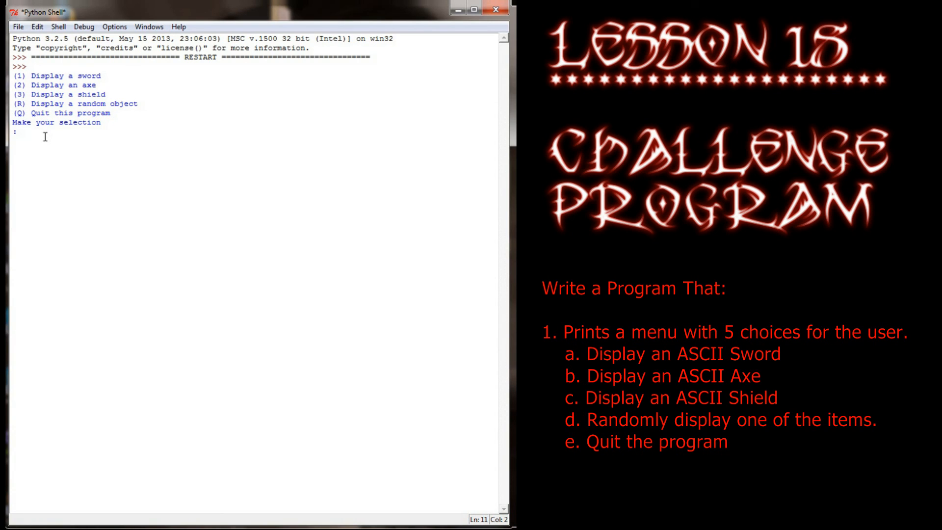
Step: Enter 1, 2 and R to print the sword, axe and random objects, then begin a q entry
text(1)
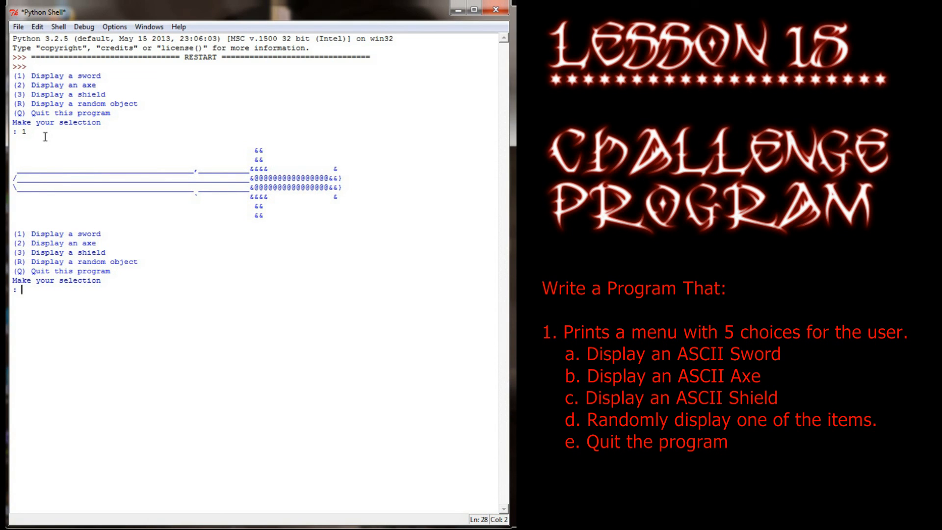
text(2)
text(3)
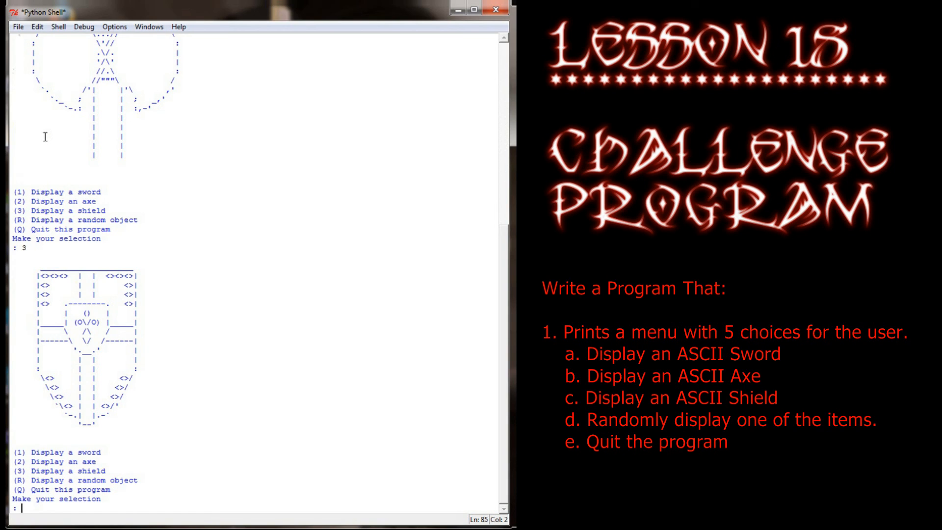
text(R)
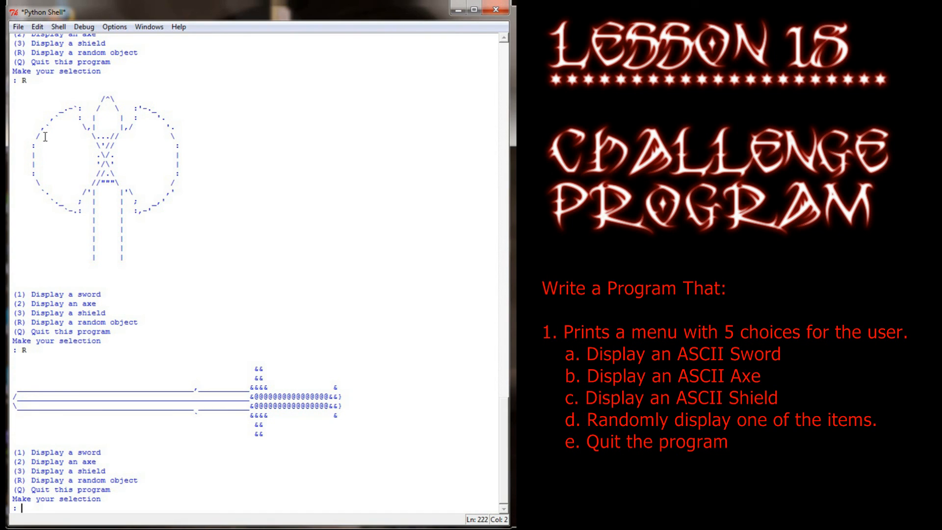
text(q)
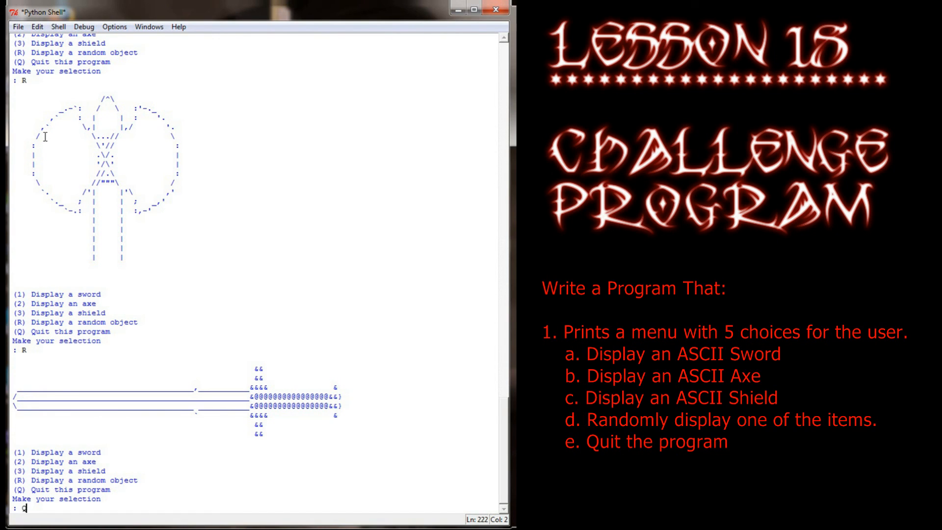
Step: Enter 4 and P to get Invalid Selection, then Q to exit back to the shell prompt
key(Backspace)
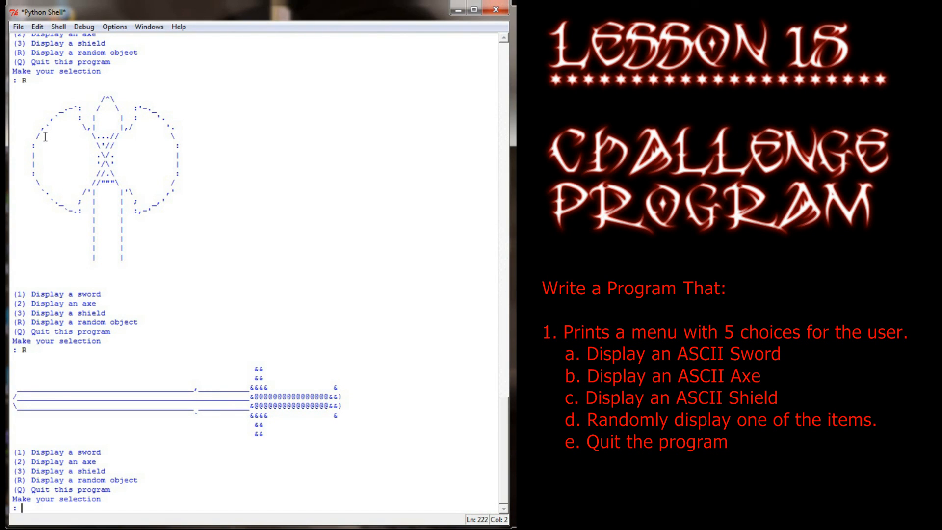
text(4)
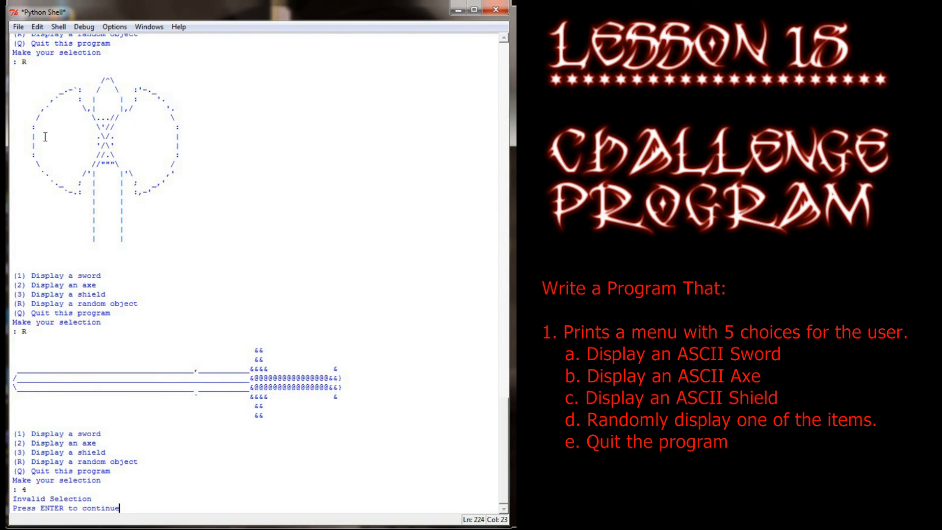
key(enter)
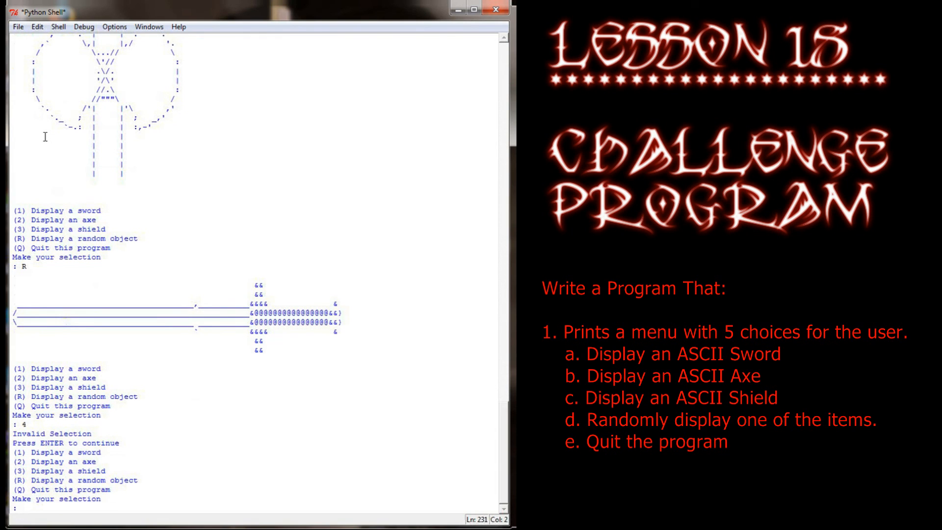
text(P)
text(Q)
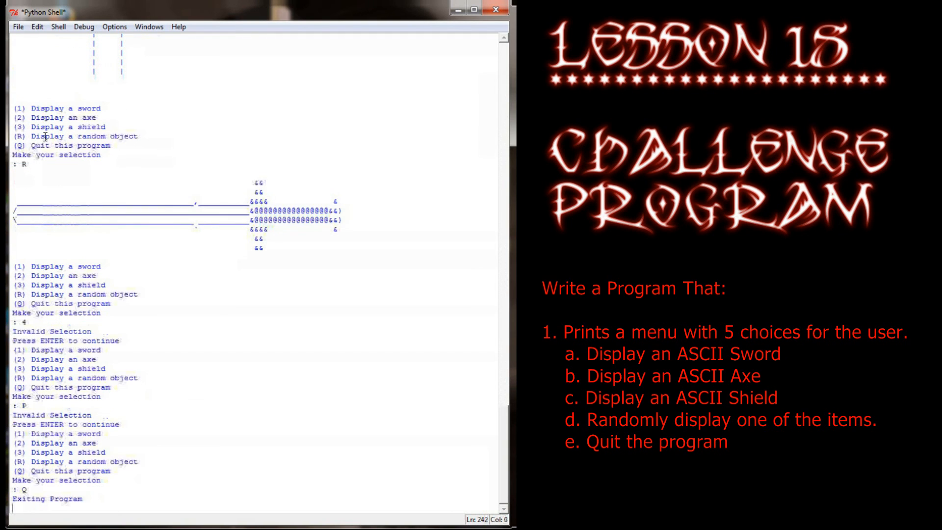
key(Return)
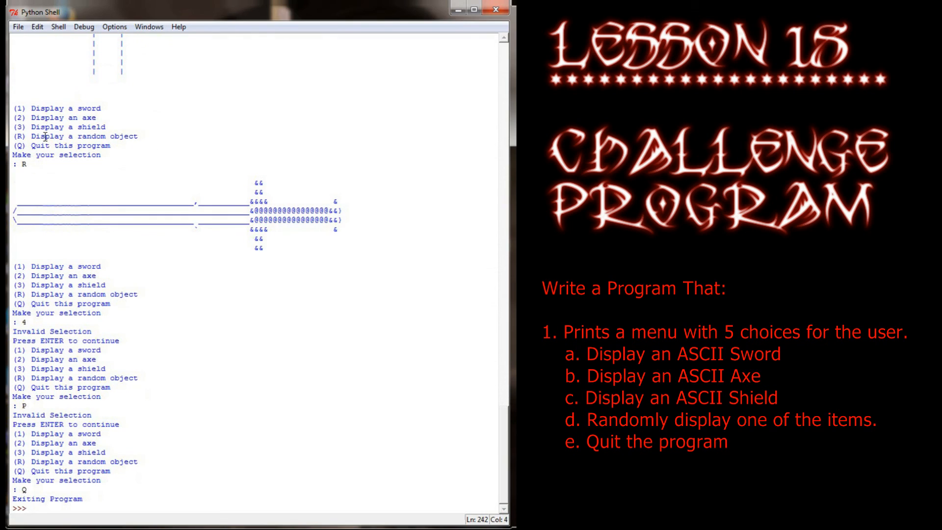